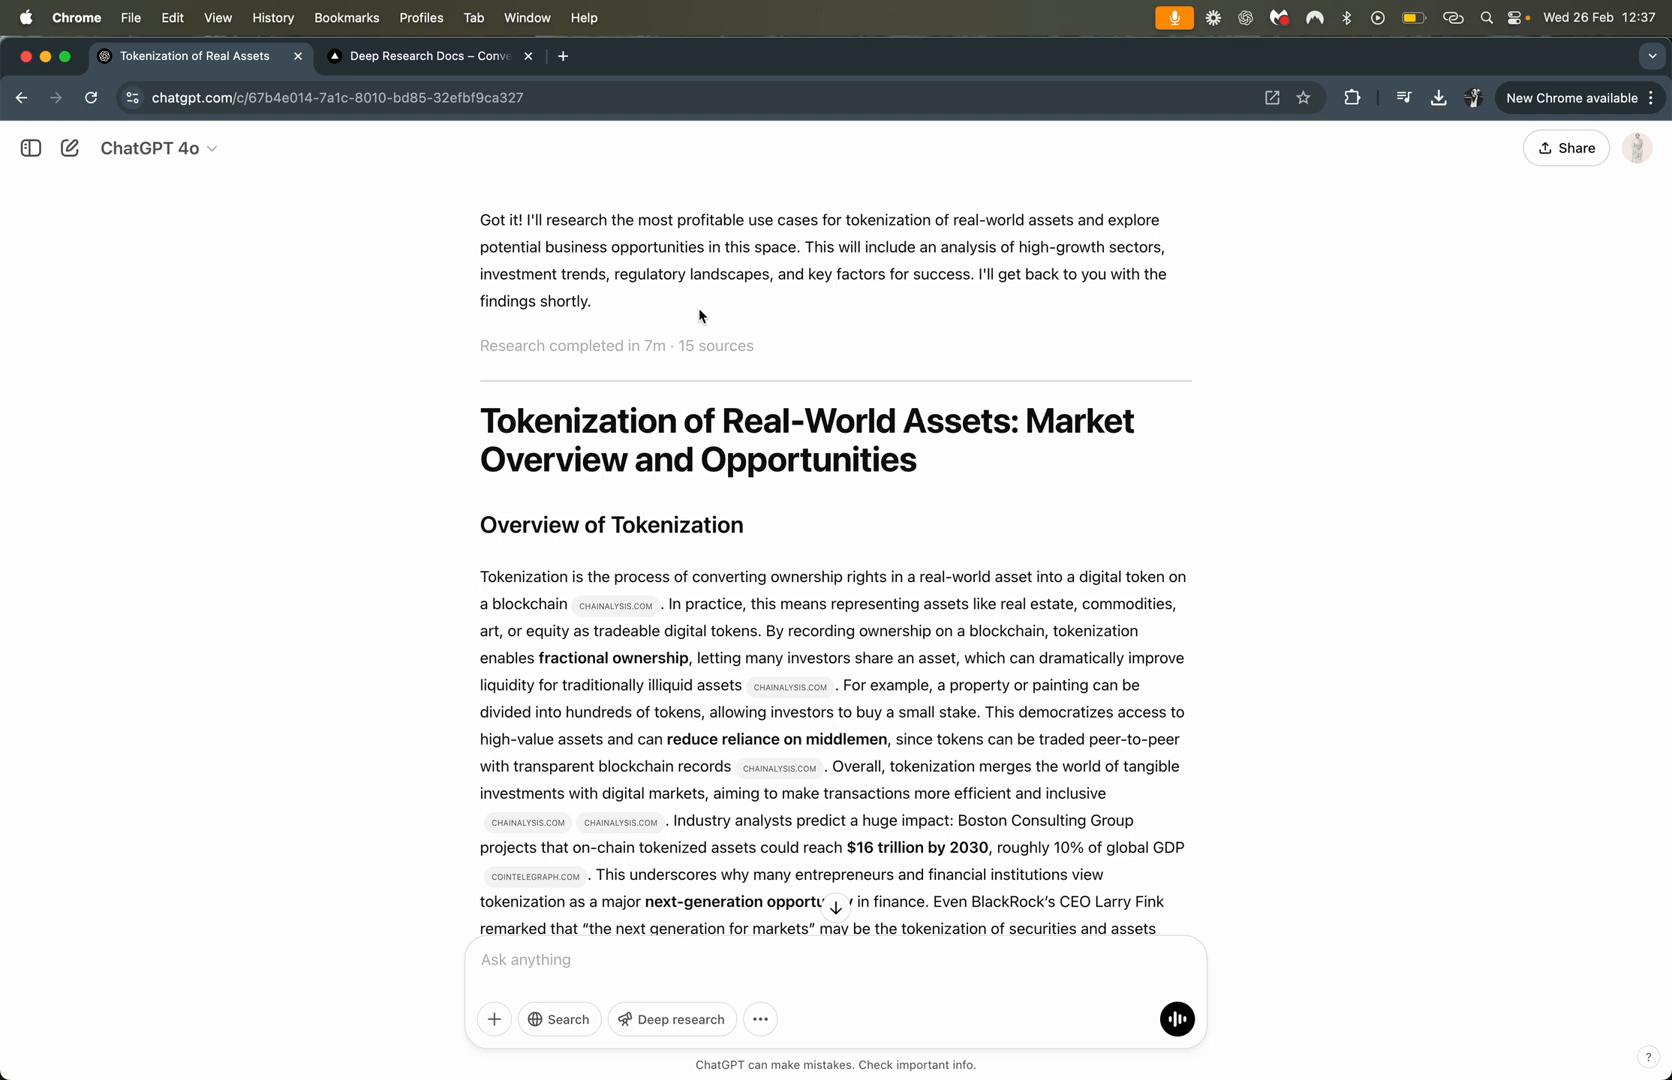
Scroll the ChatGPT tokenization report to its title and first section to select and copy it
scroll("up", 3)
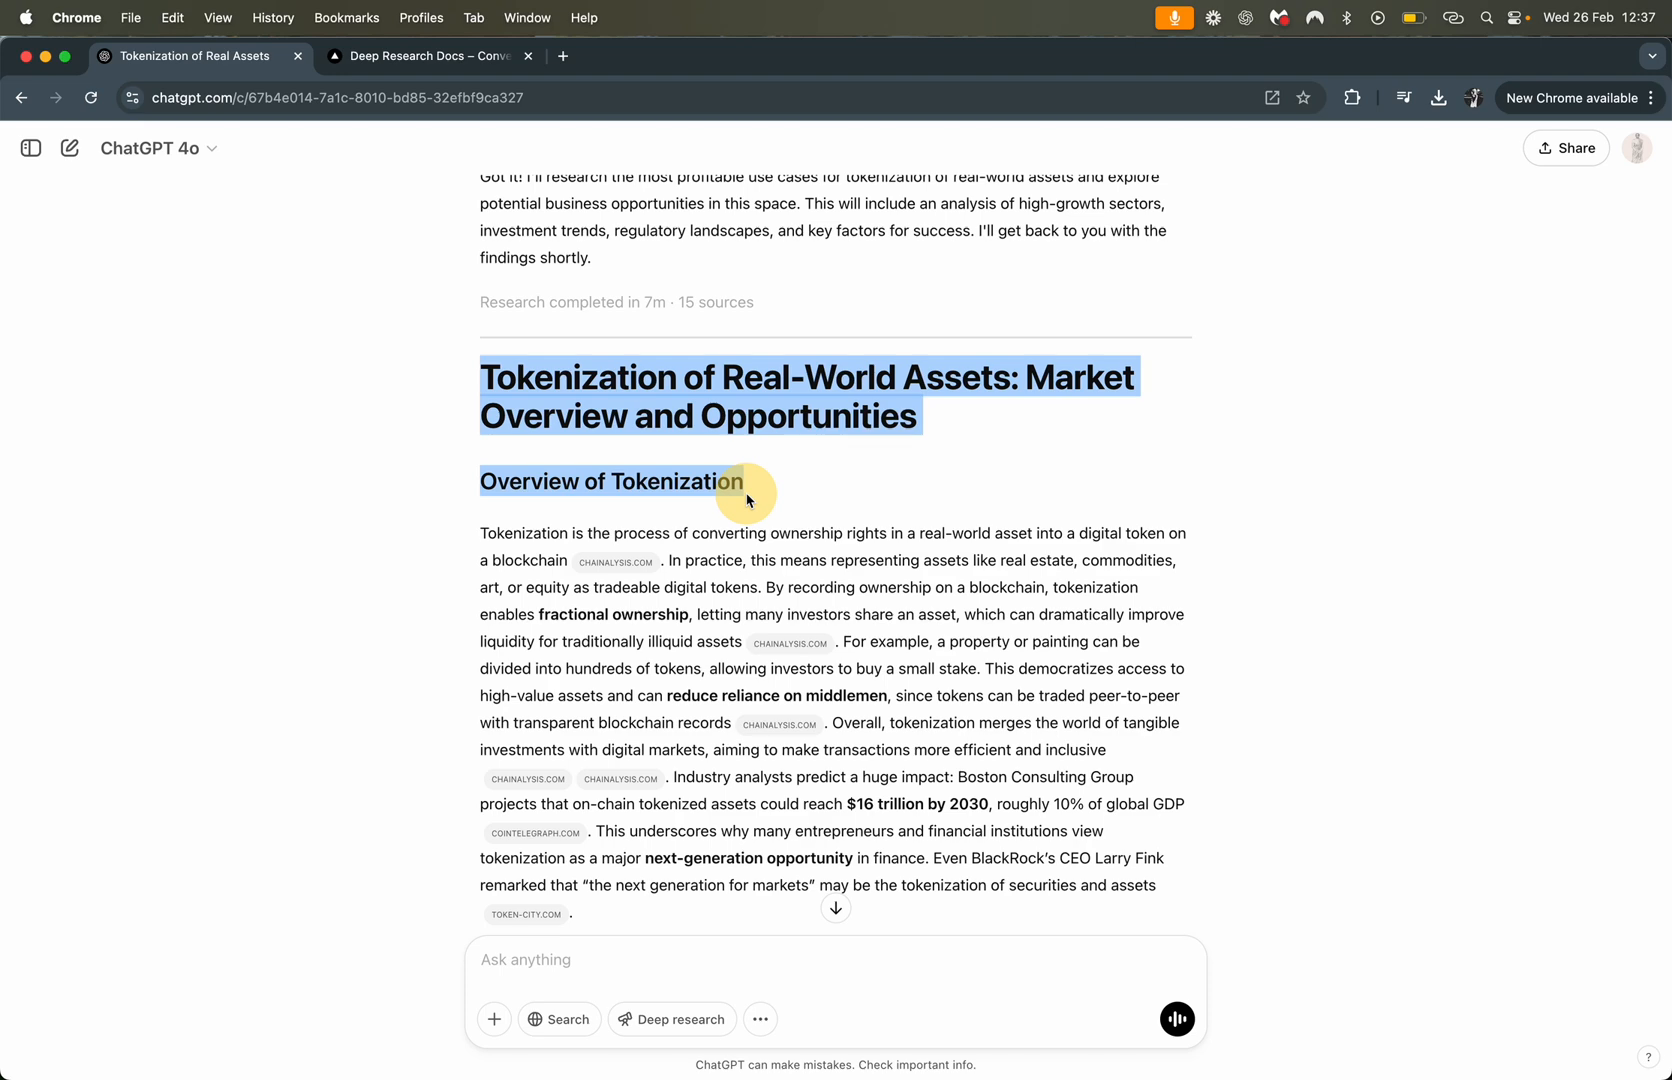
mouse_move(808, 670)
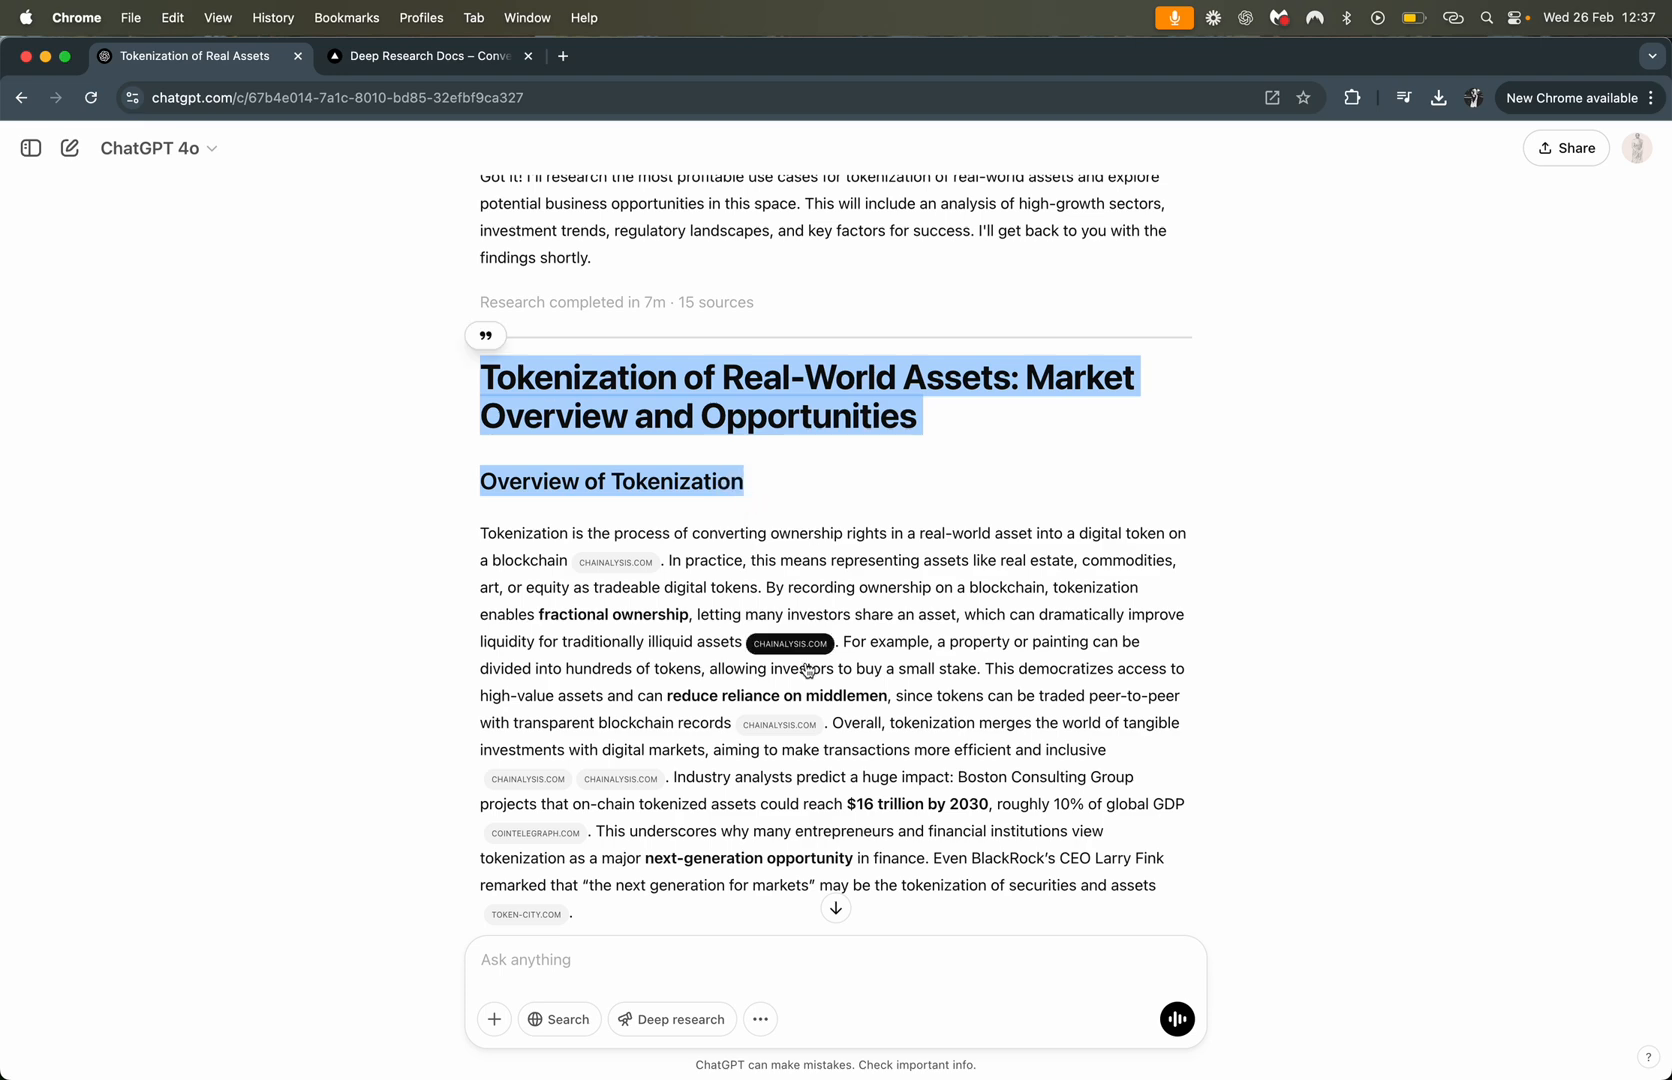
scroll("up", 3)
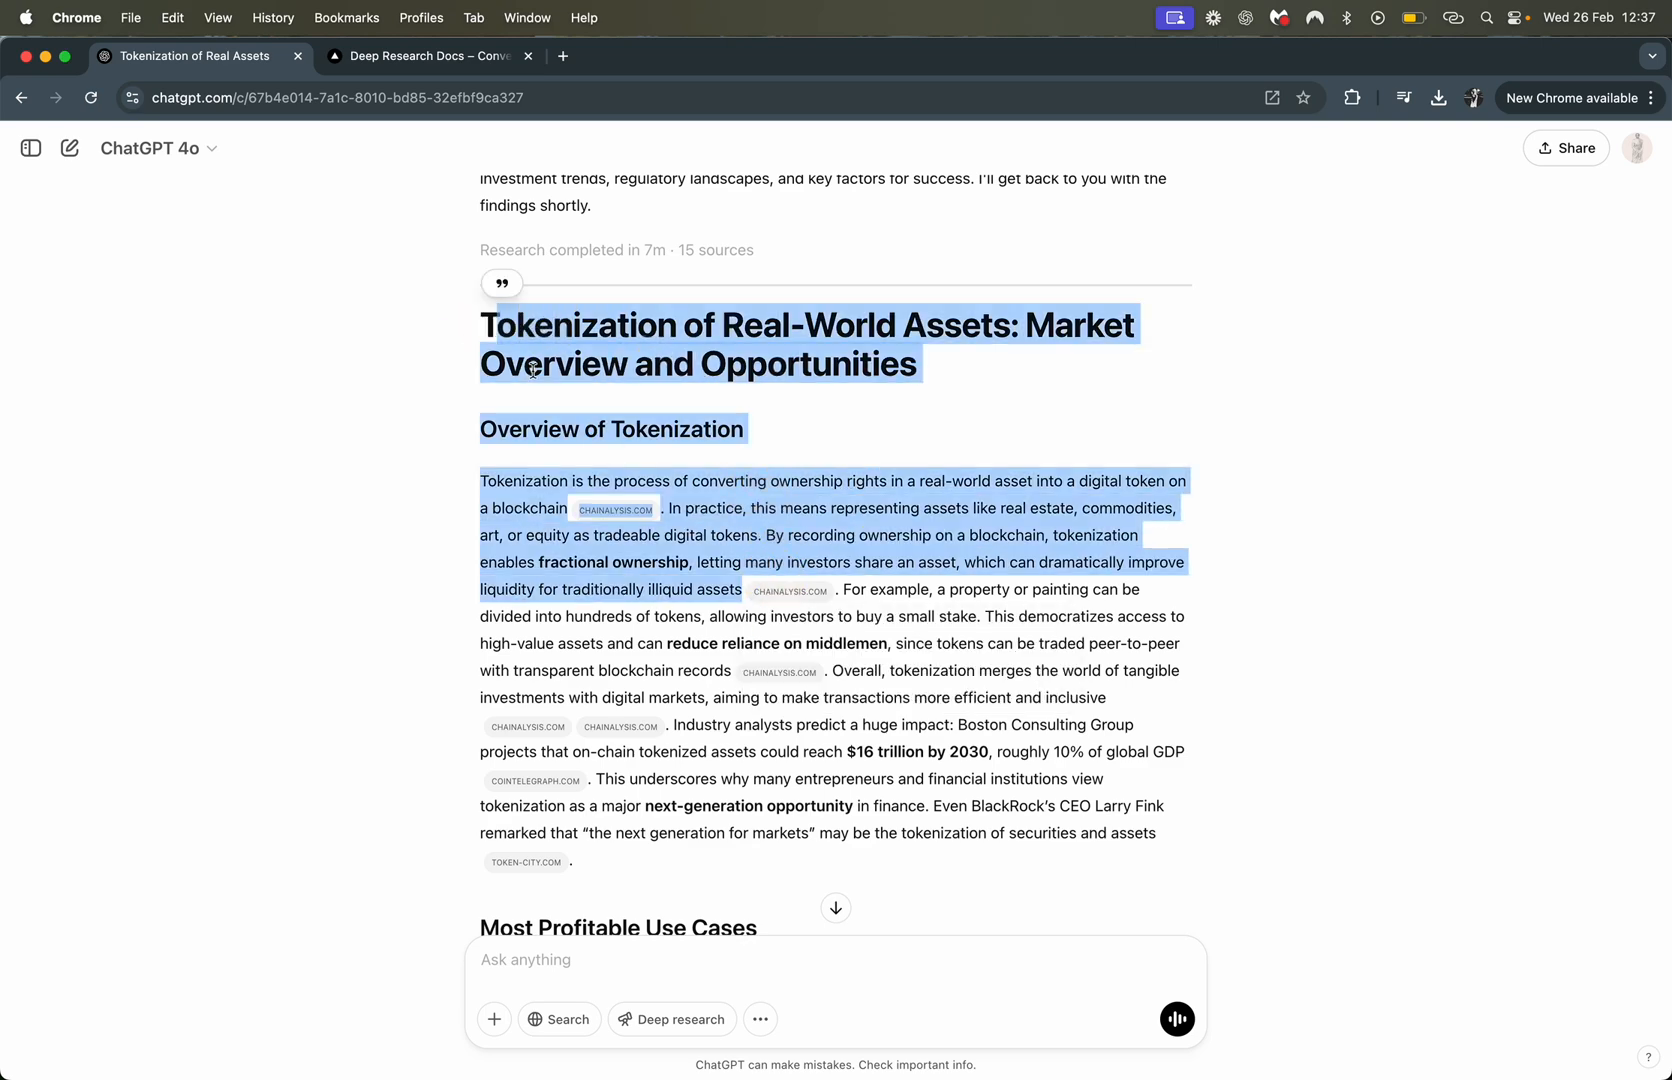
scroll("down", 3)
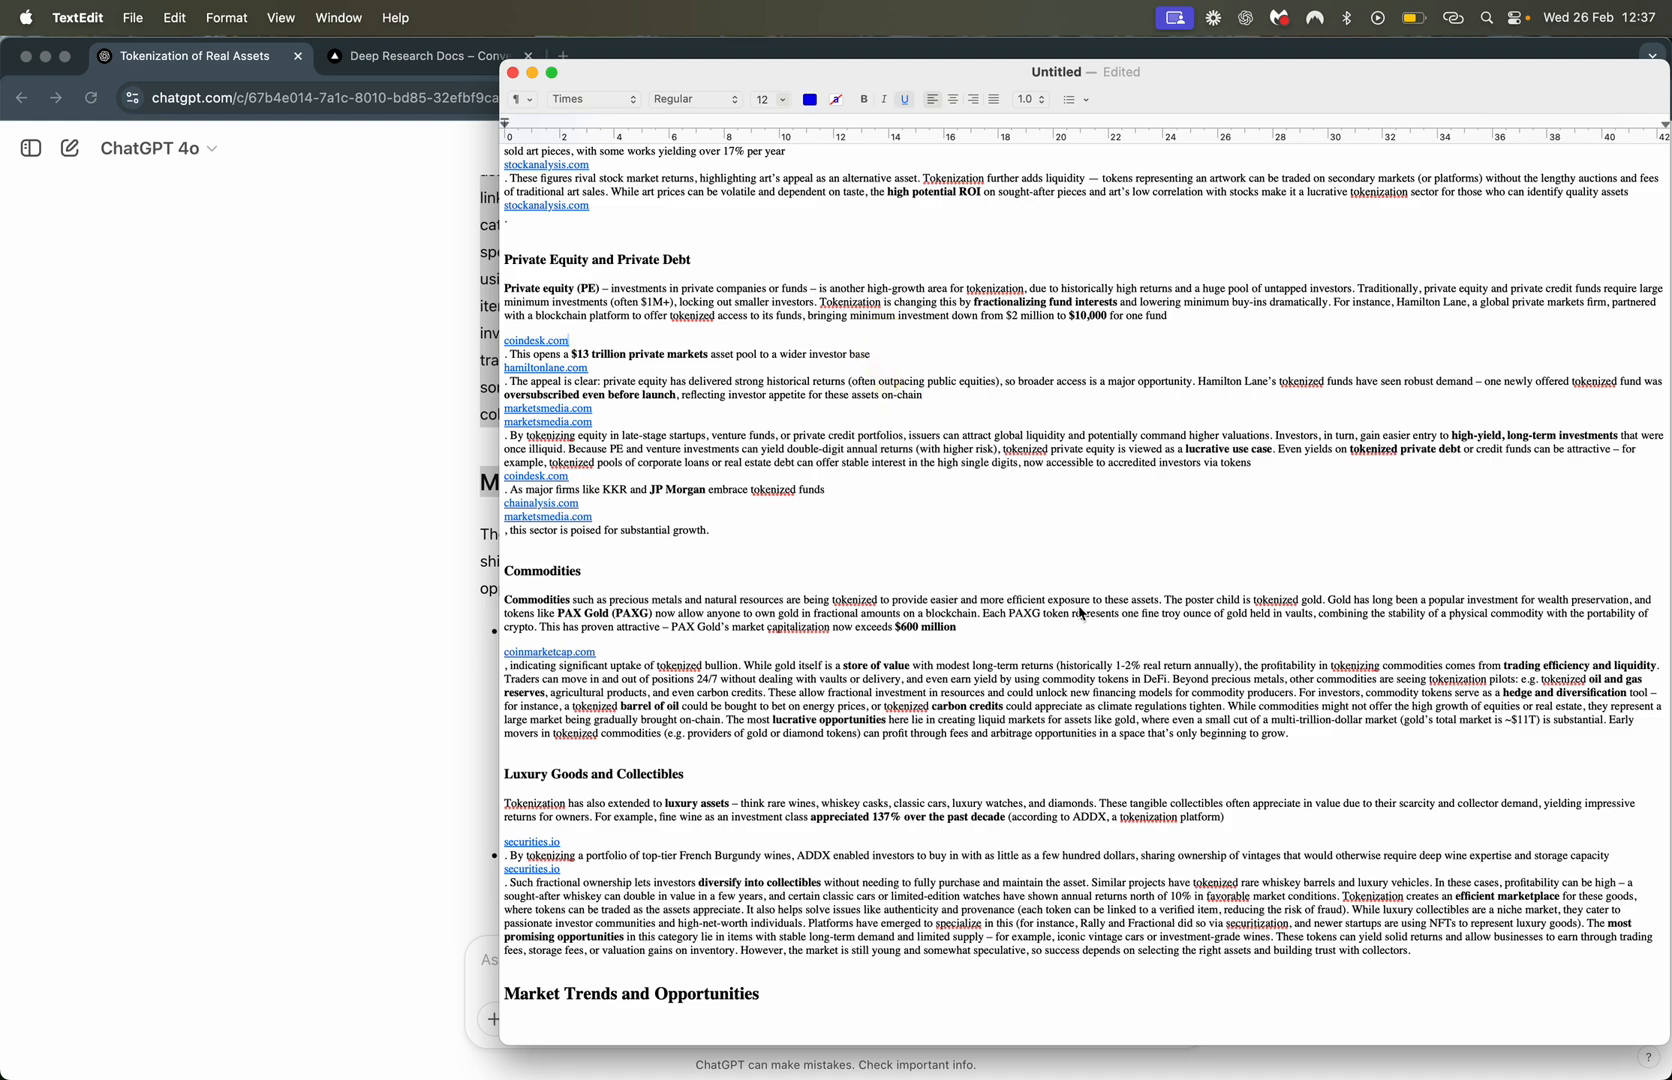
Scroll through the pasted report in TextEdit, checking the separate-line source links
scroll("up", 3)
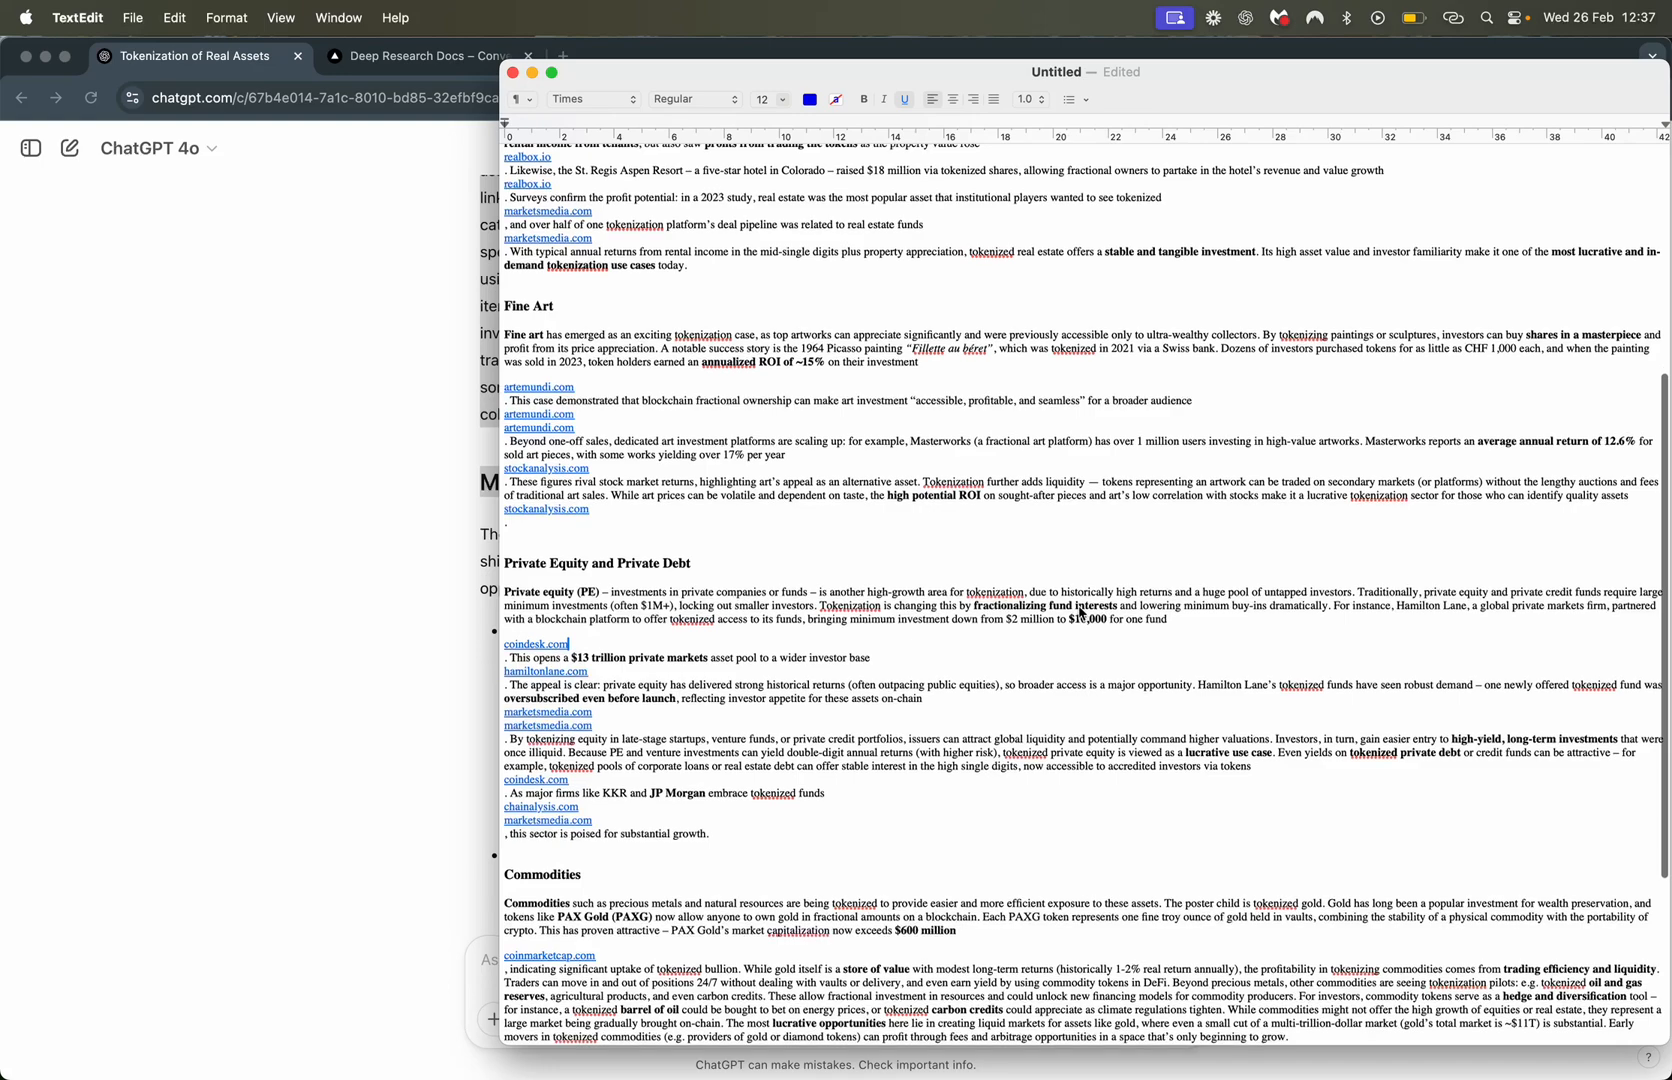
scroll("up", 3)
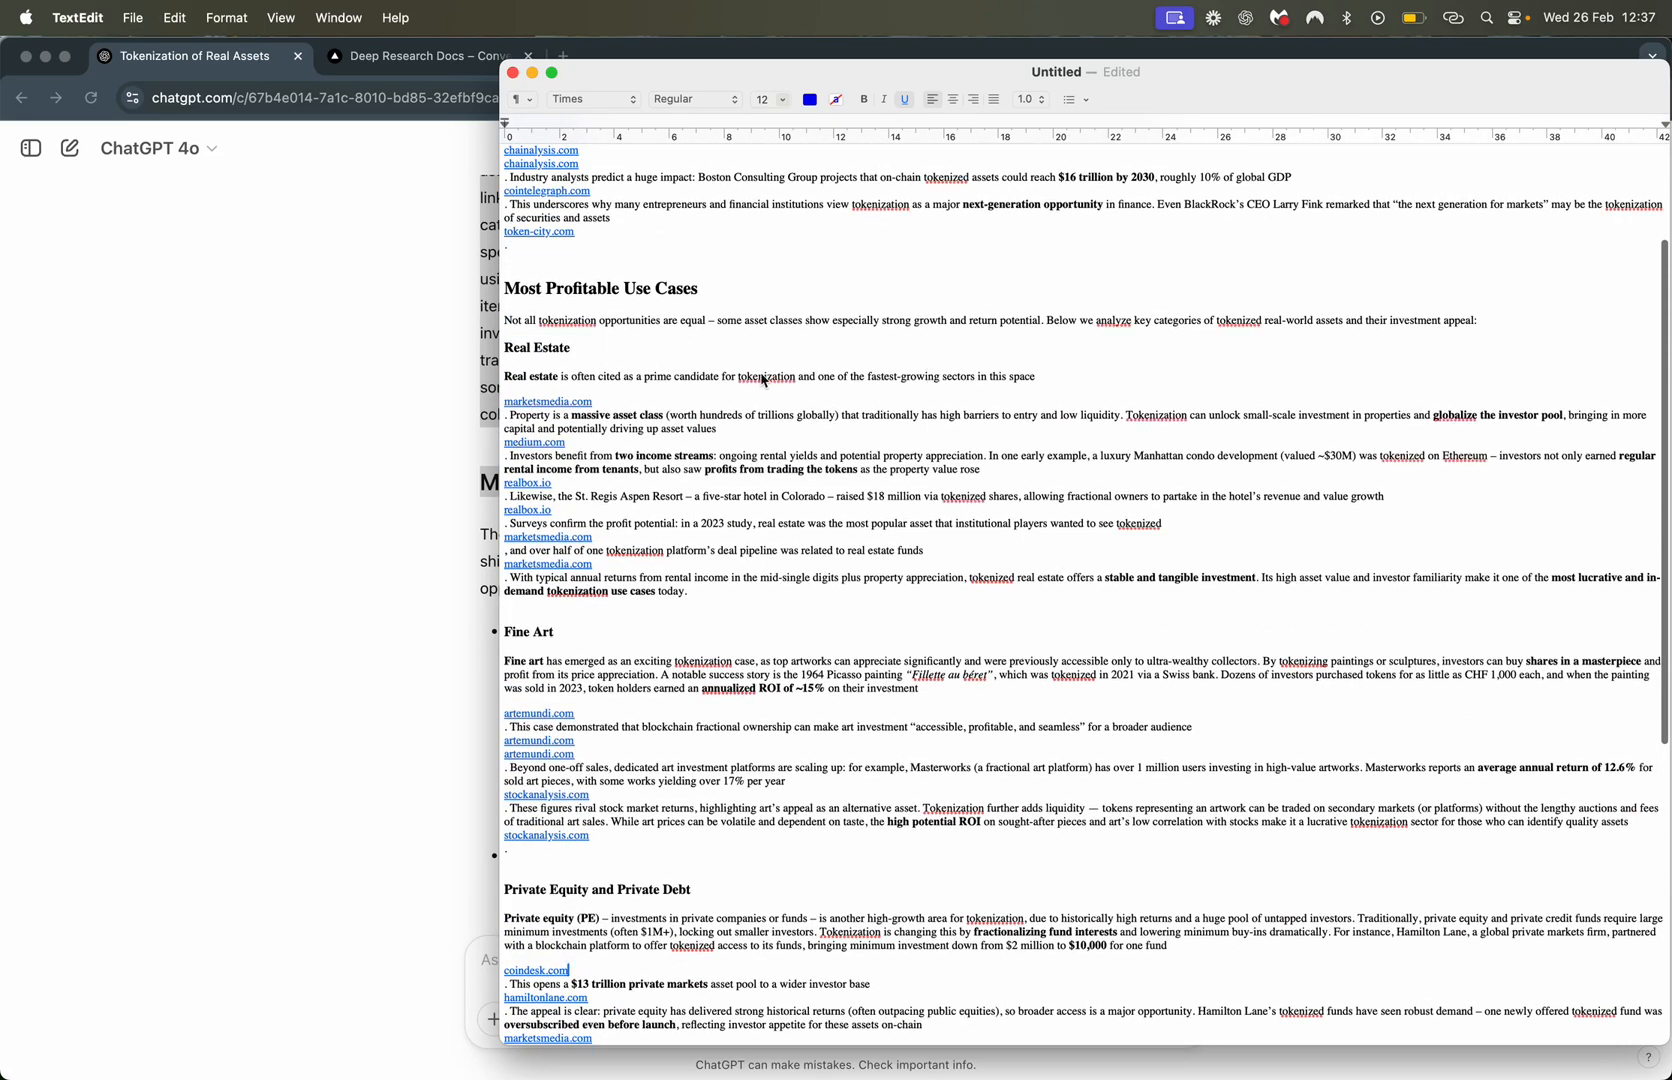
mouse_move(794, 460)
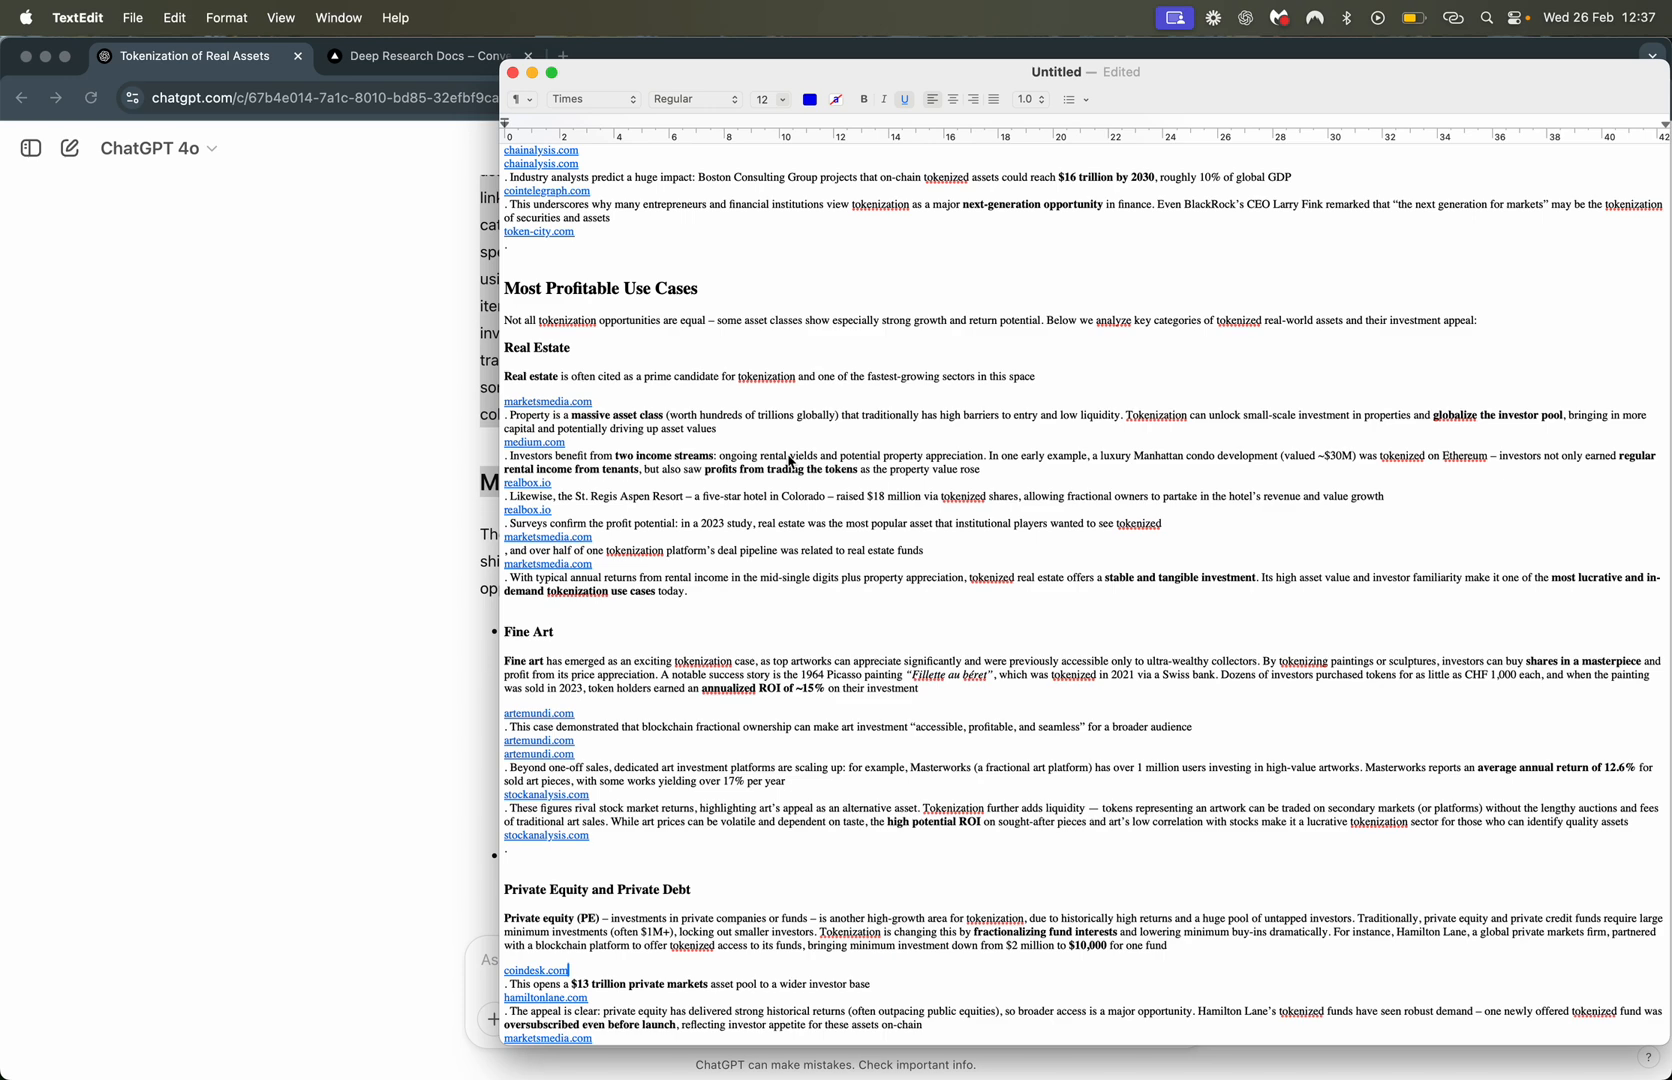
mouse_move(890, 589)
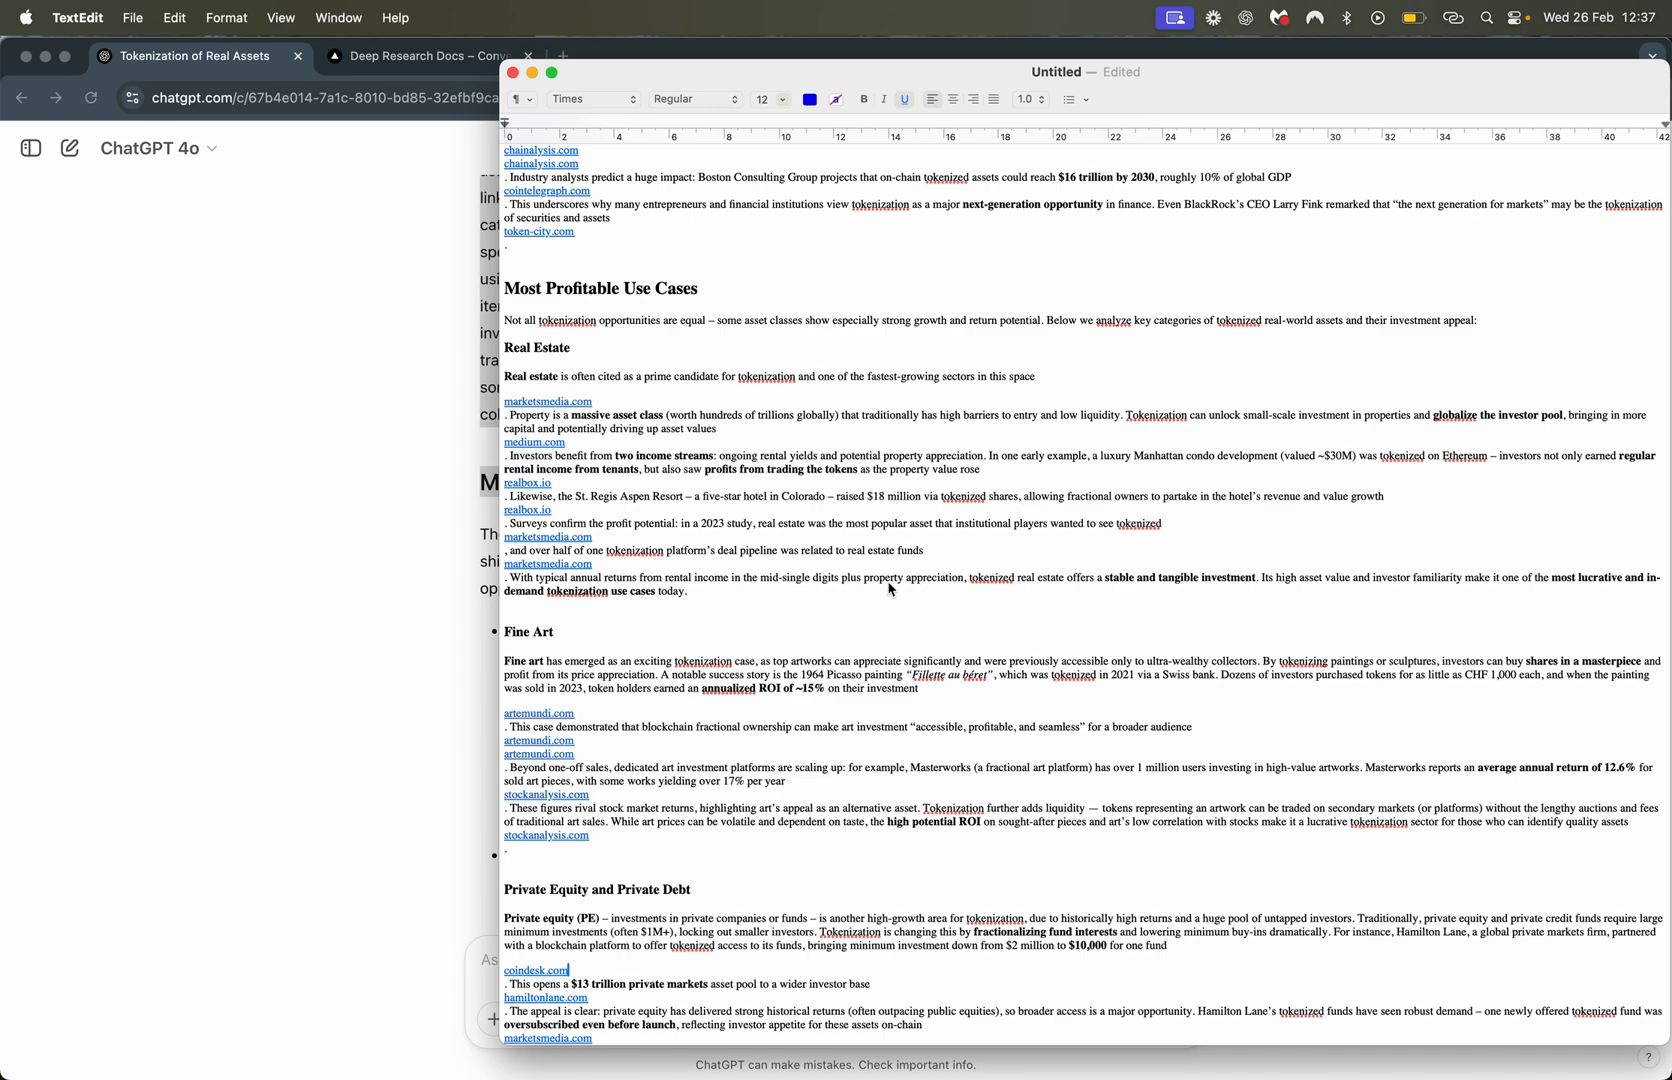
mouse_move(829, 522)
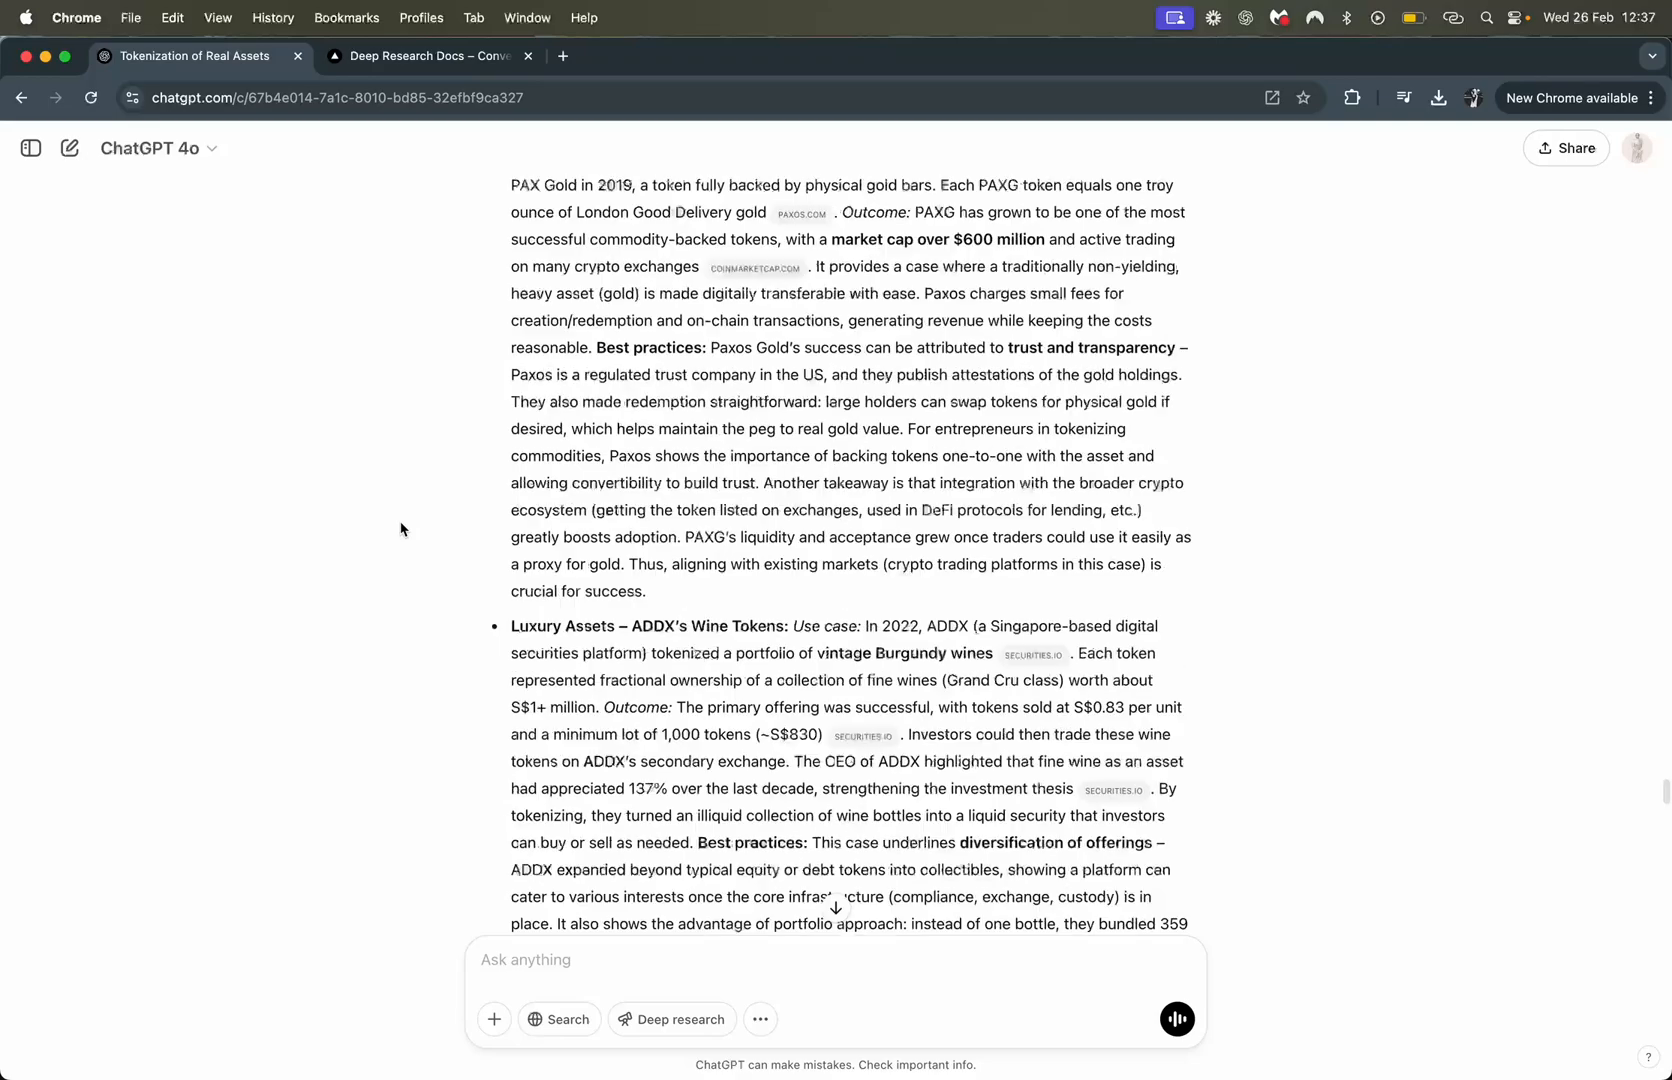
Scroll to the end of the ChatGPT response and copy the whole report with its Copy icon
scroll("down", 3)
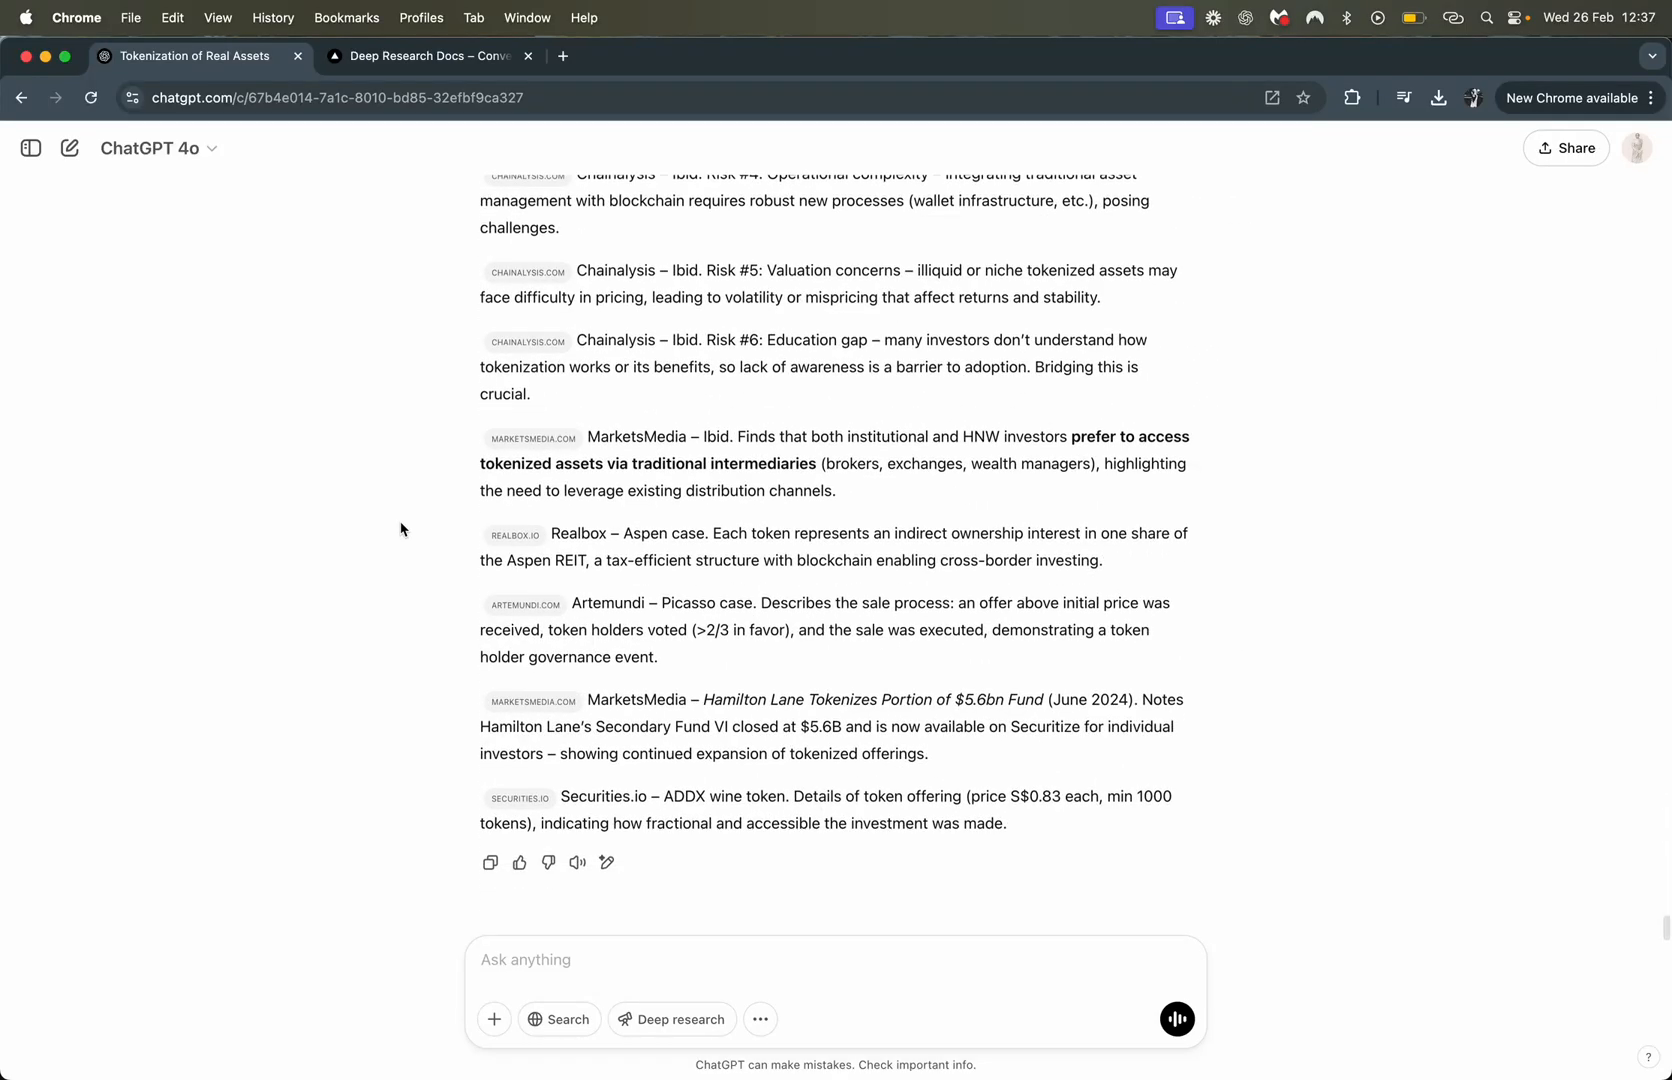
mouse_move(489, 863)
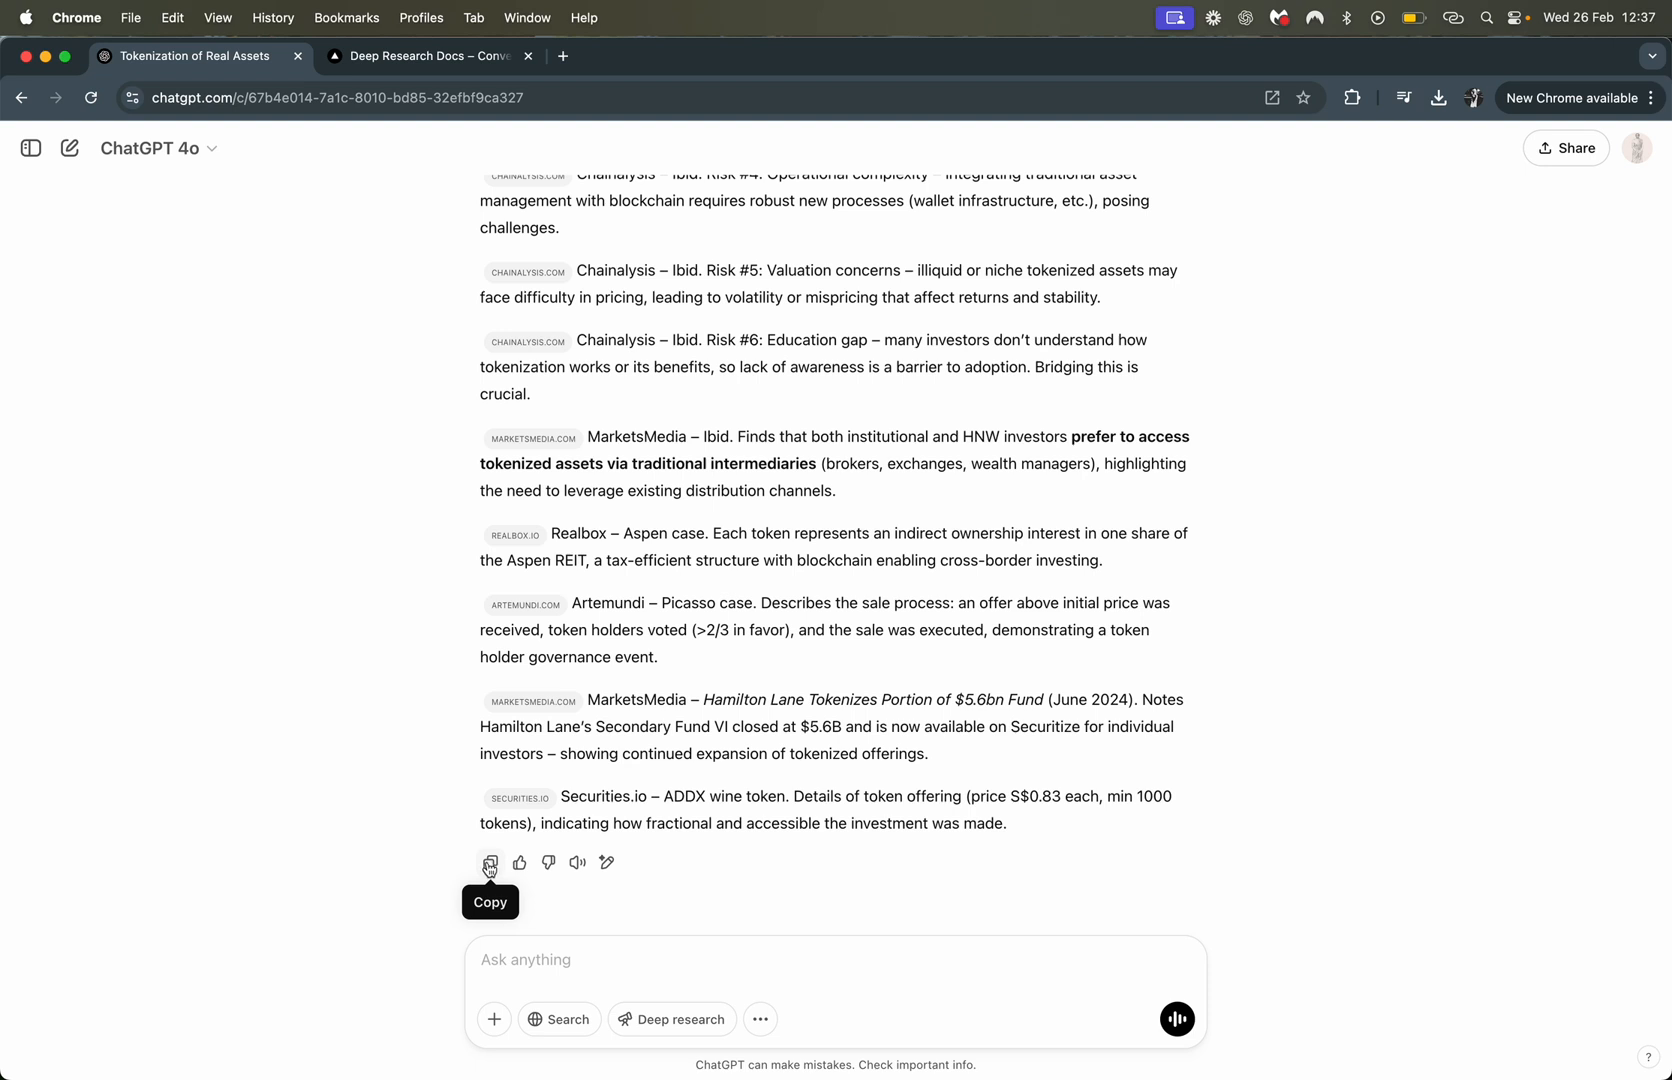
left_click(489, 863)
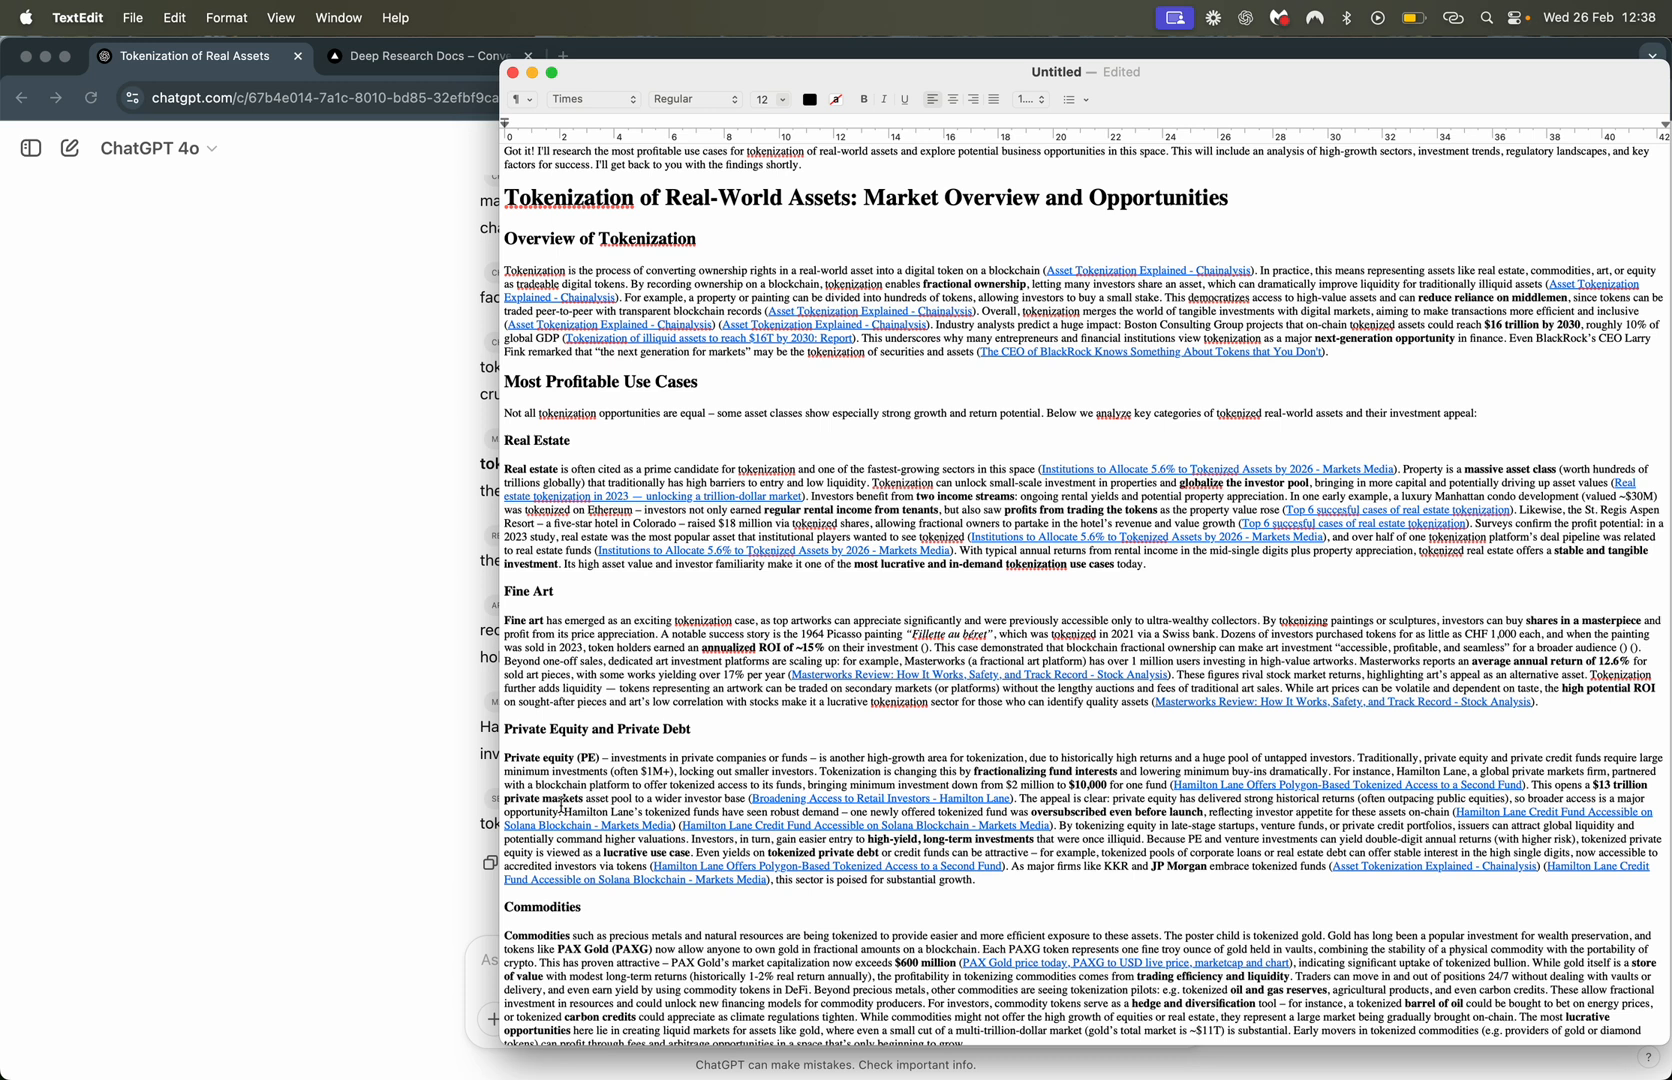
mouse_move(708, 598)
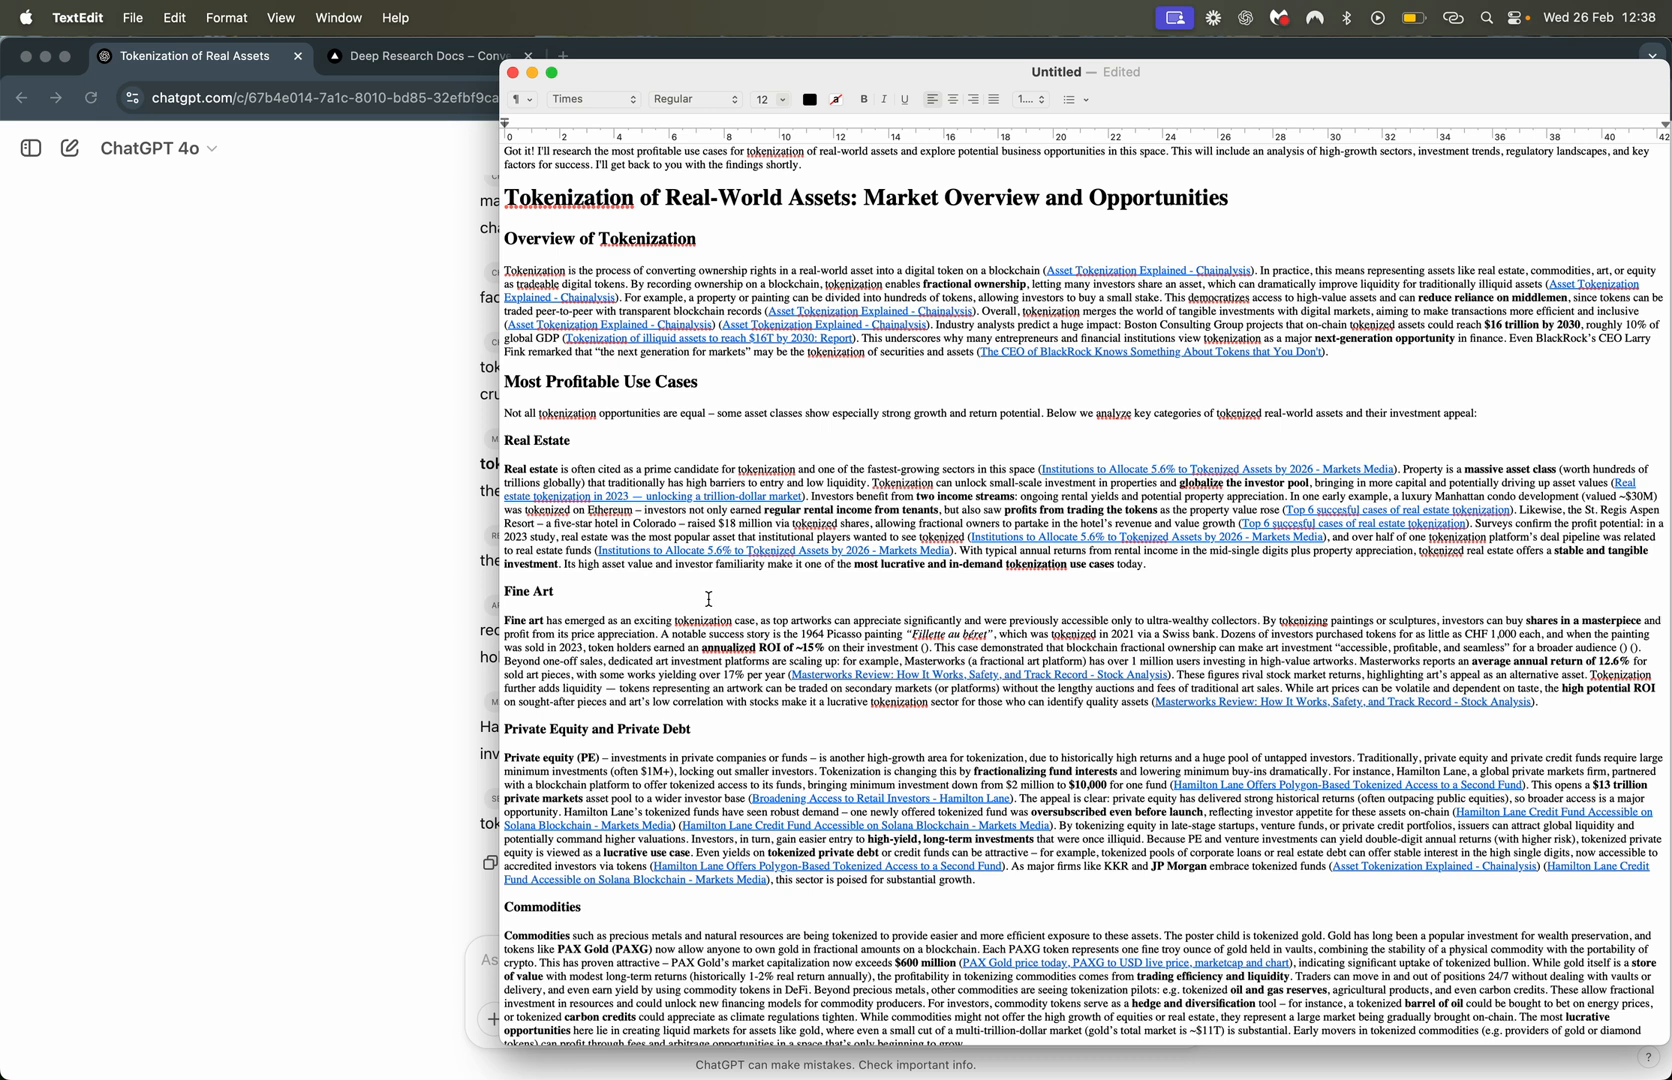
mouse_move(716, 441)
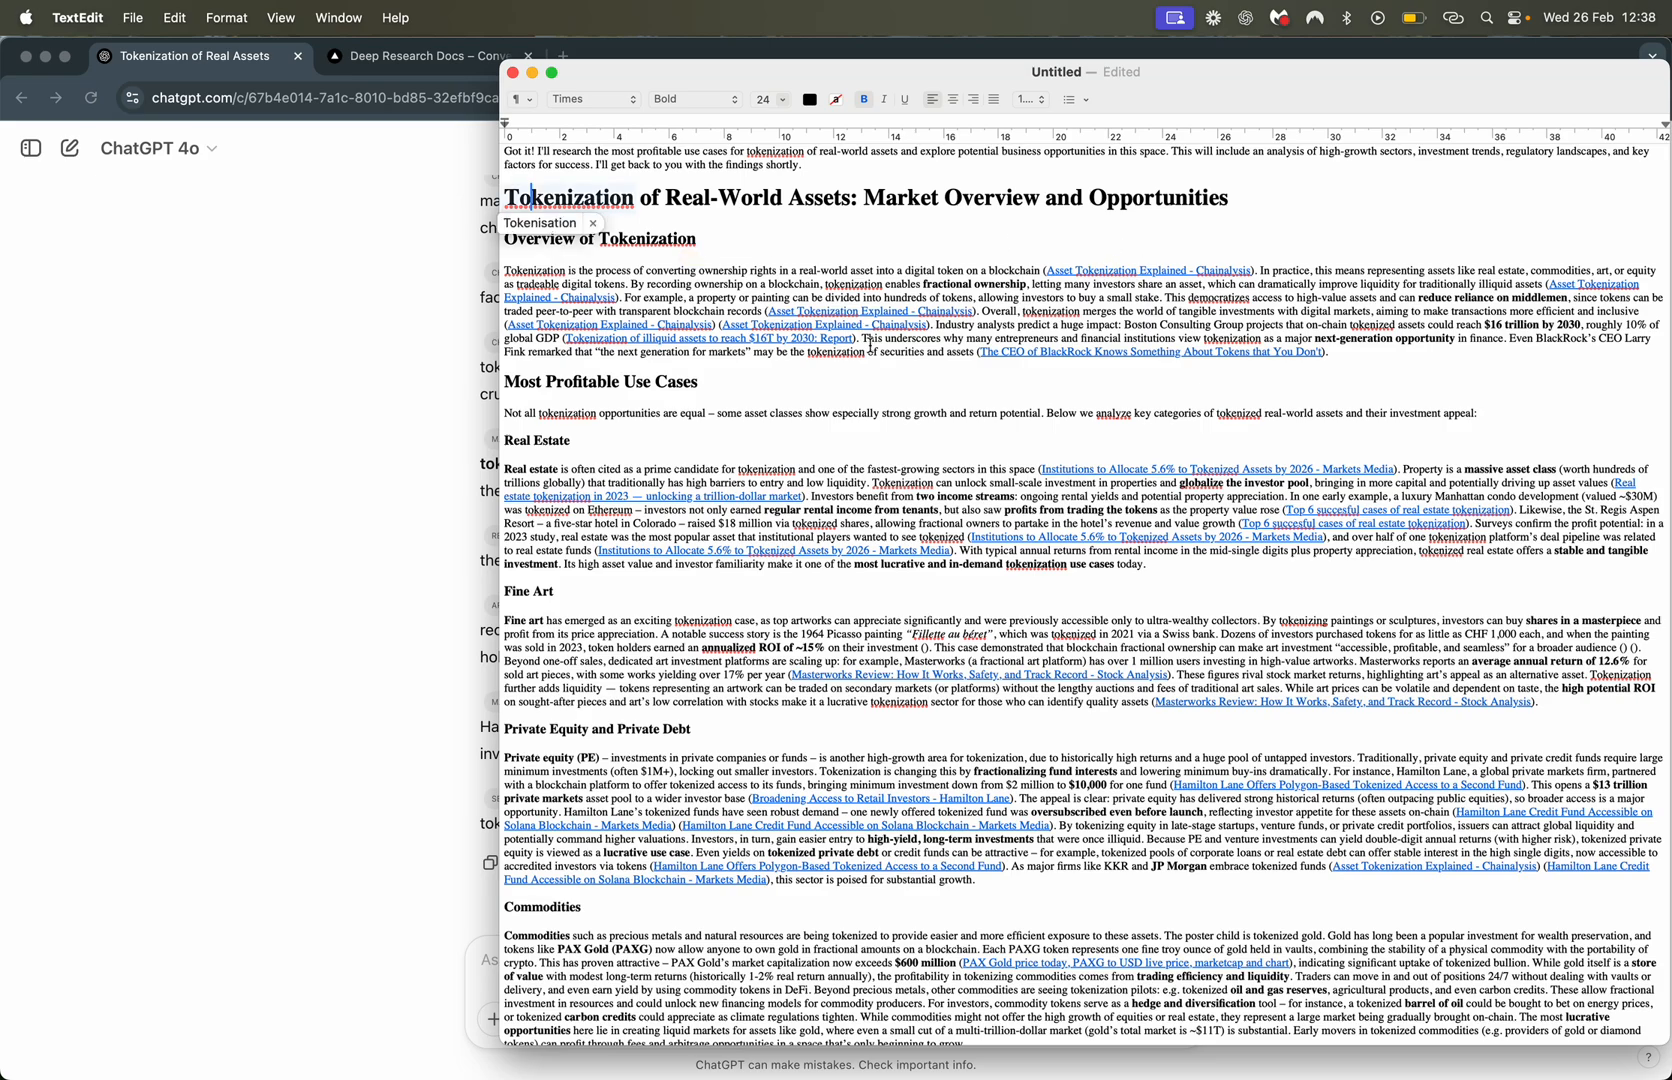
Scroll the pasted TextEdit report through its case studies to the References list
scroll("down", 3)
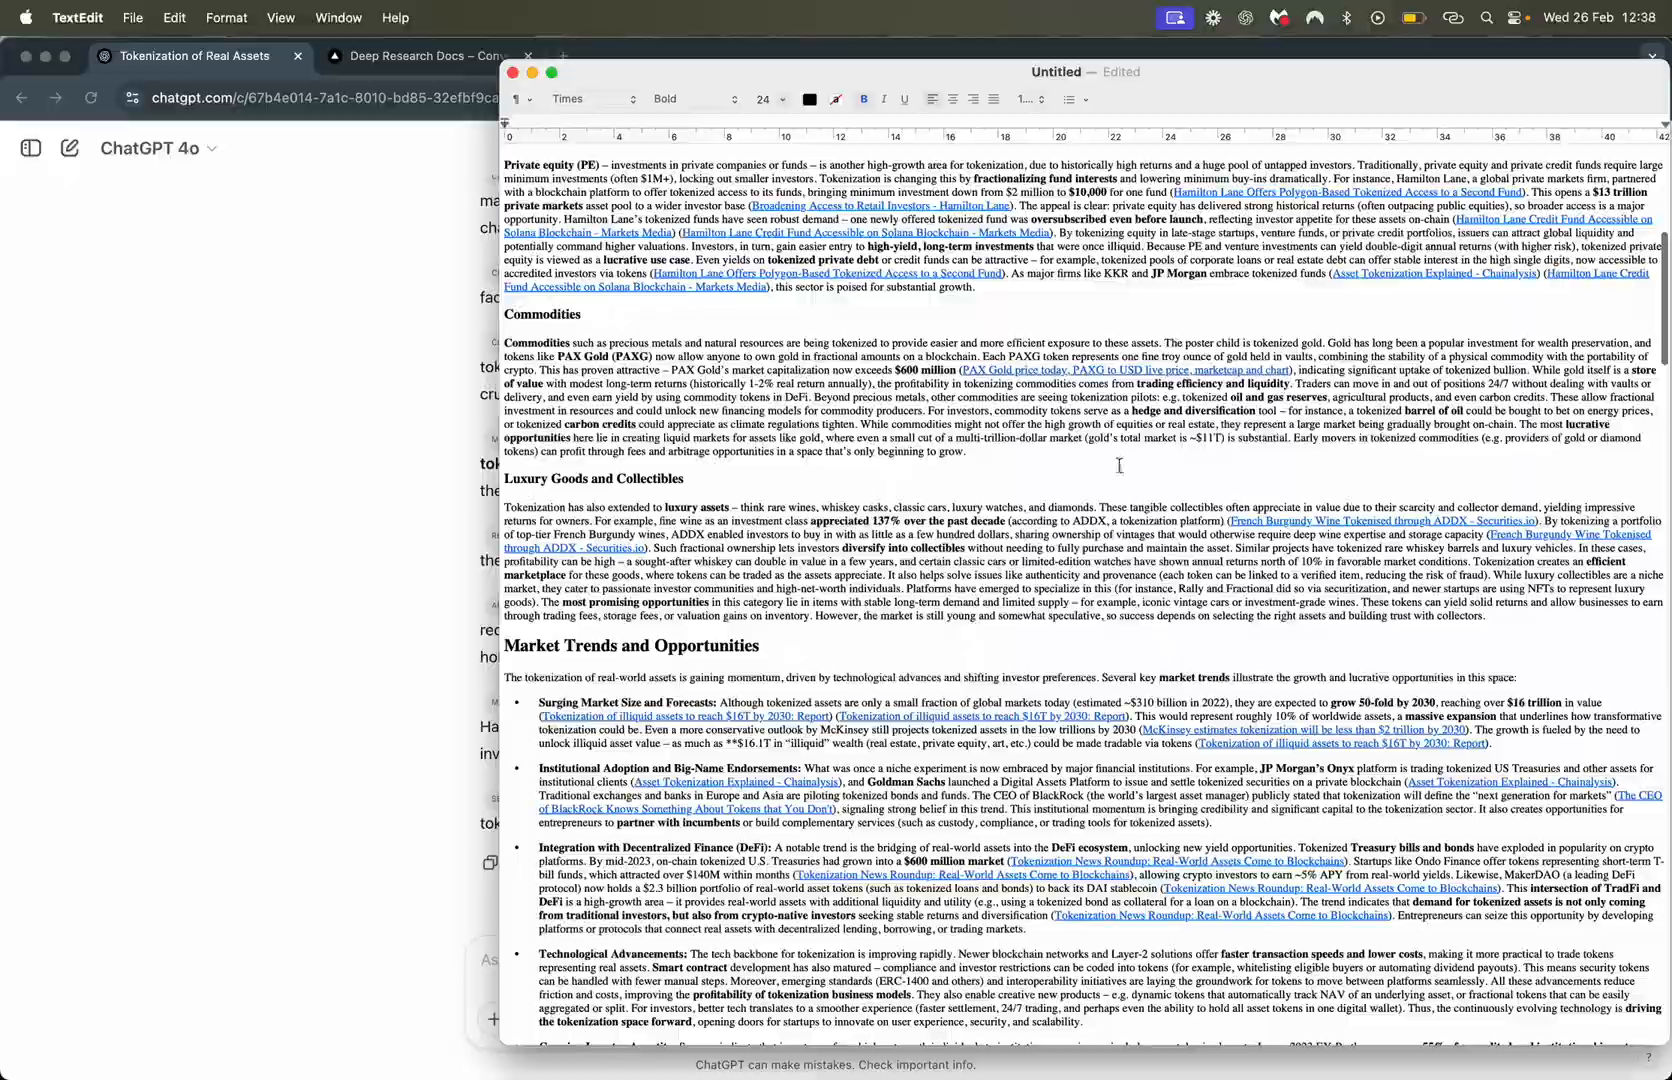
scroll("down", 3)
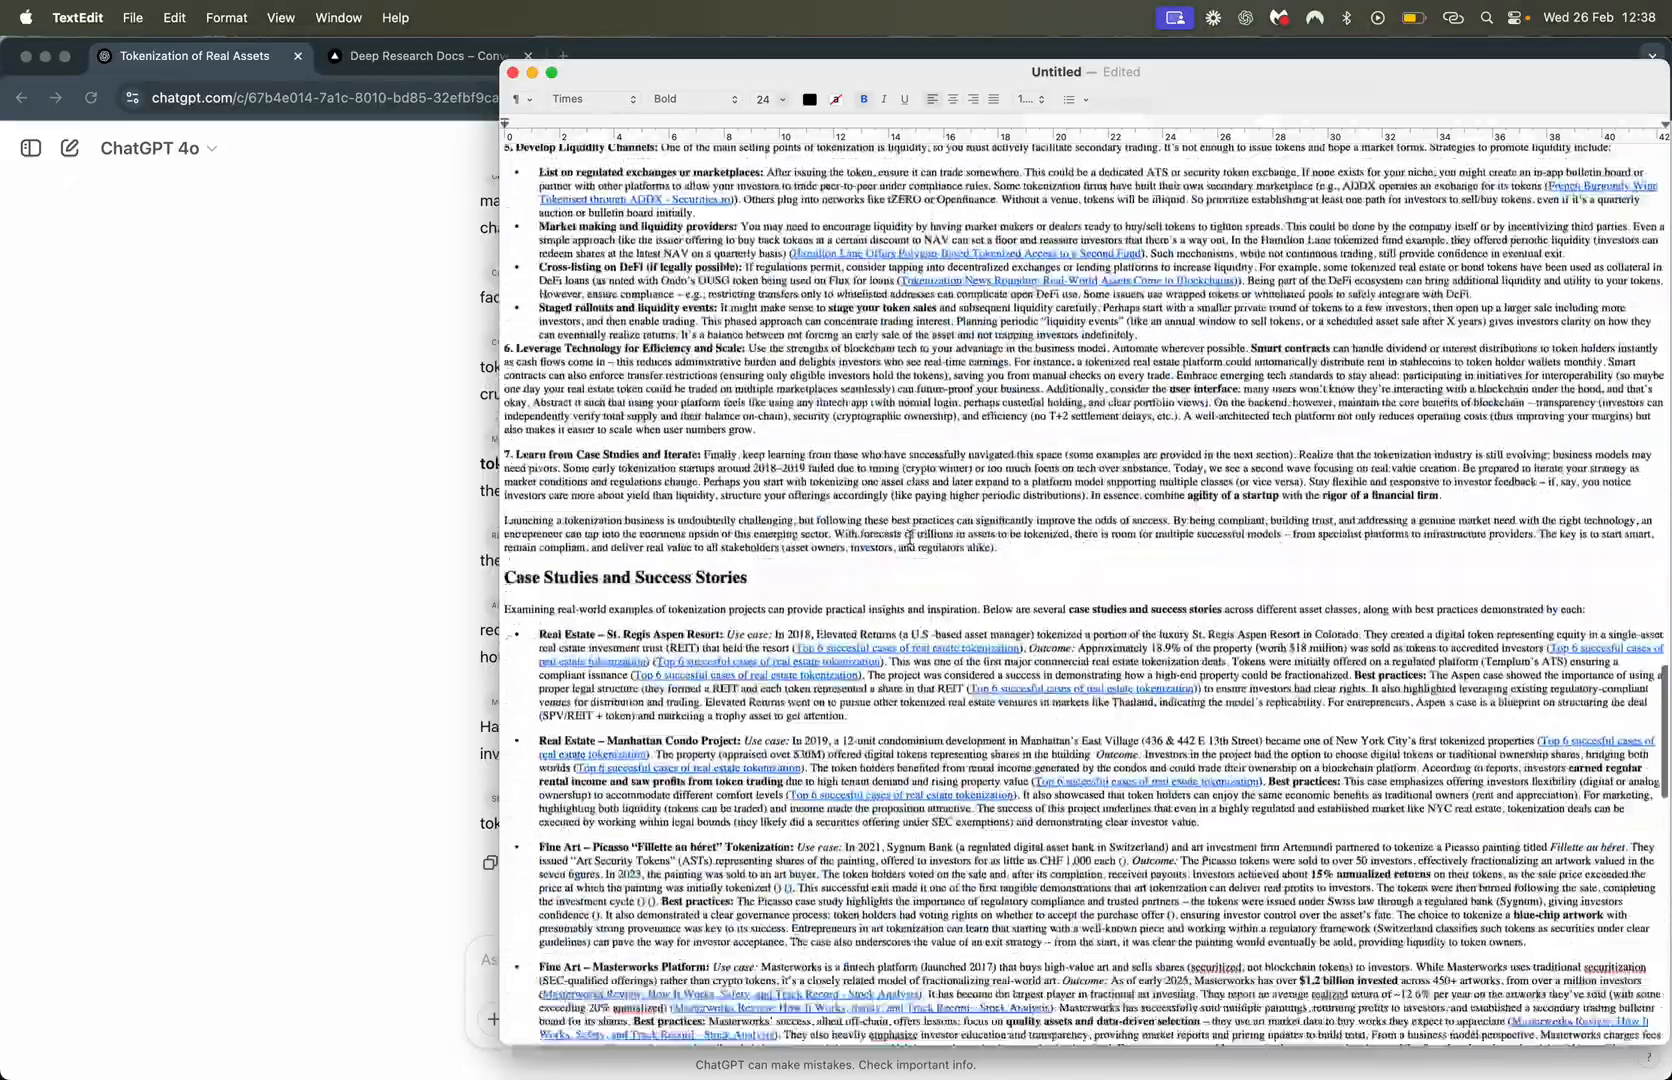
scroll("down", 3)
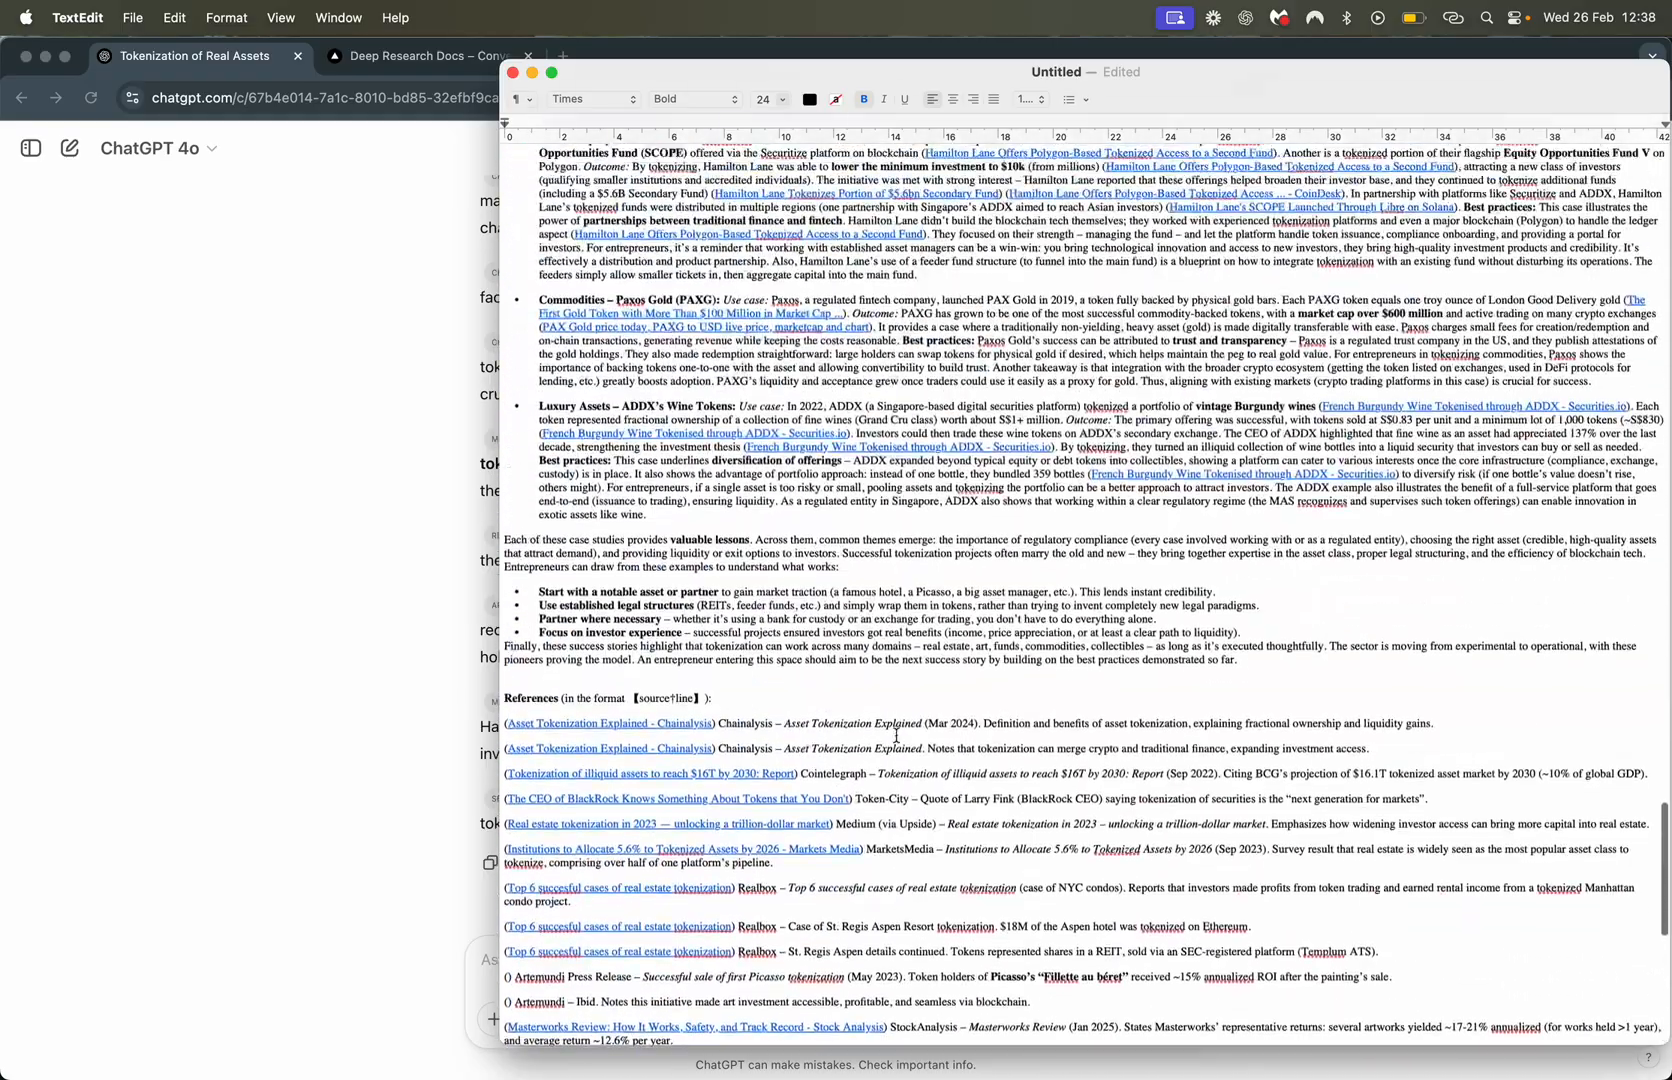
scroll("up", 3)
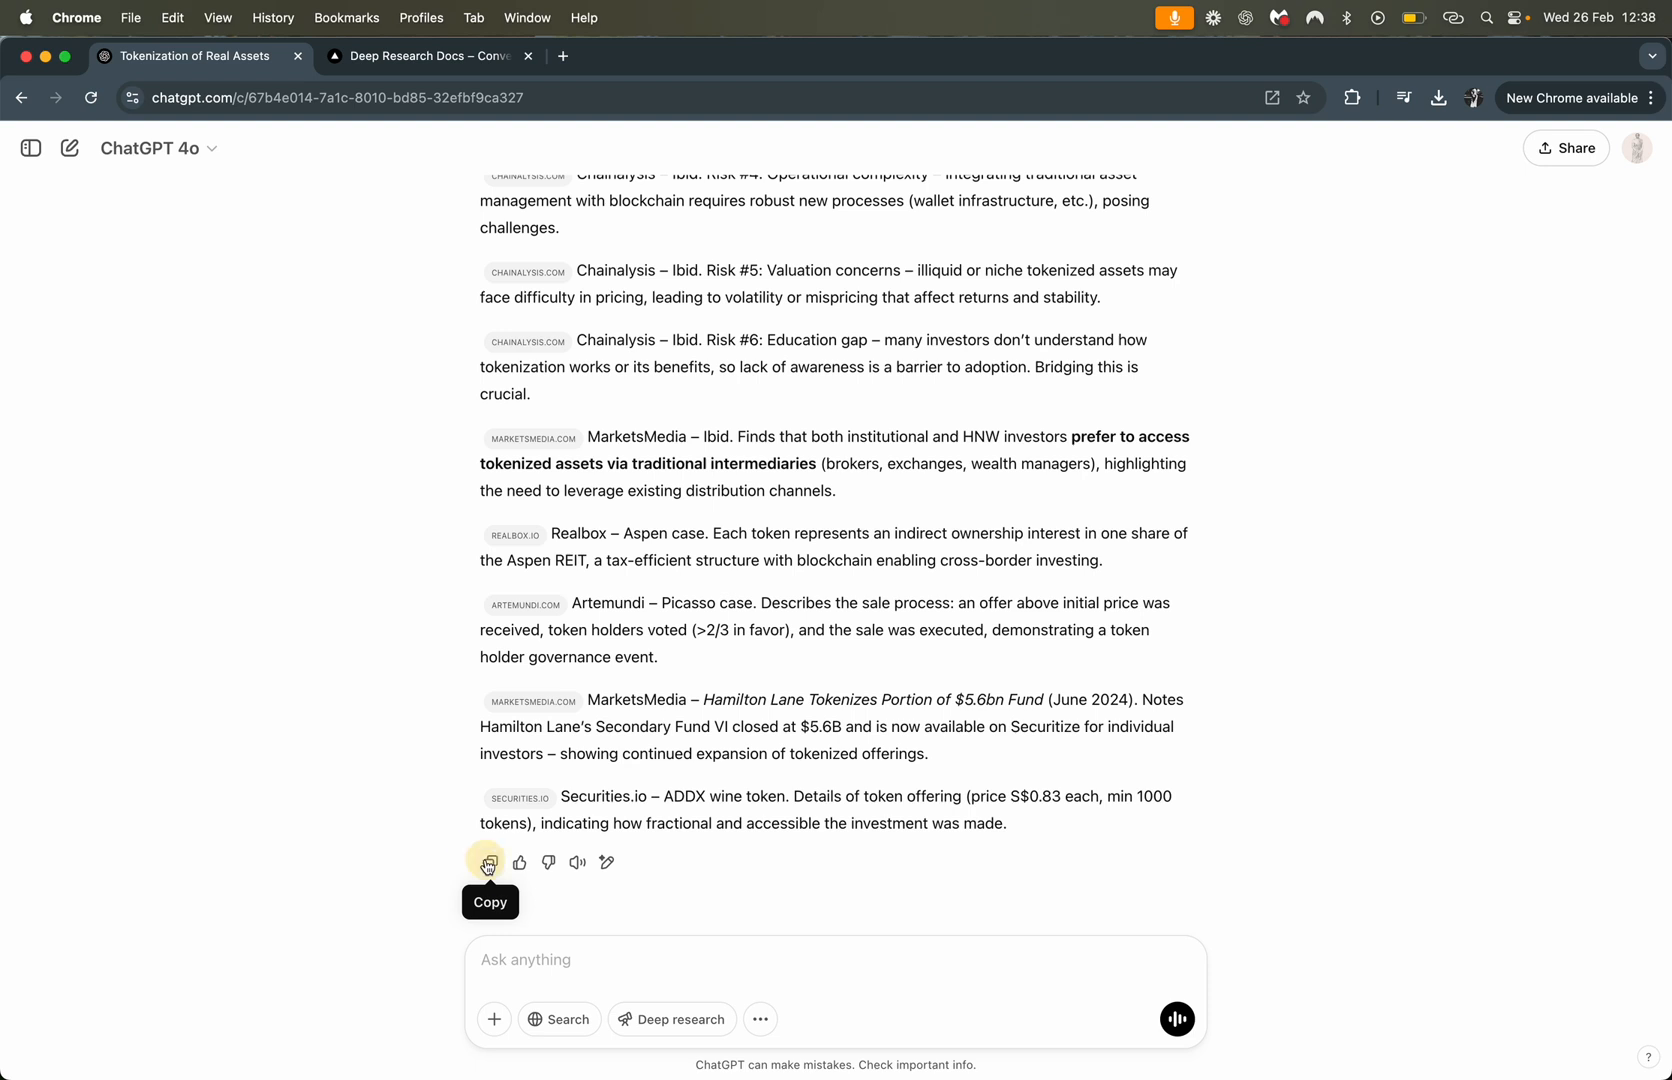
Copy the ChatGPT report again and switch to the Deep Research Docs tab
left_click(488, 863)
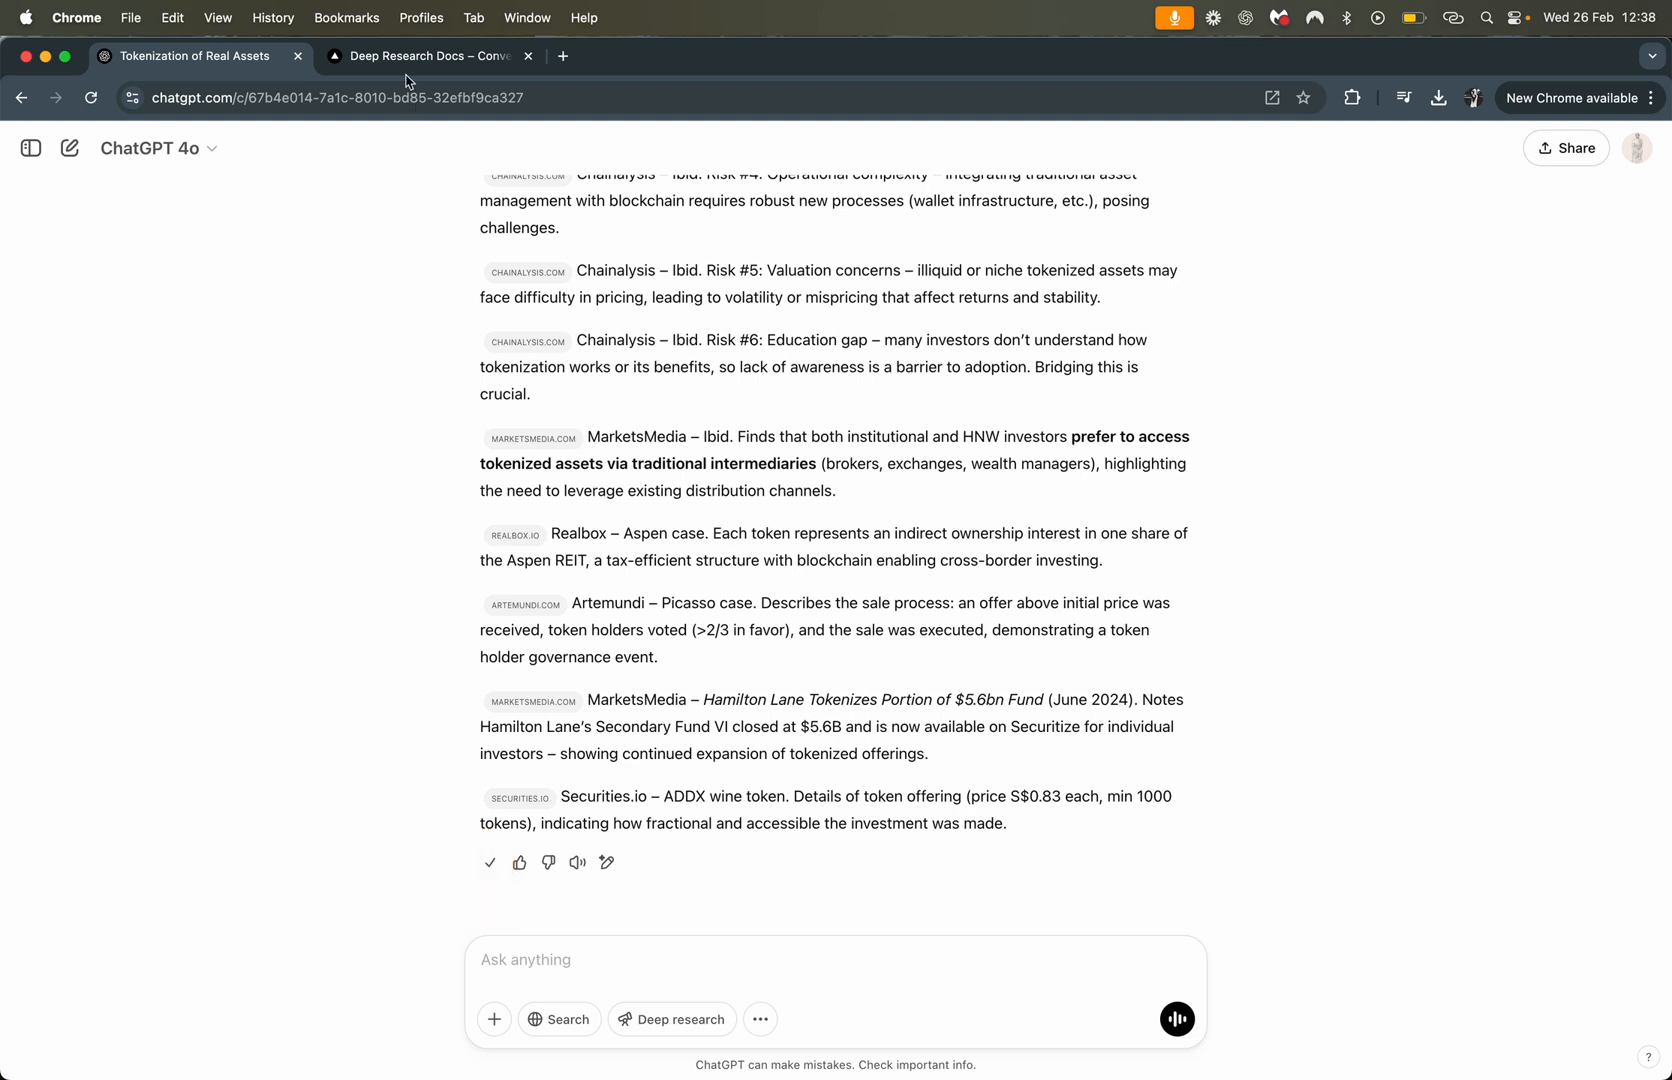
left_click(430, 55)
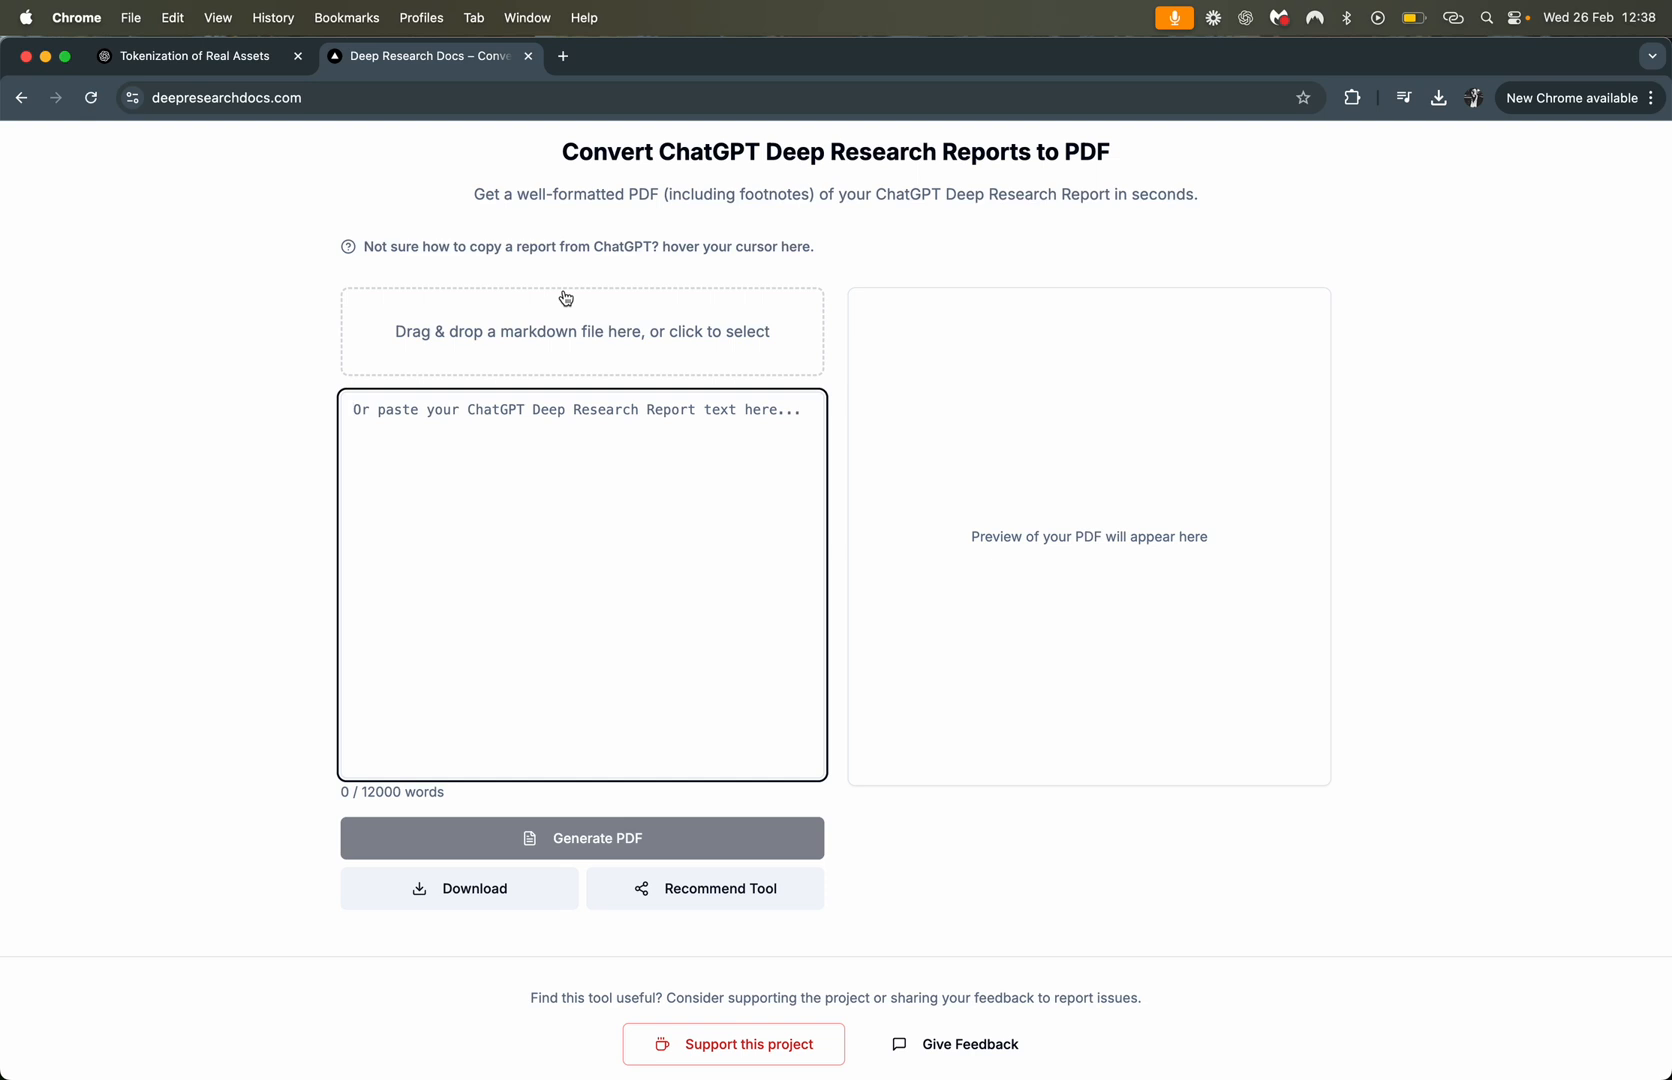
mouse_move(291, 83)
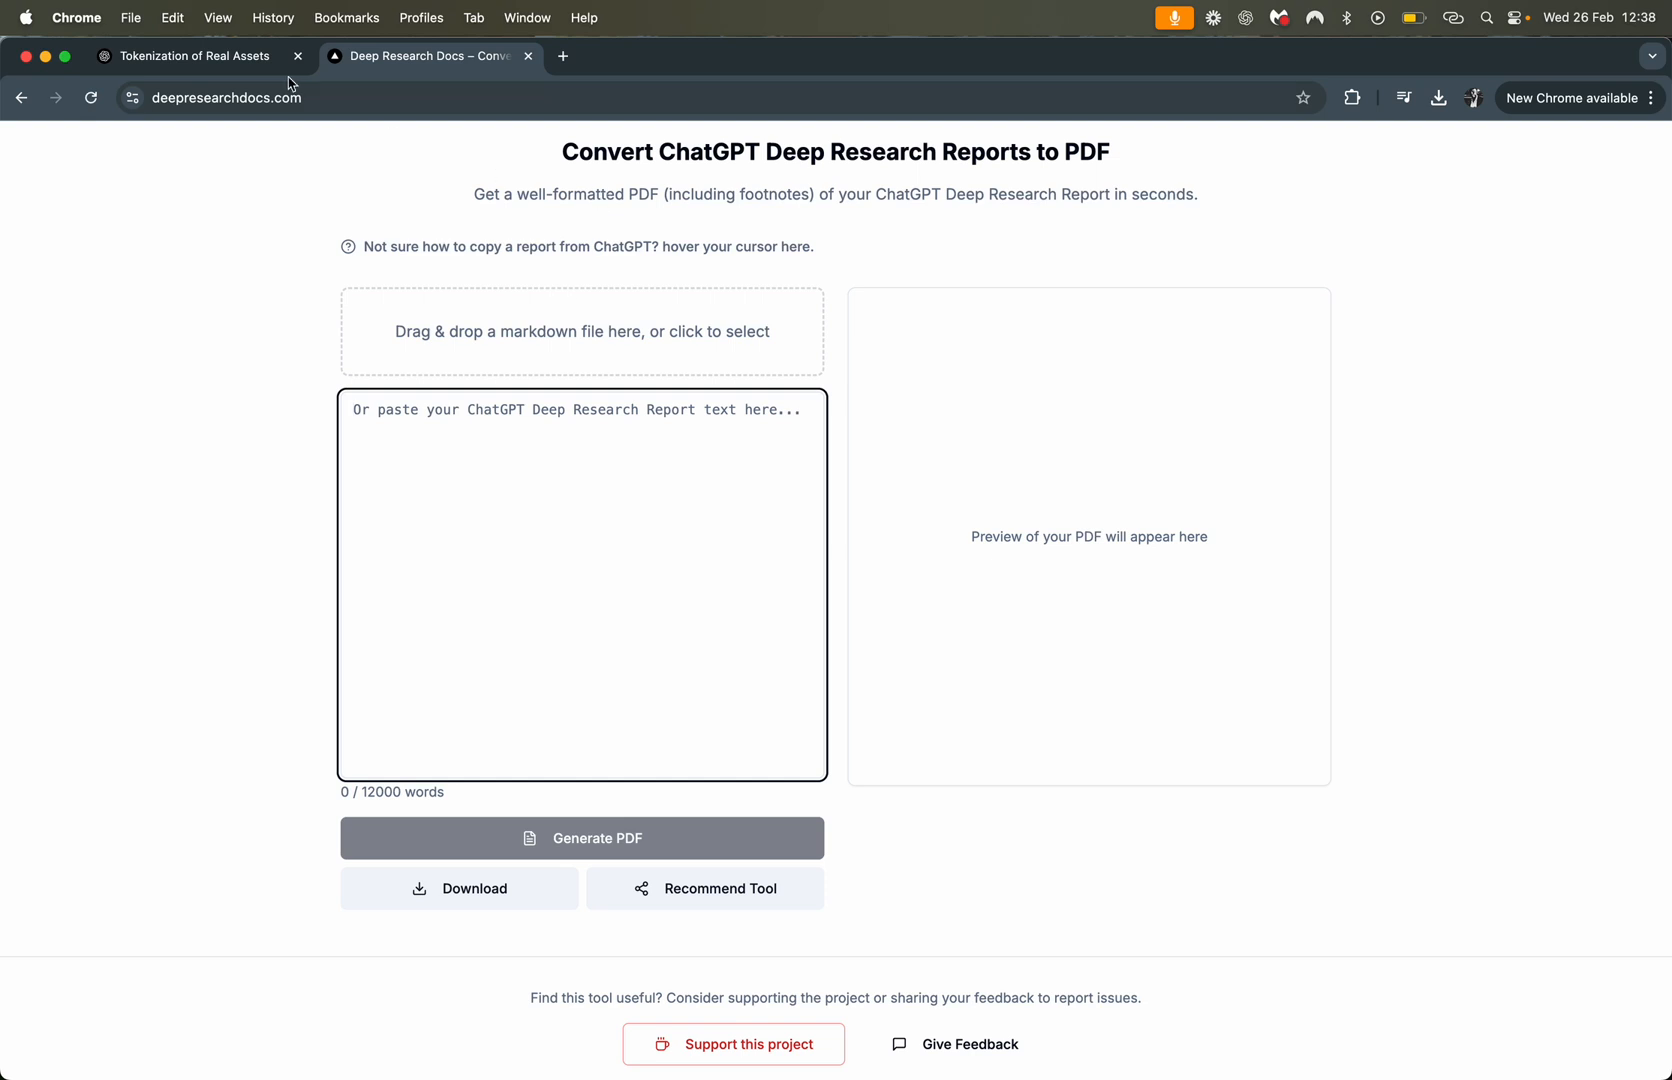
left_click(192, 55)
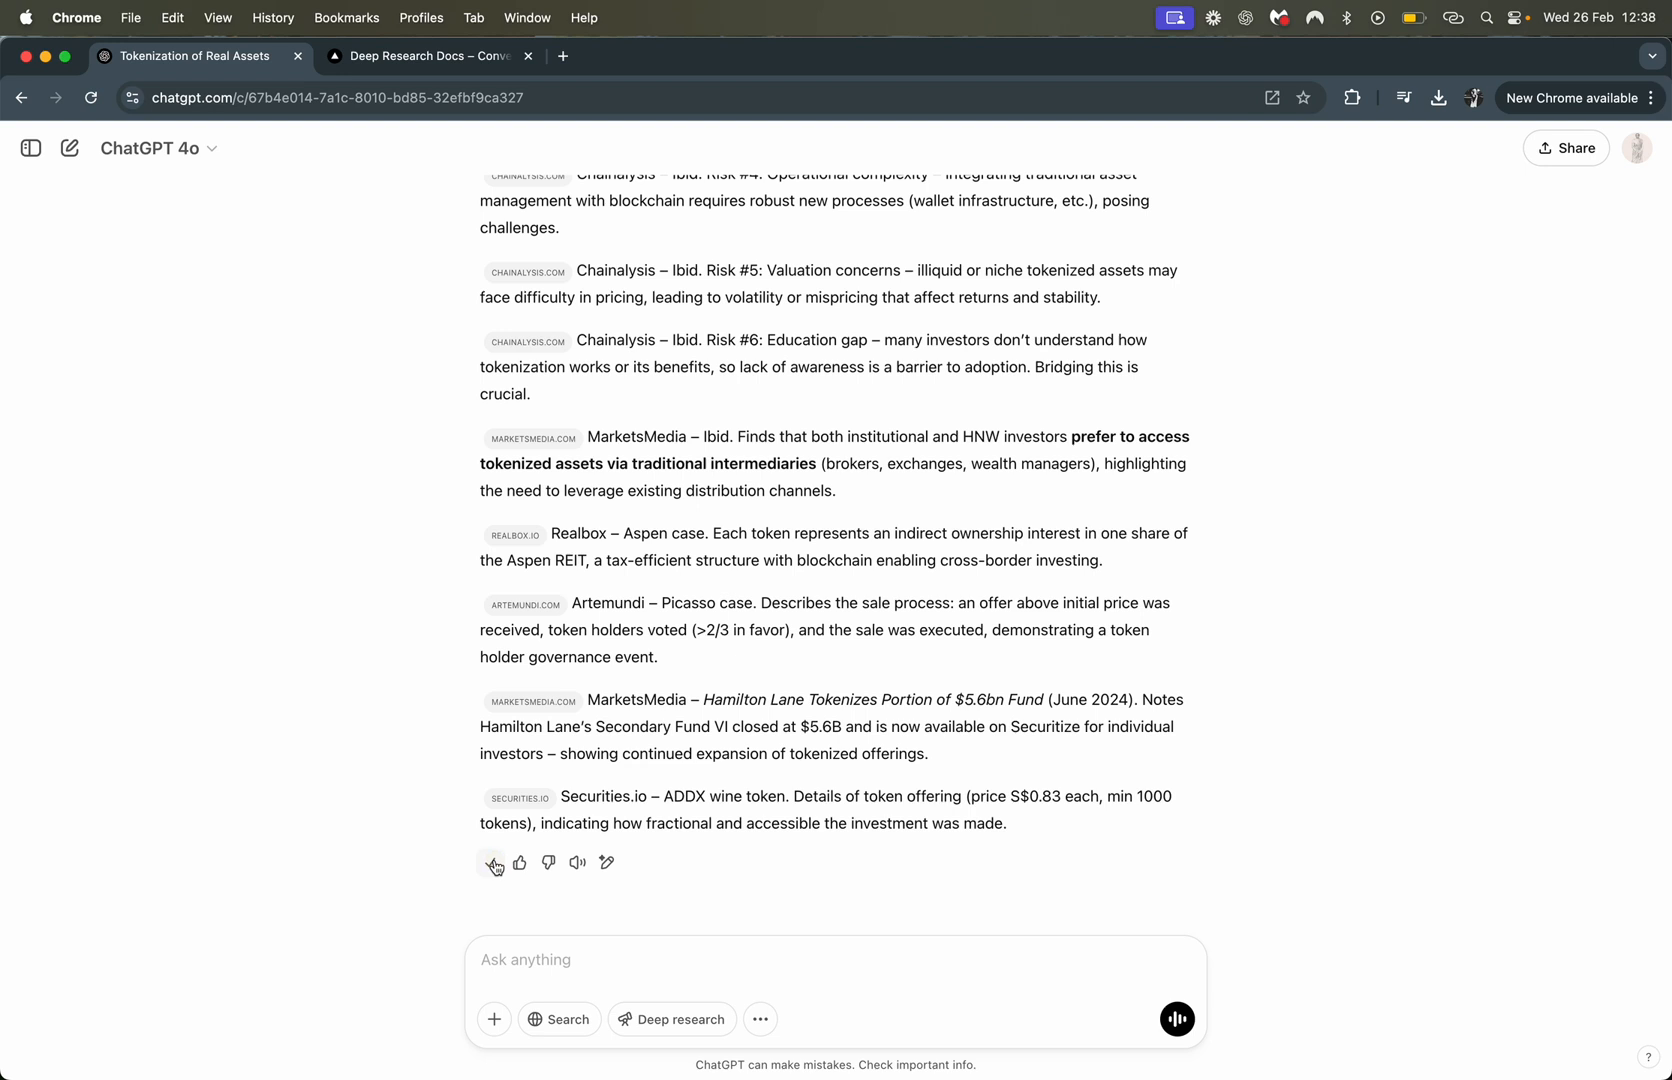
left_click(424, 55)
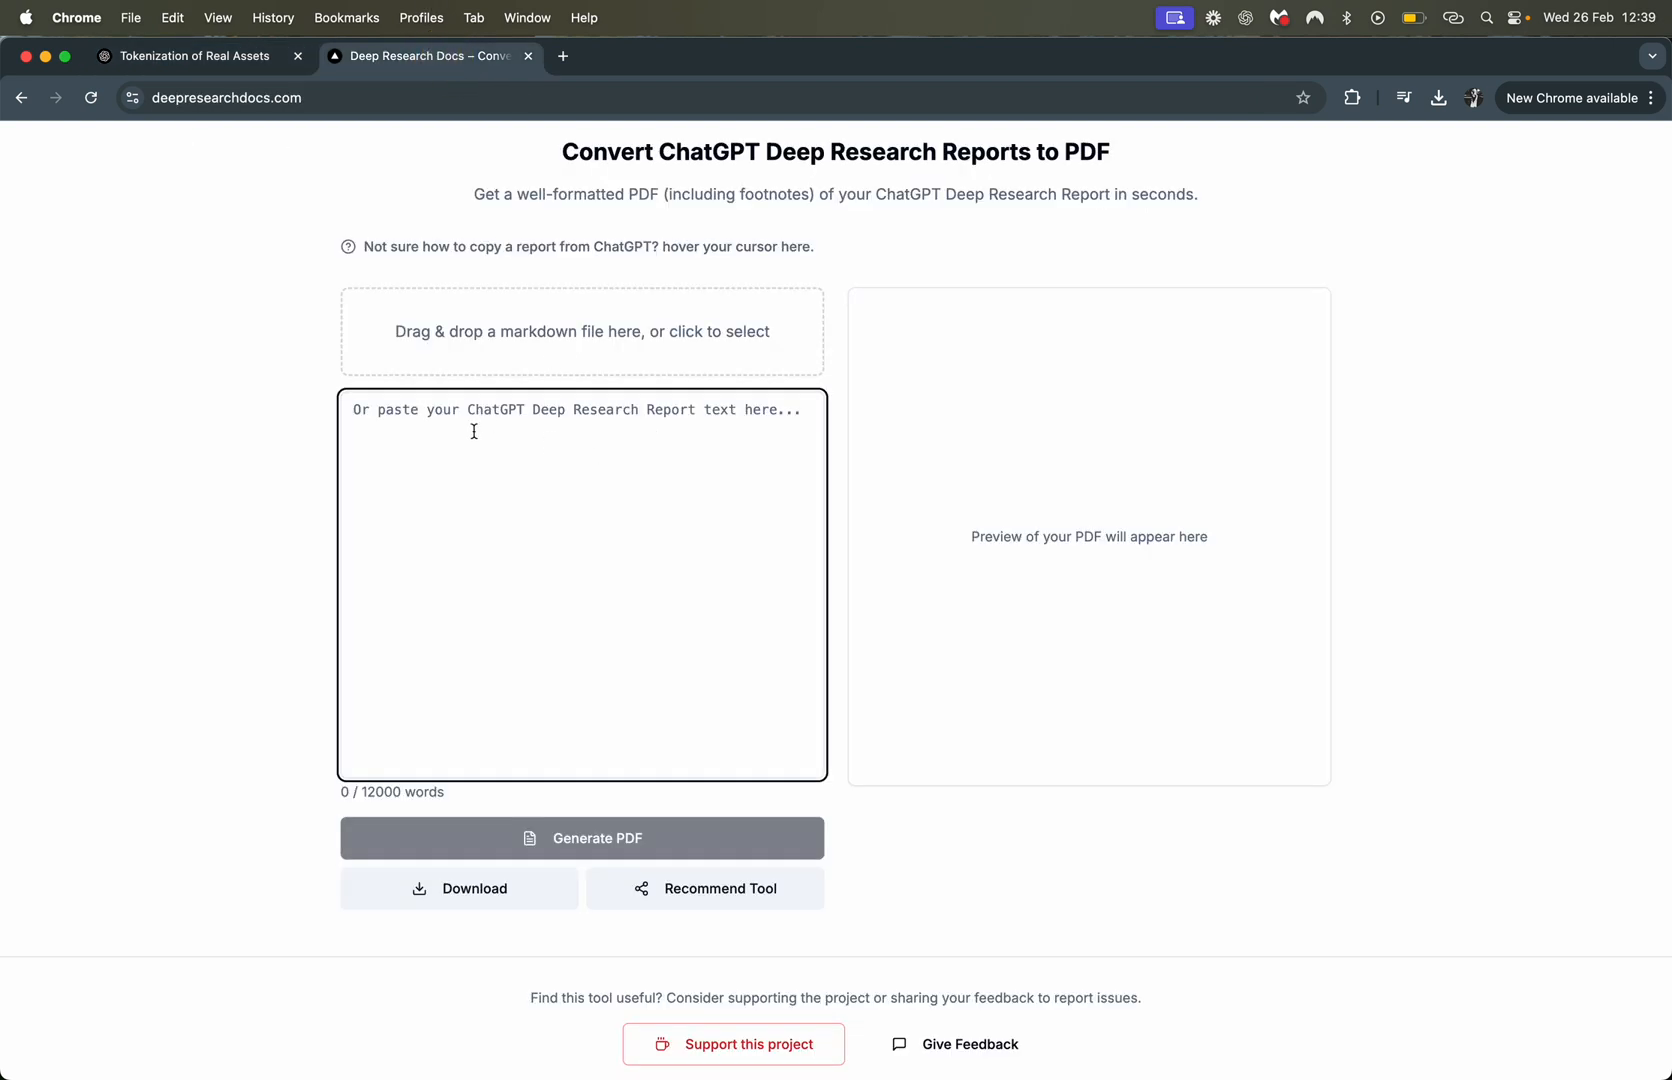
mouse_move(392, 225)
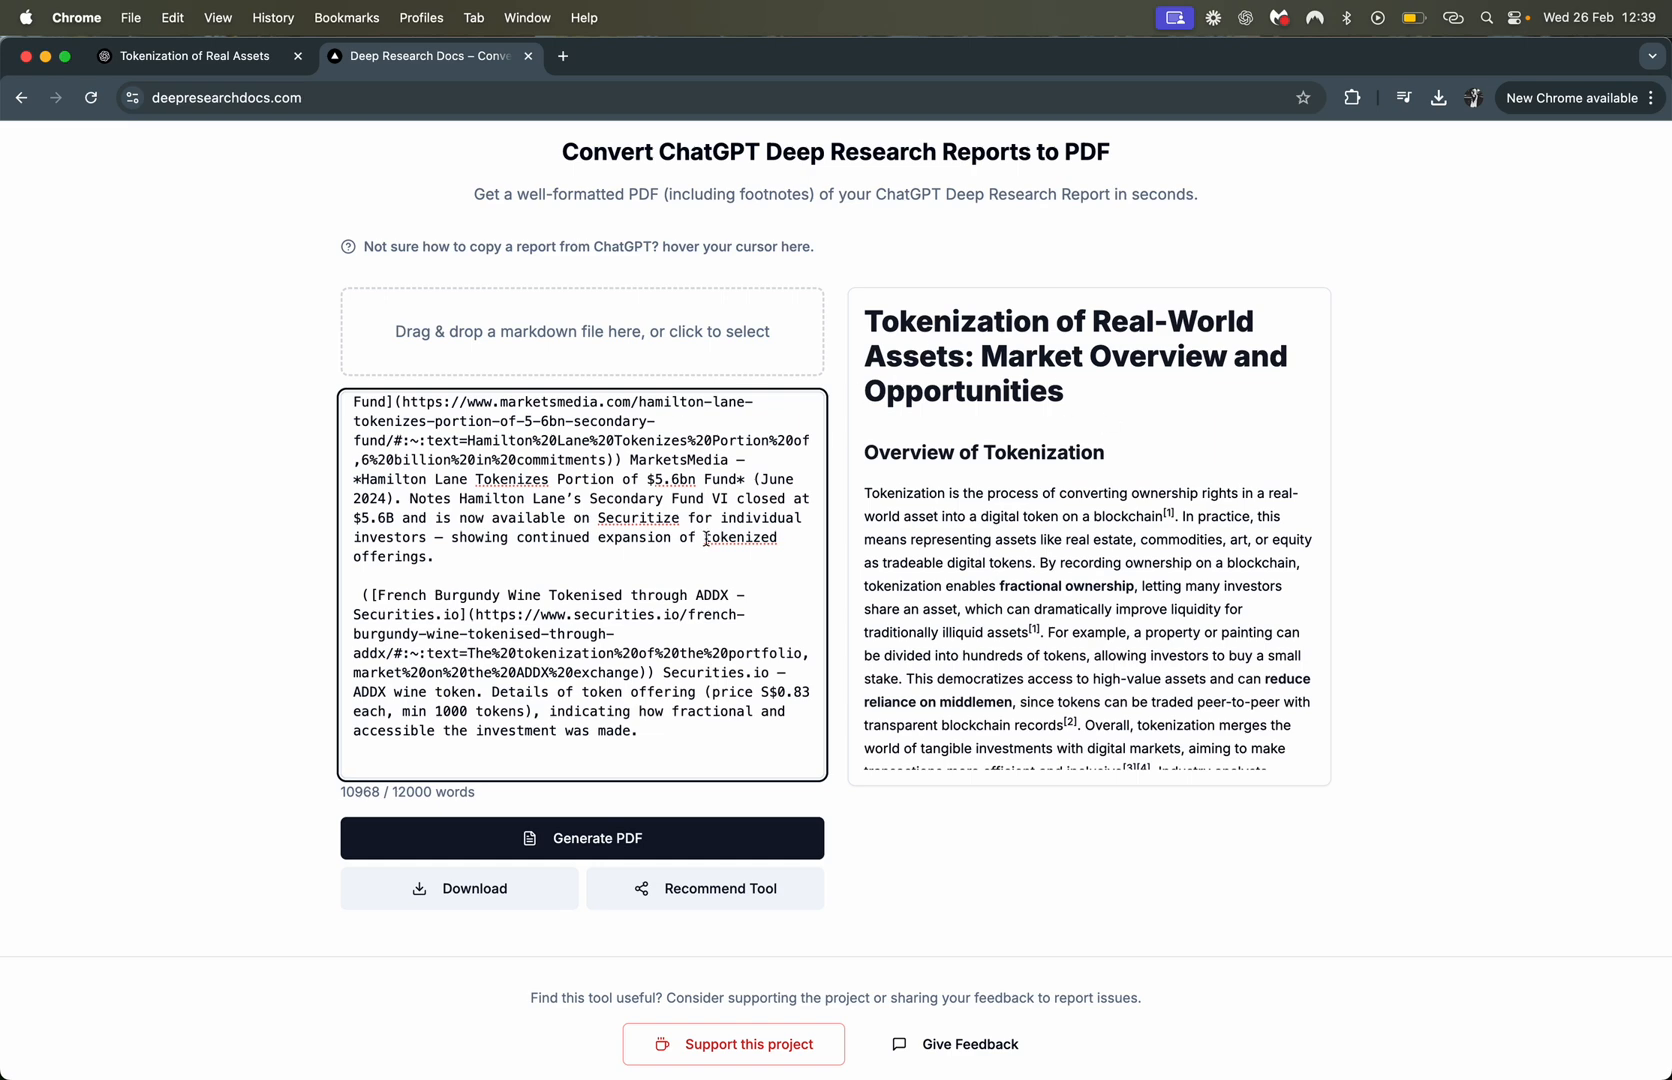
mouse_move(1040, 560)
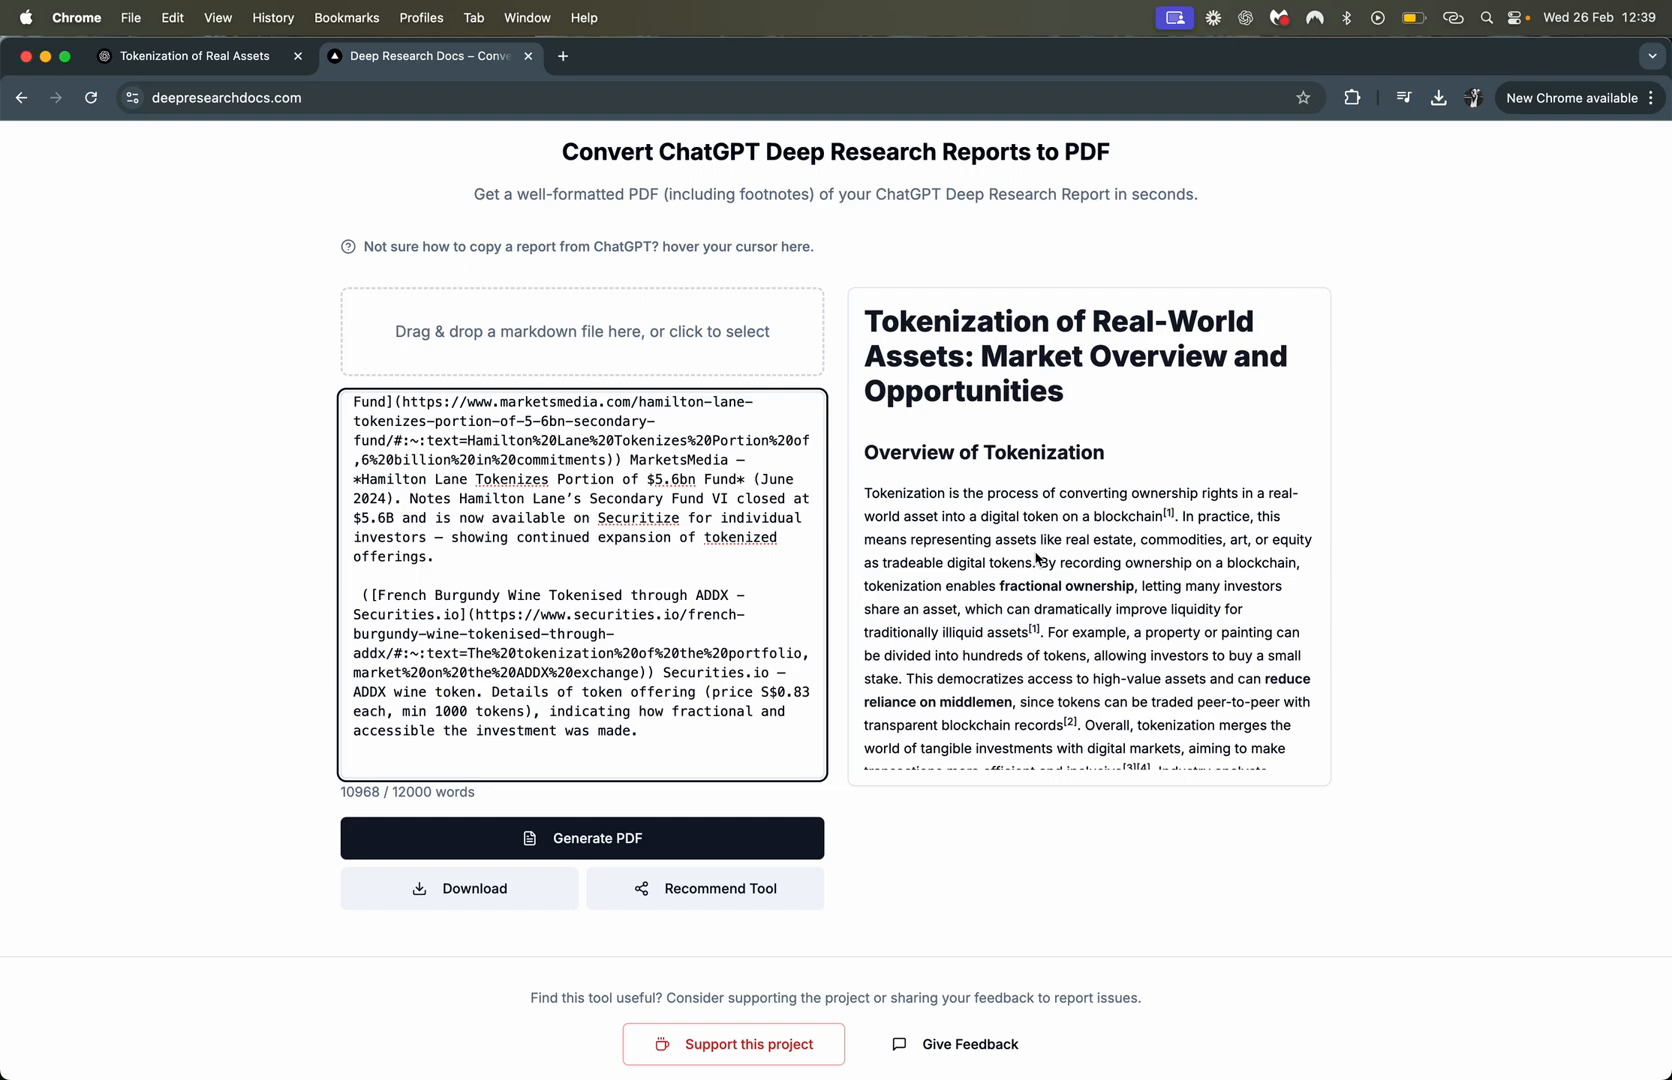
Scroll the preview of the 10,968-word report through its title and opening sections
scroll("down", 3)
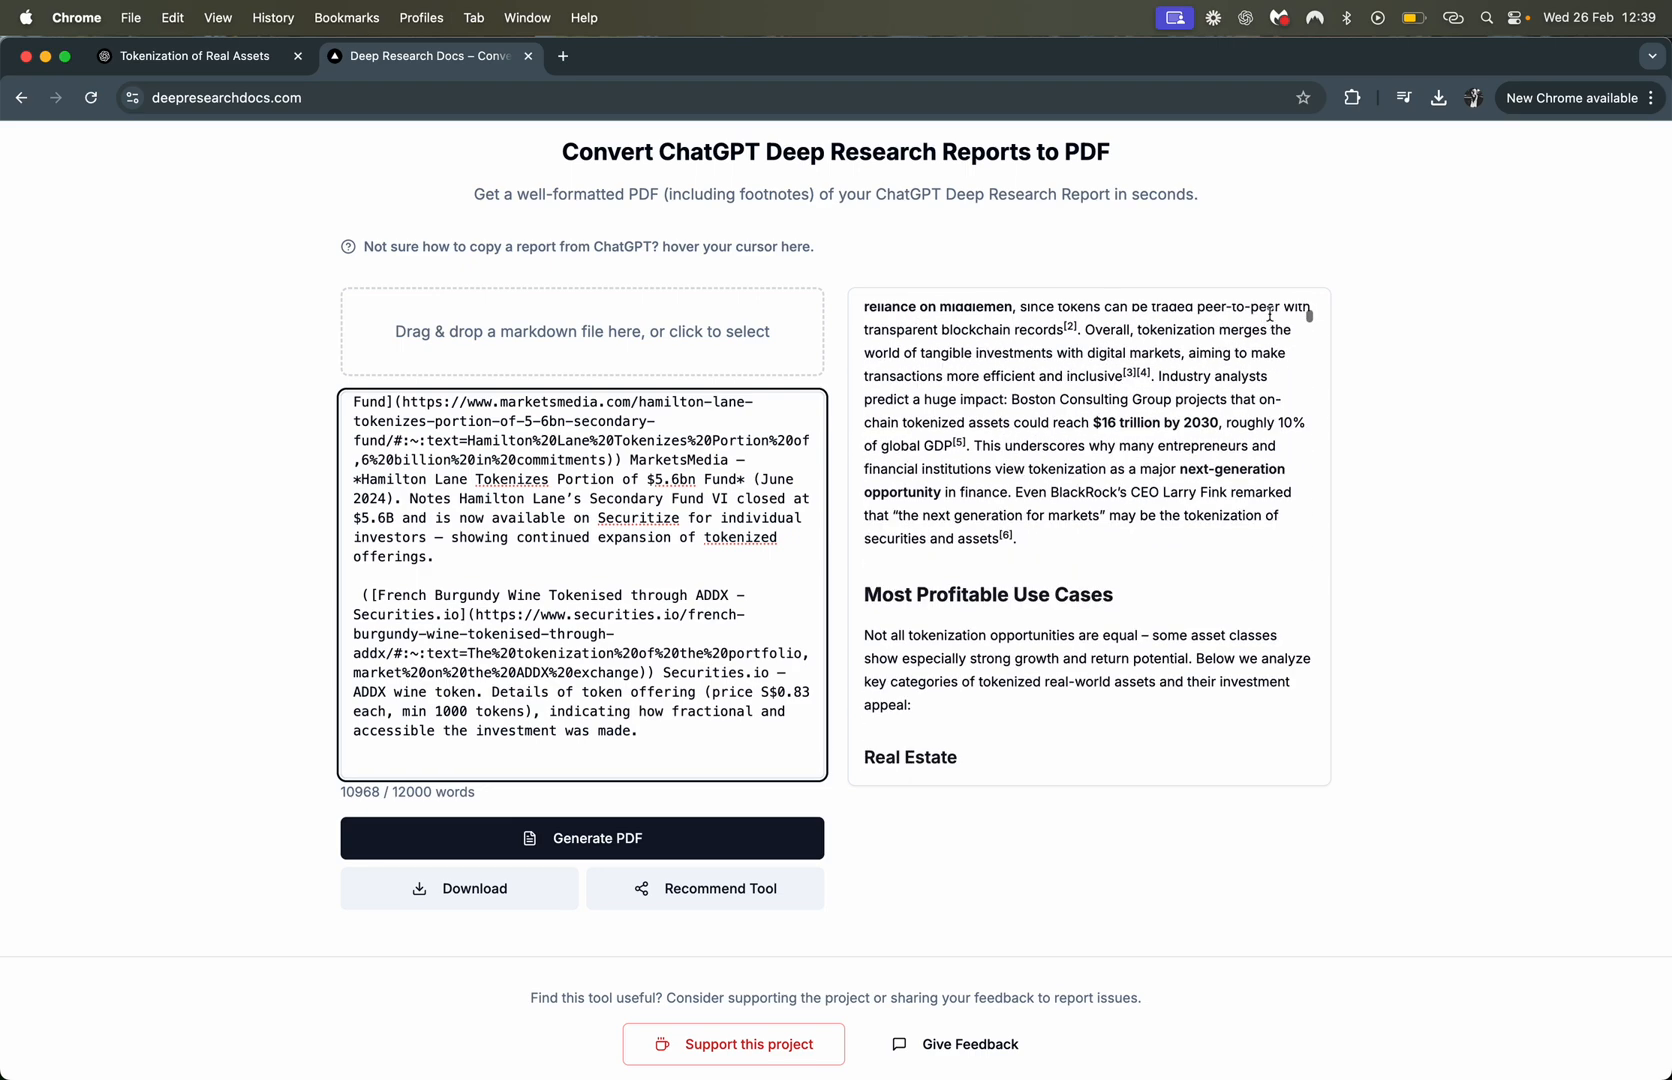
scroll("down", 3)
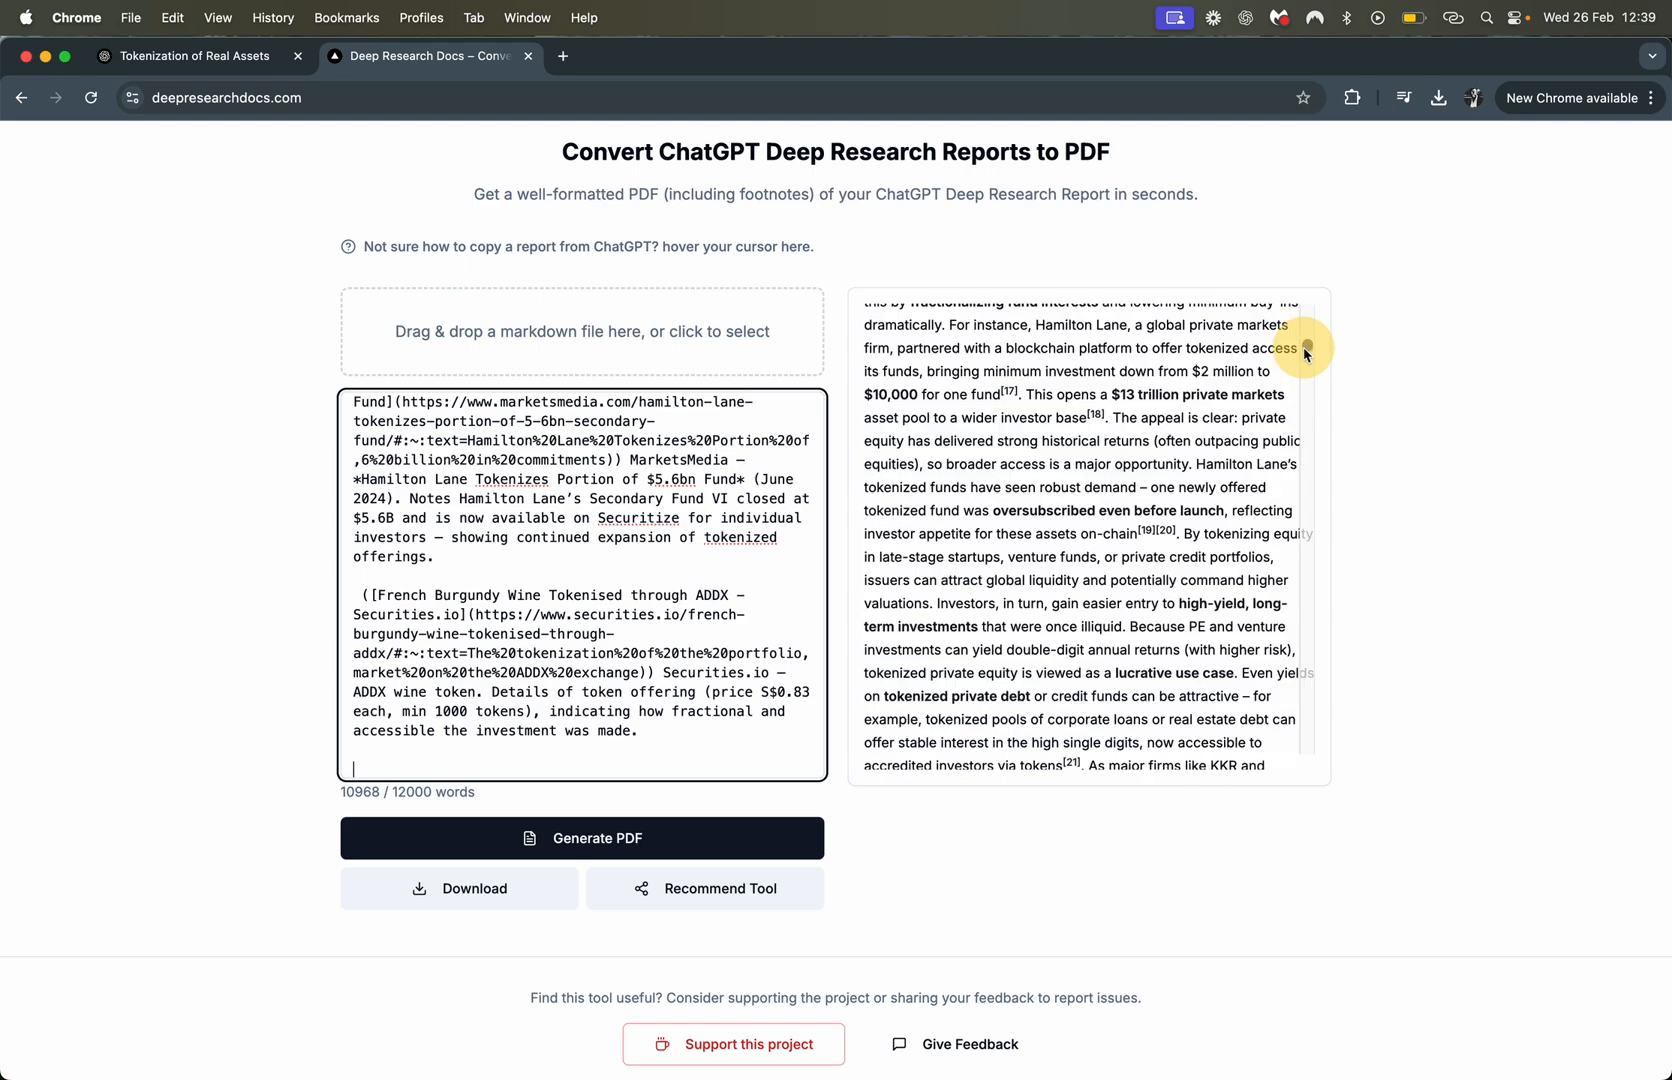
scroll("up", 3)
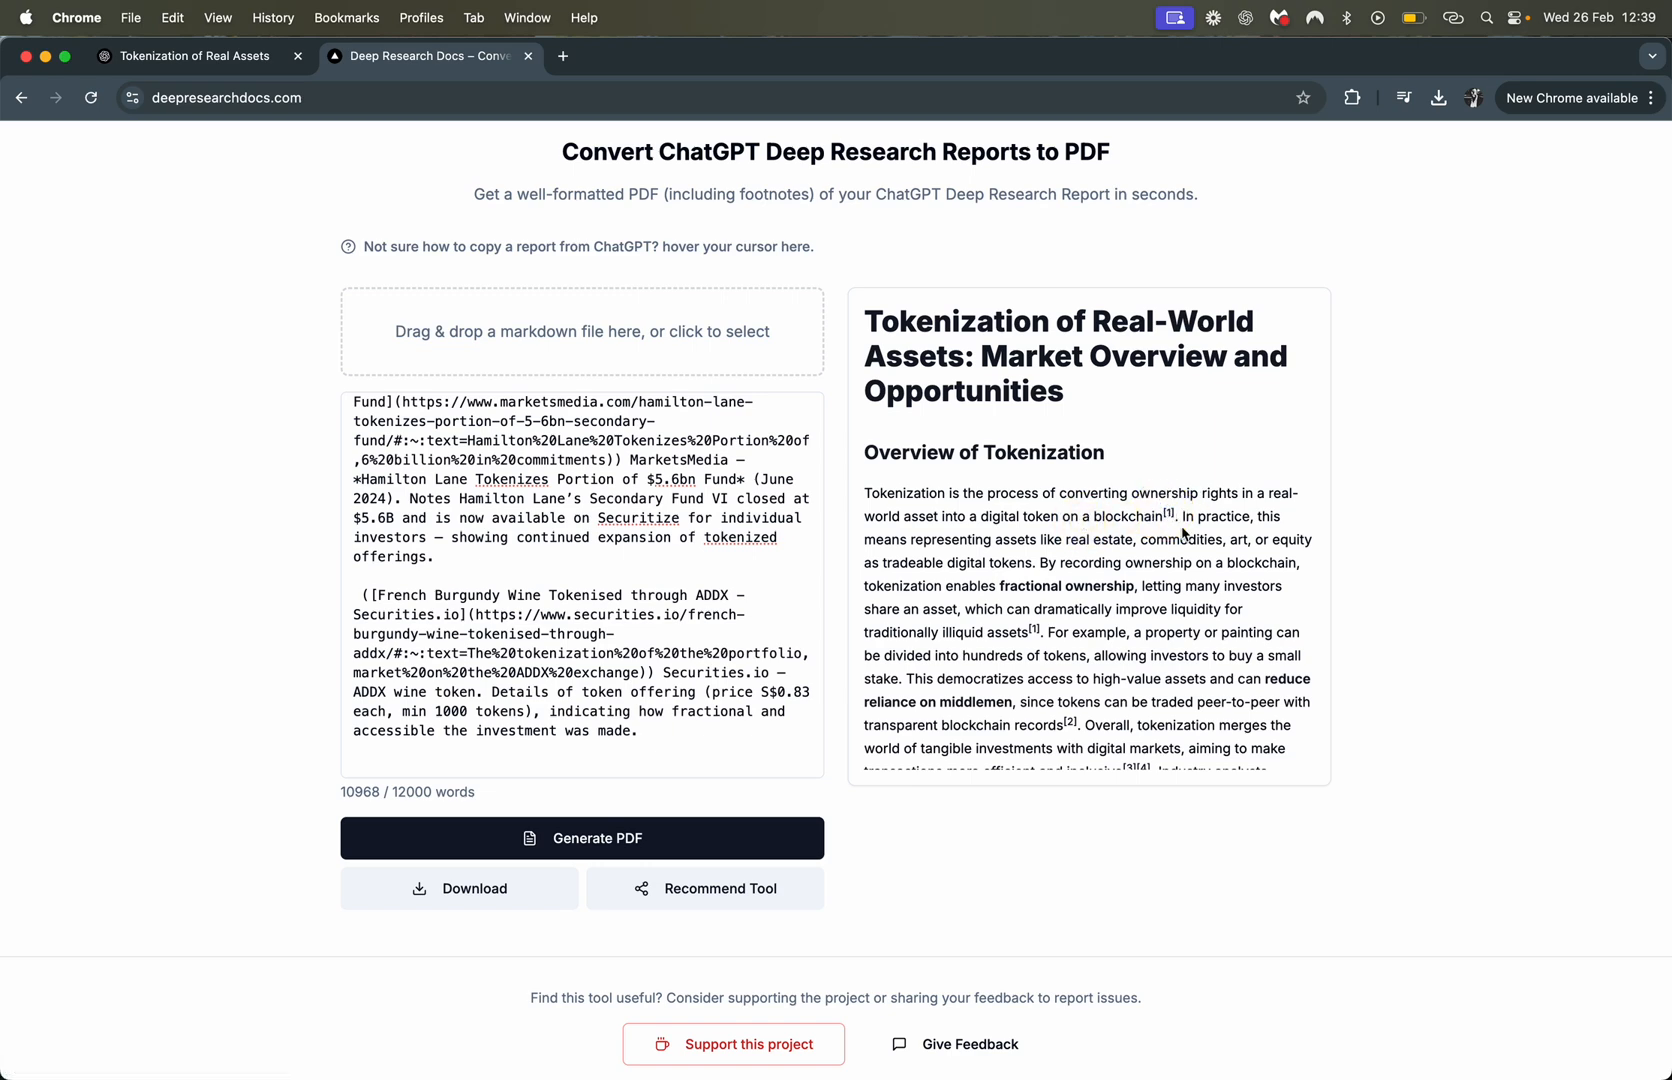
scroll("down", 3)
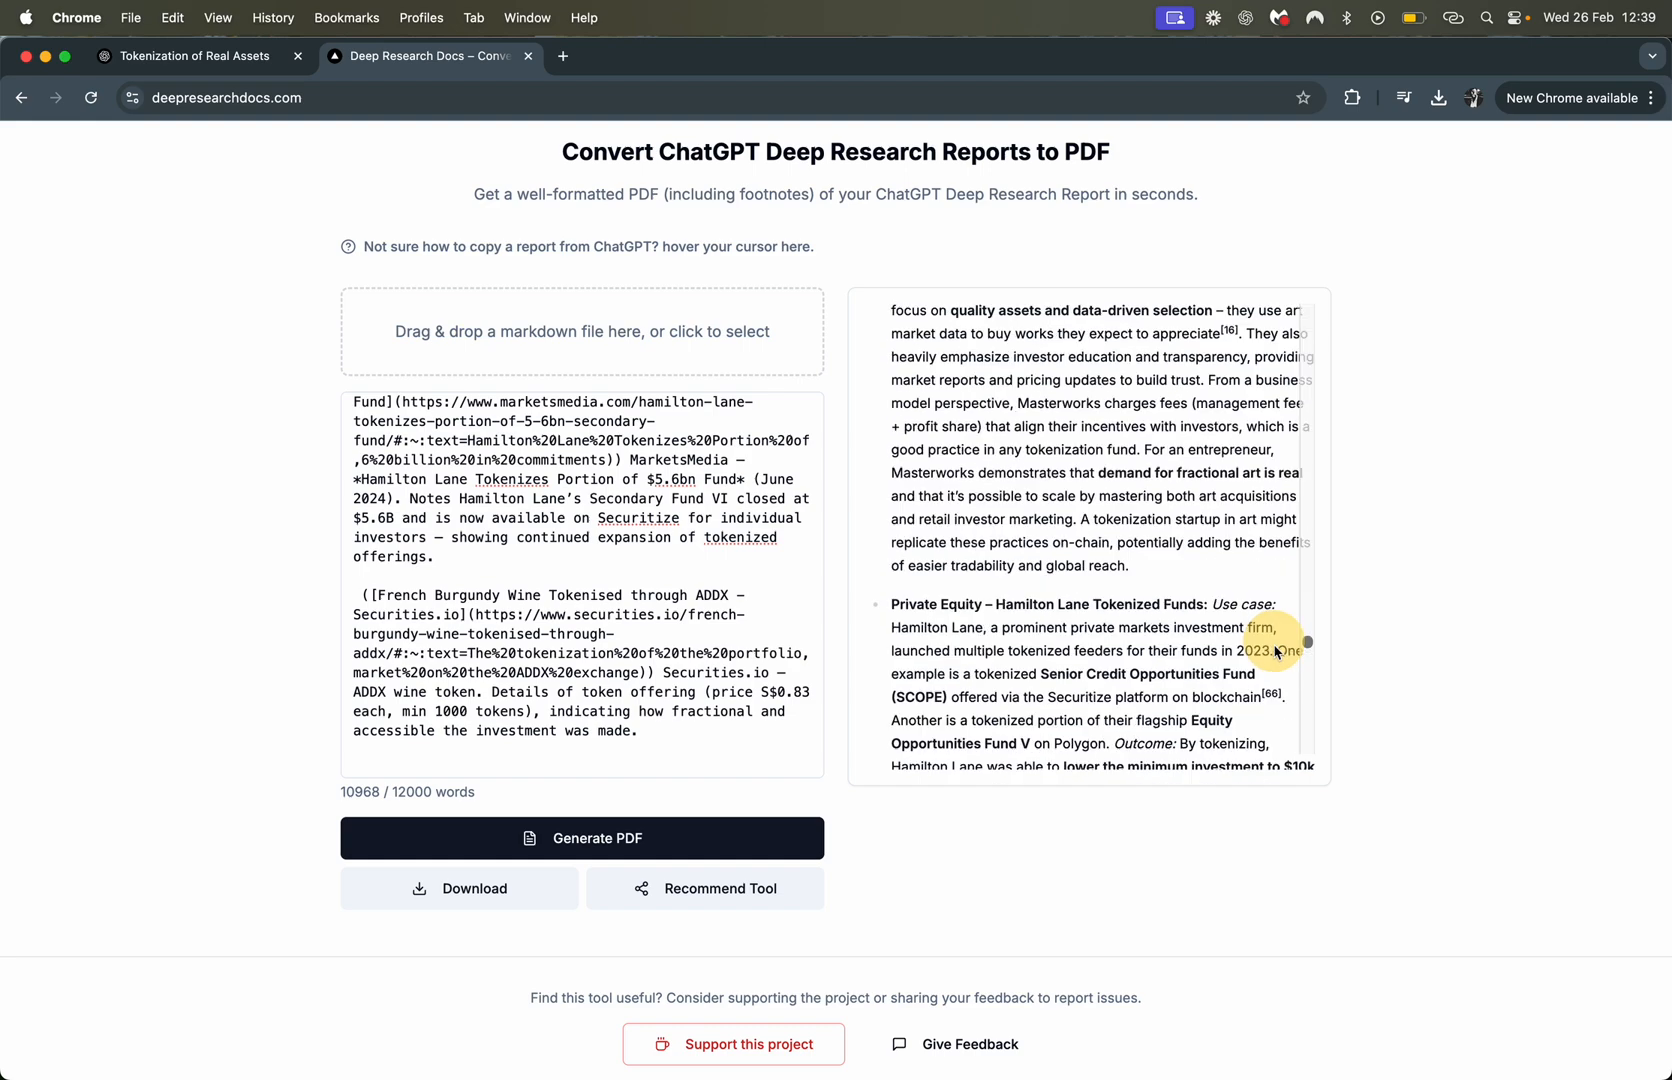
Scroll further down the preview to the numbered footnotes list
scroll("down", 3)
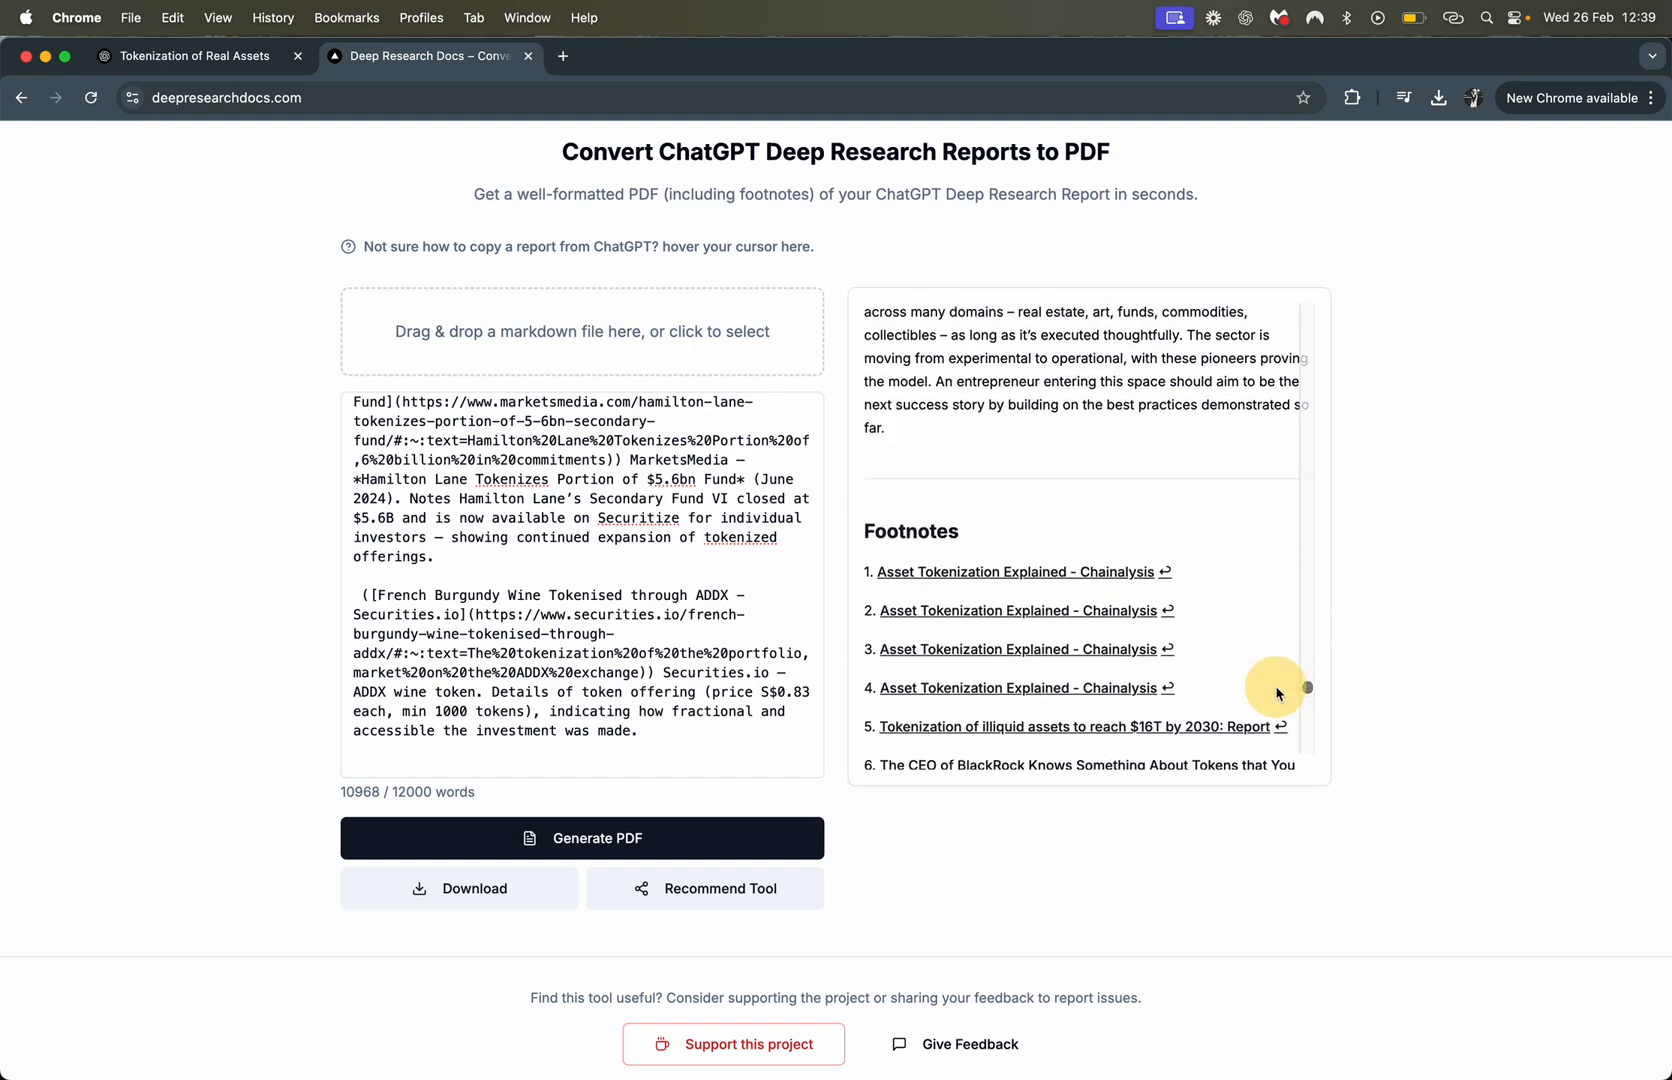
scroll("down", 3)
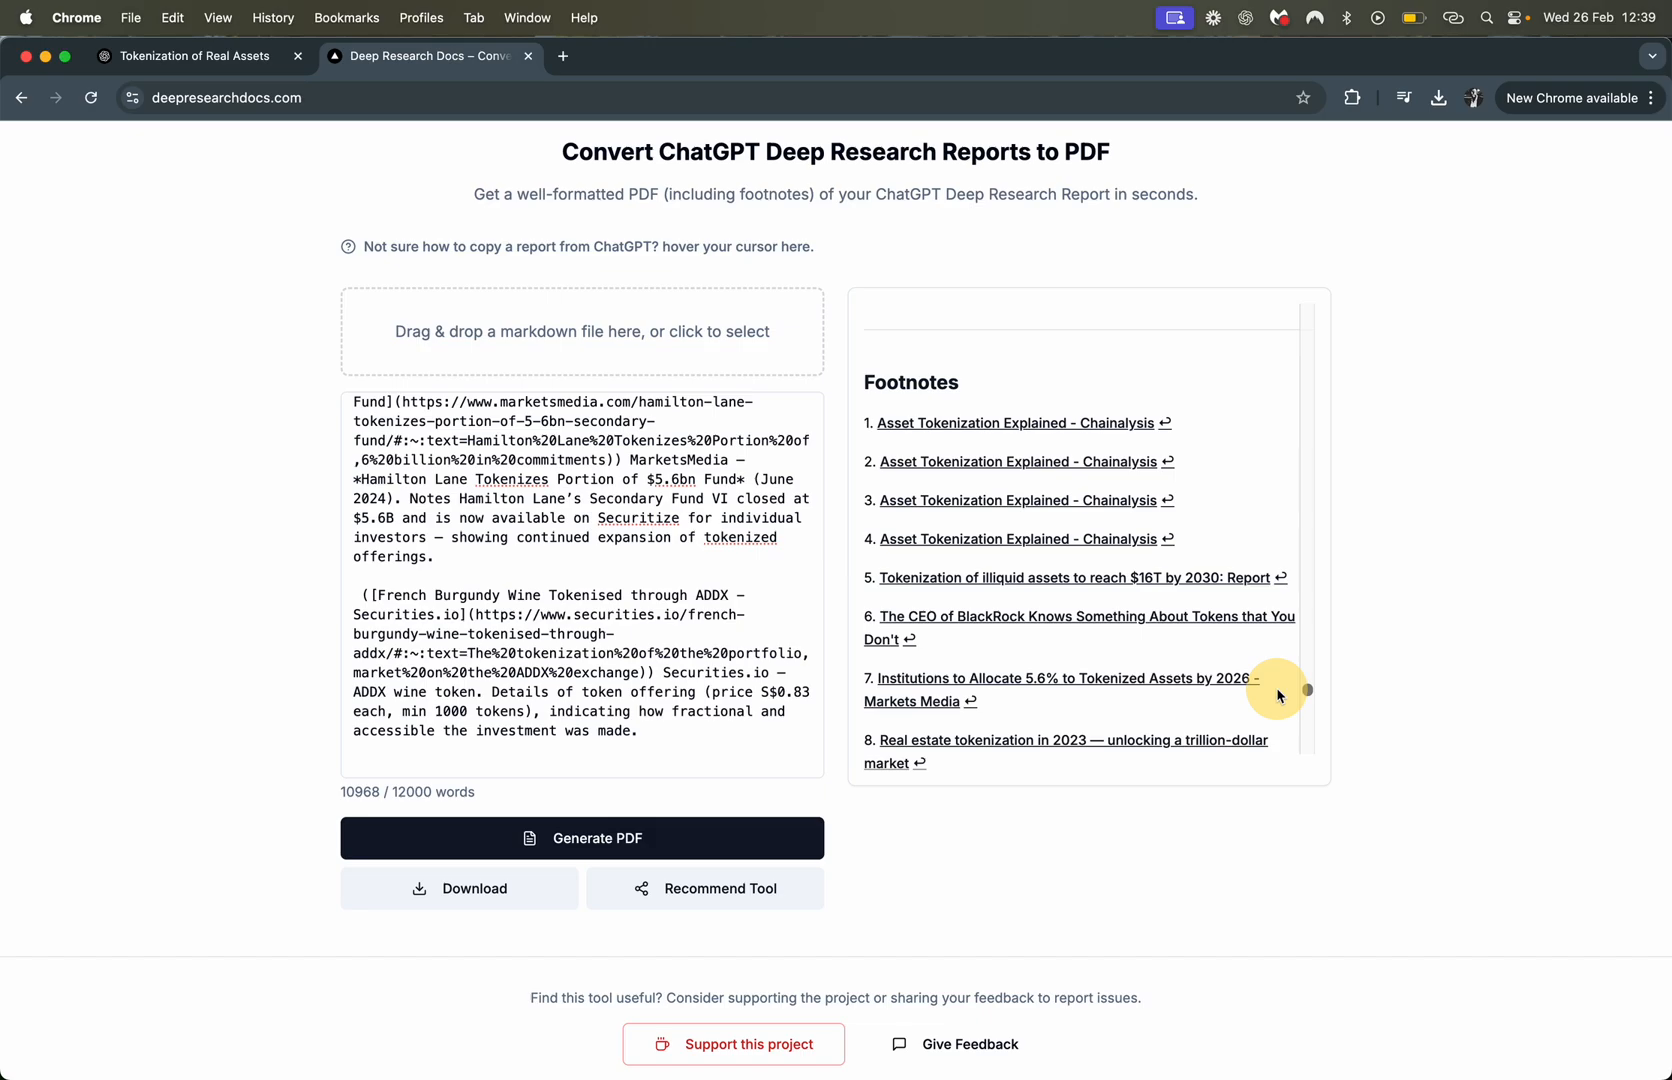
scroll("down", 3)
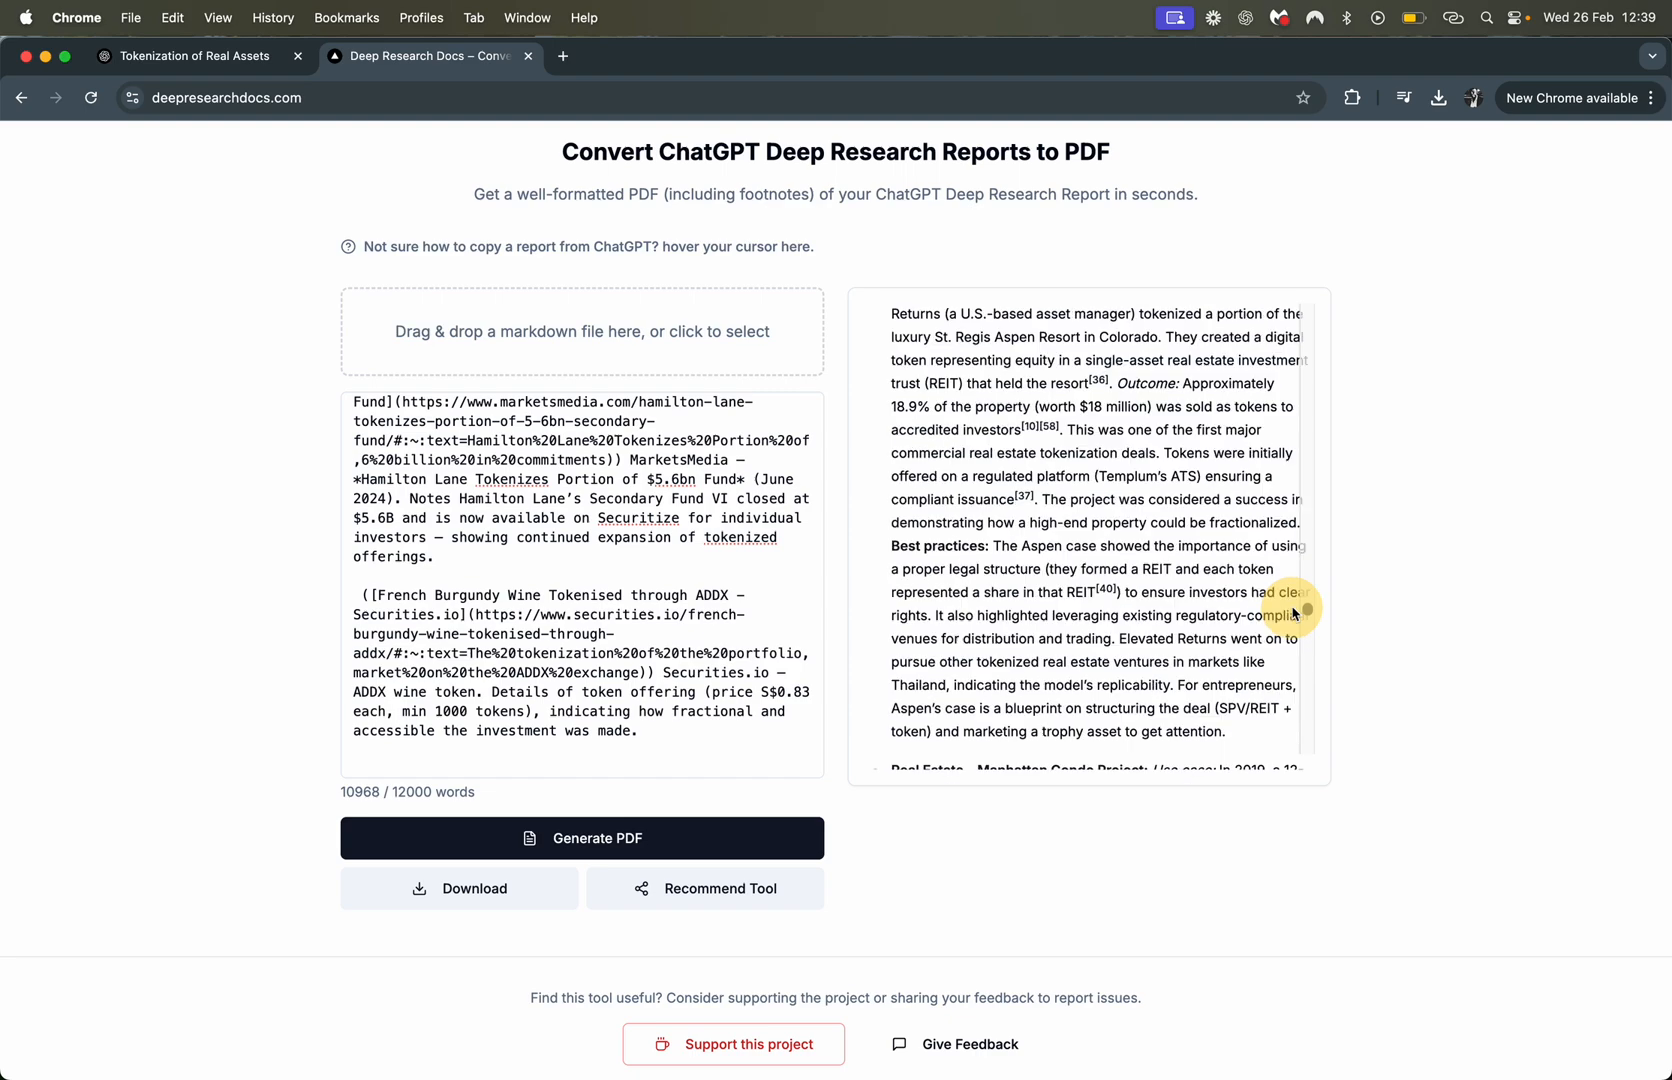
scroll("down", 3)
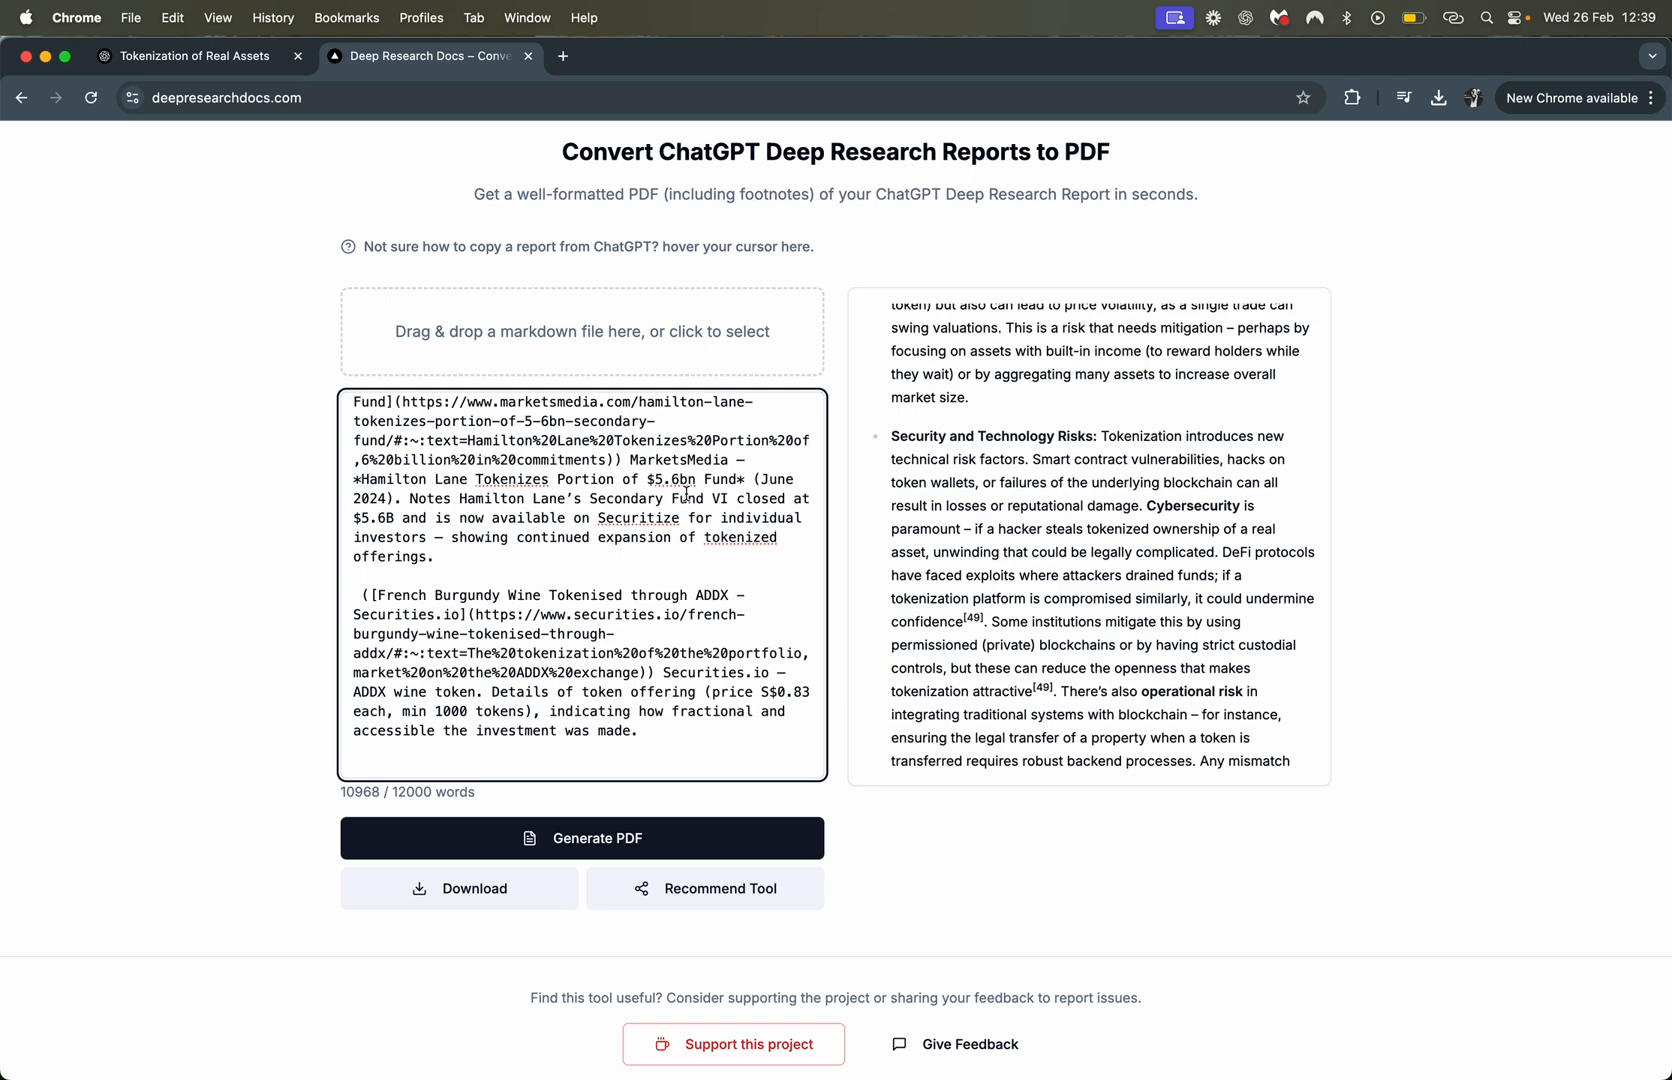
Generate the PDF and scroll to see the 'PDF generated successfully!' confirmation
left_click(582, 838)
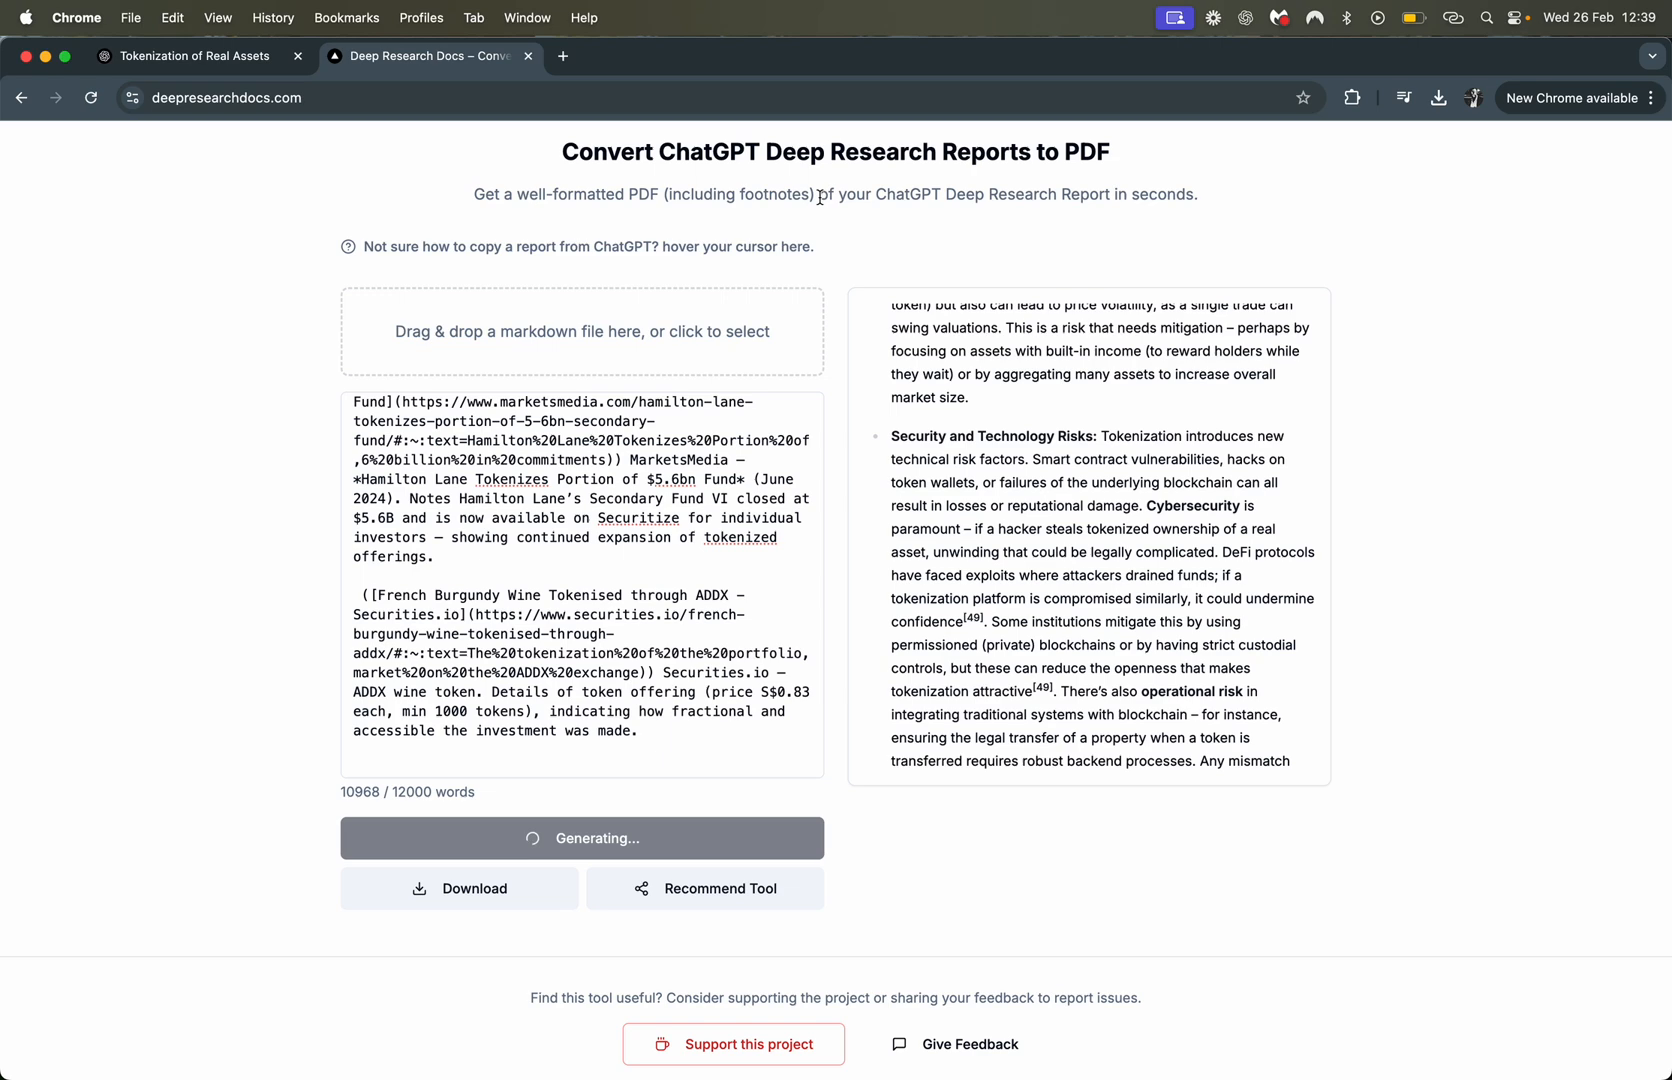
mouse_move(644, 511)
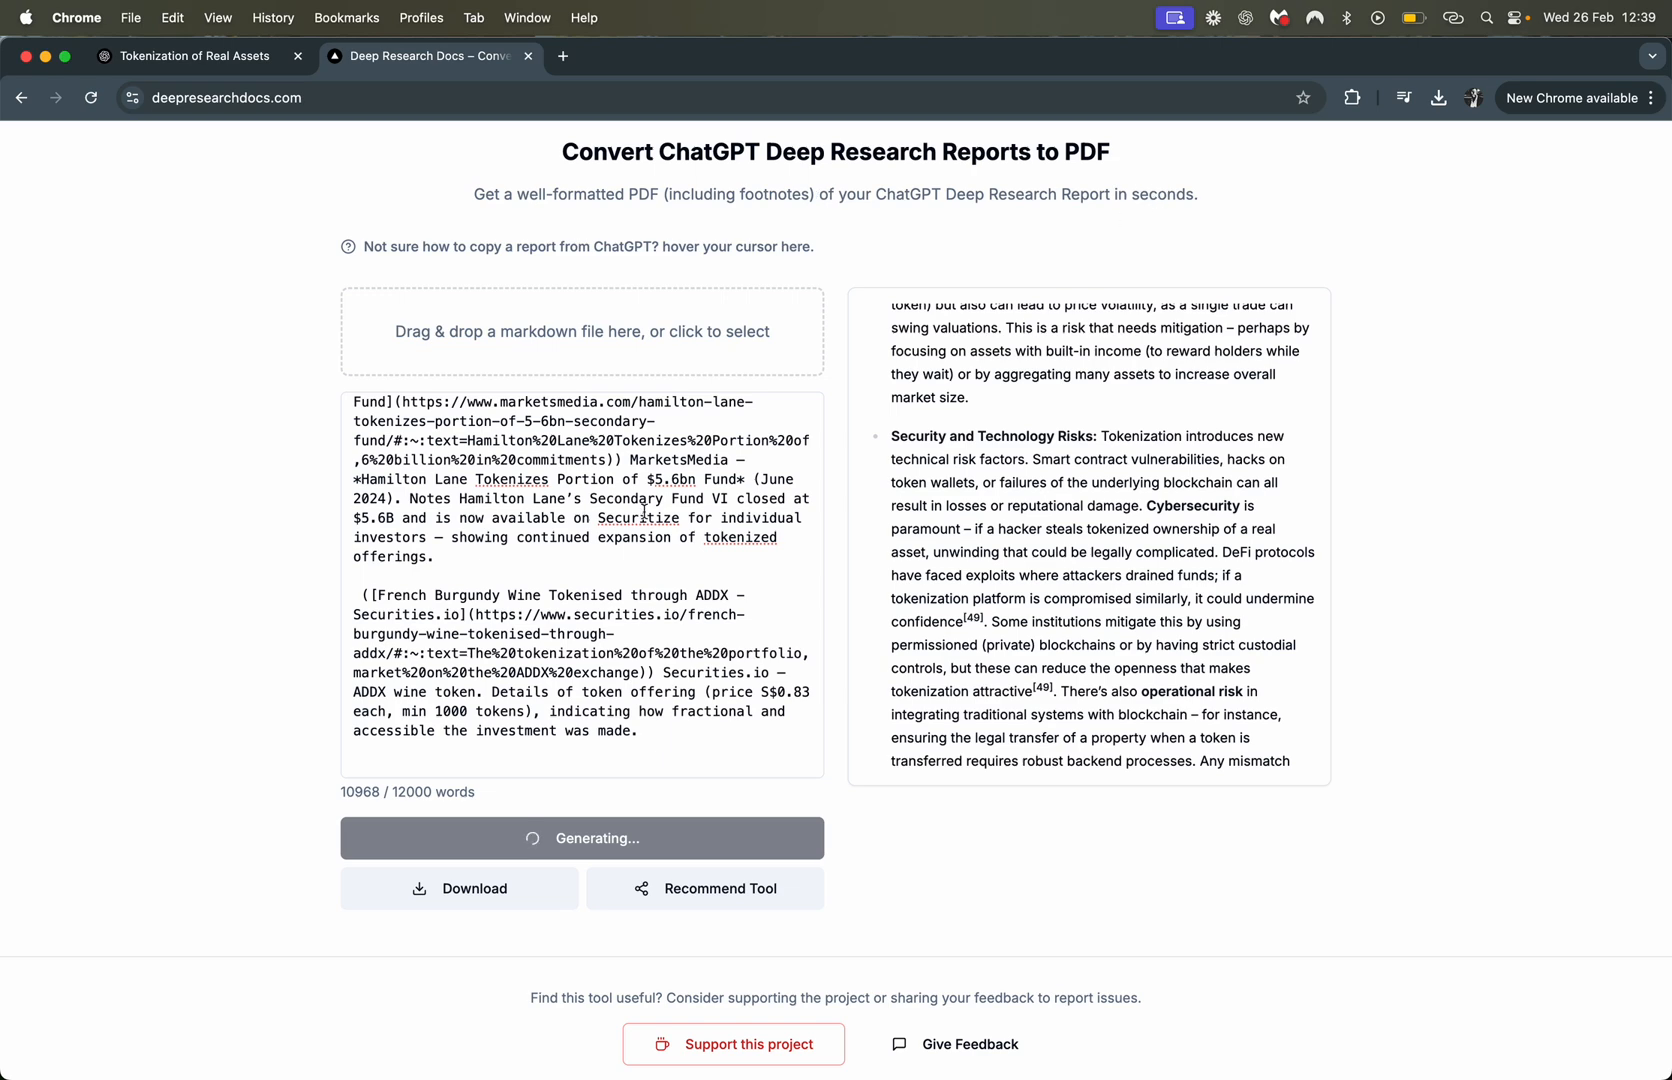
scroll("up", 3)
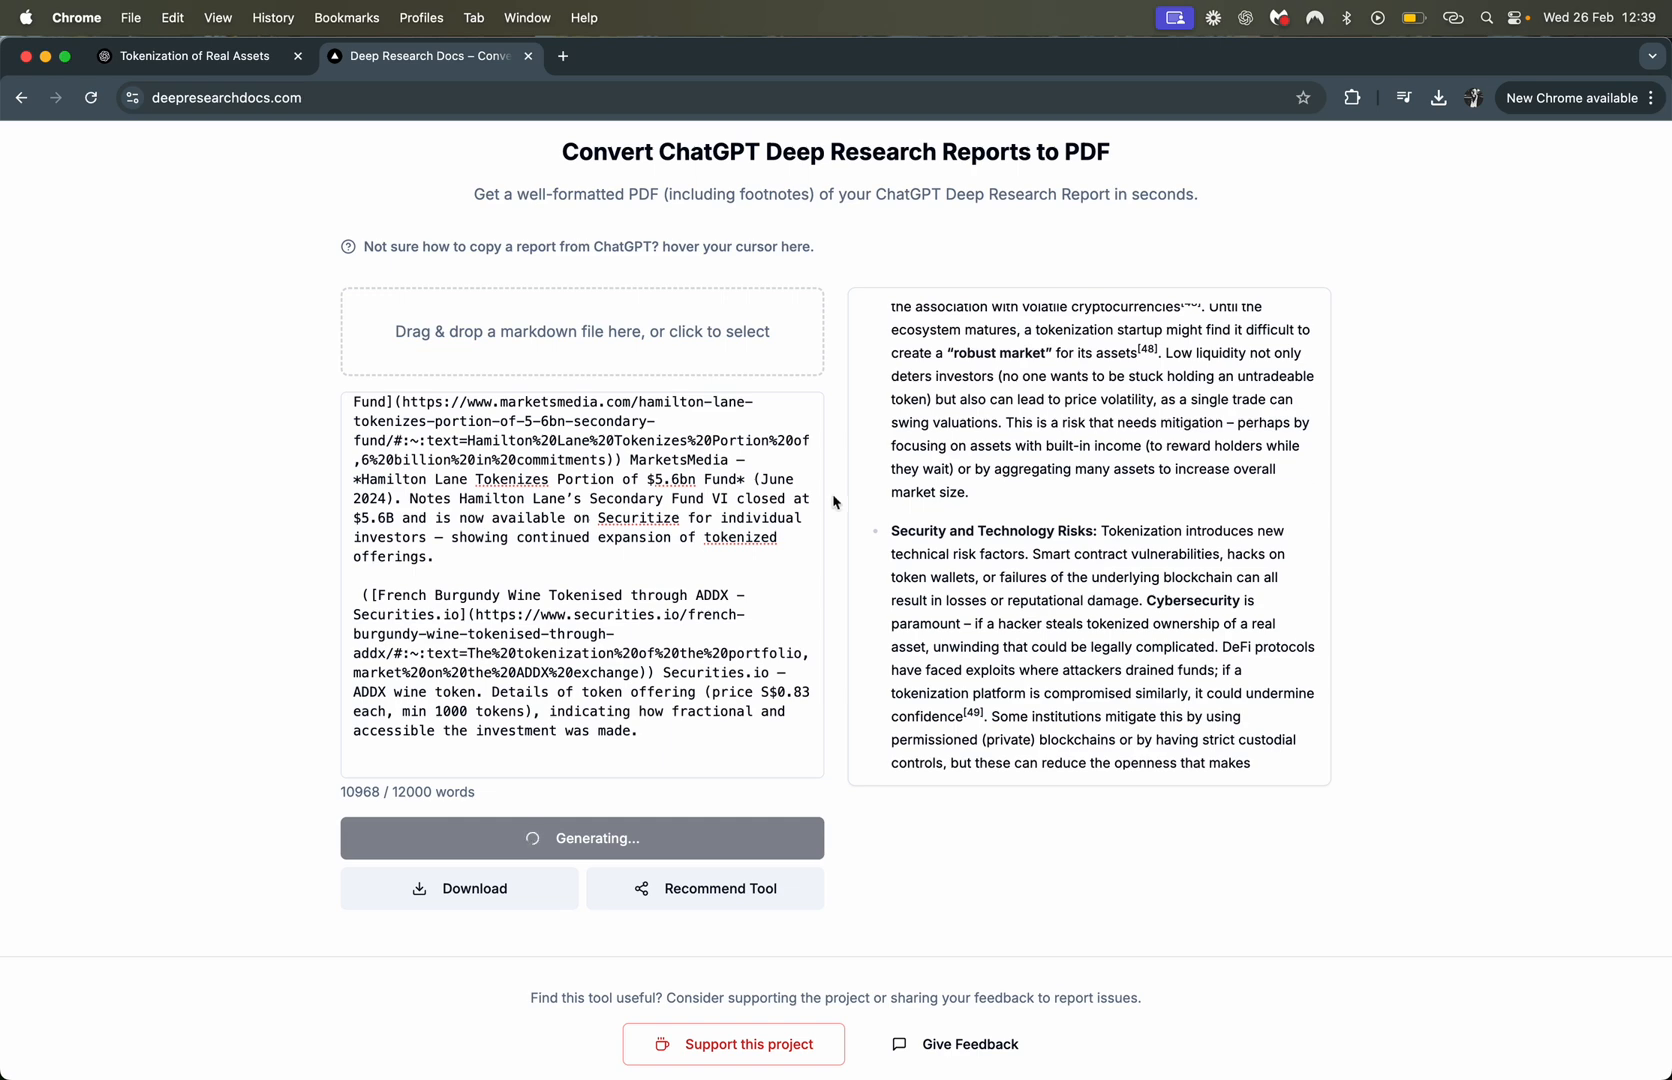
scroll("down", 3)
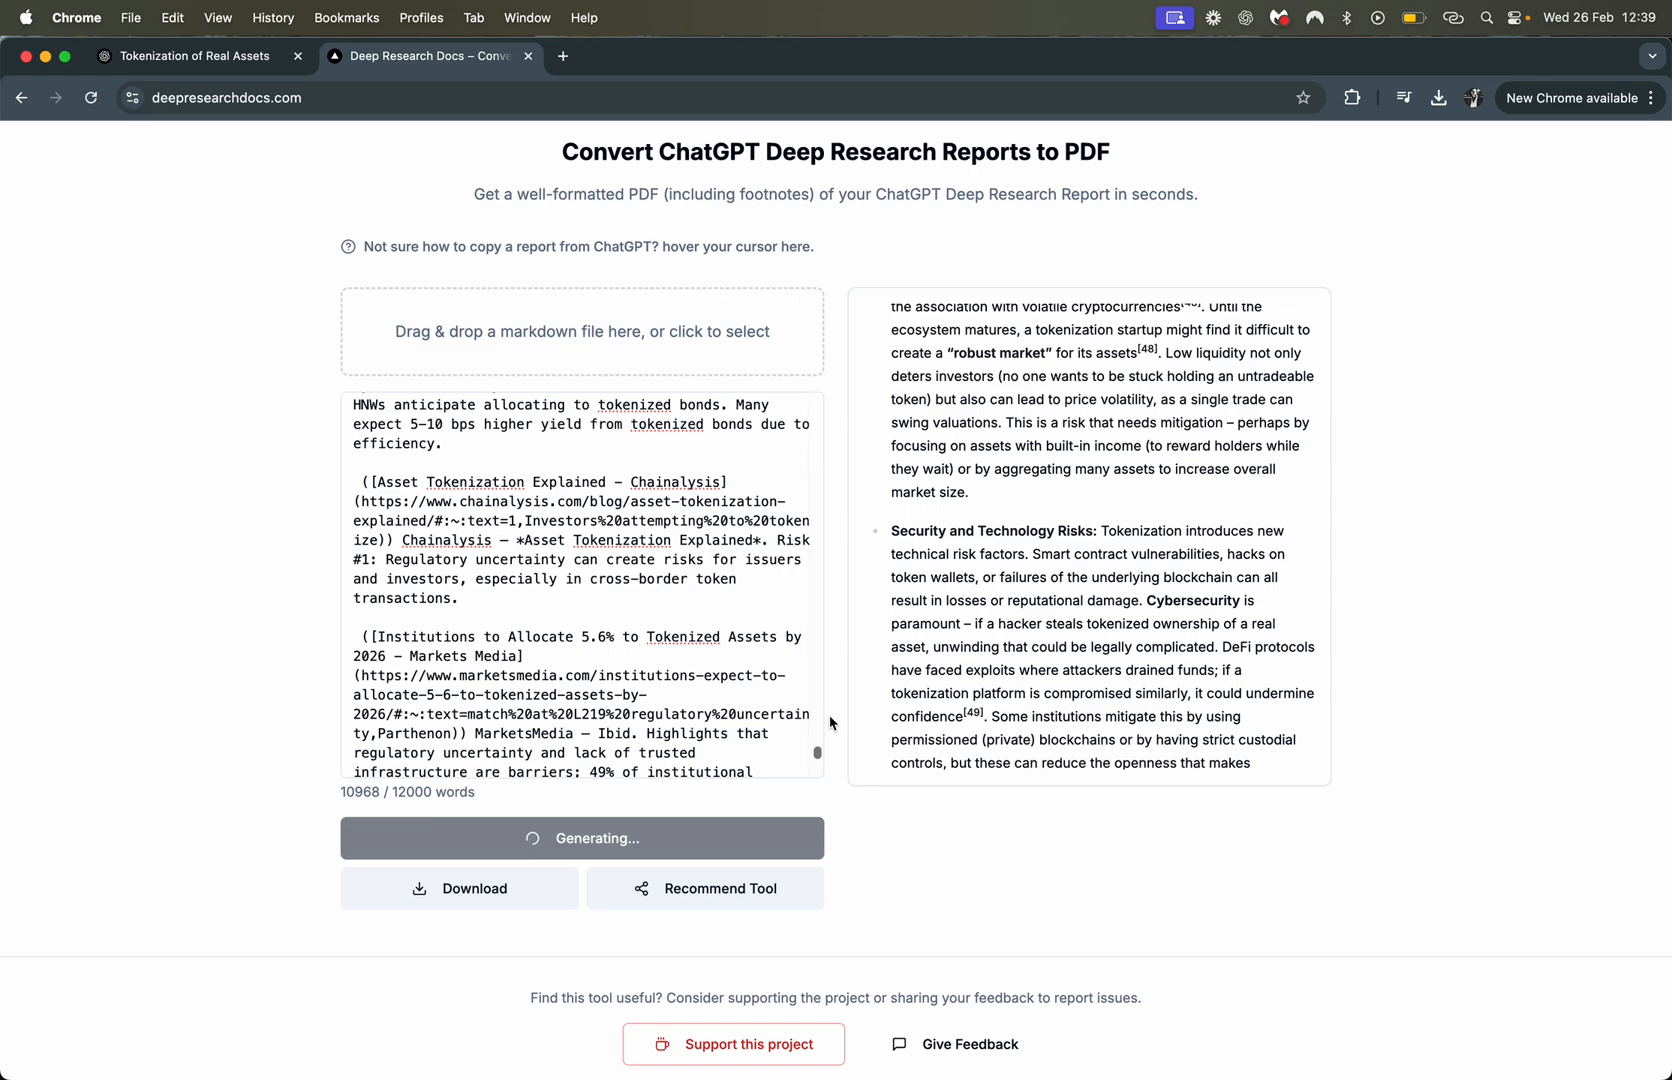
scroll("down", 3)
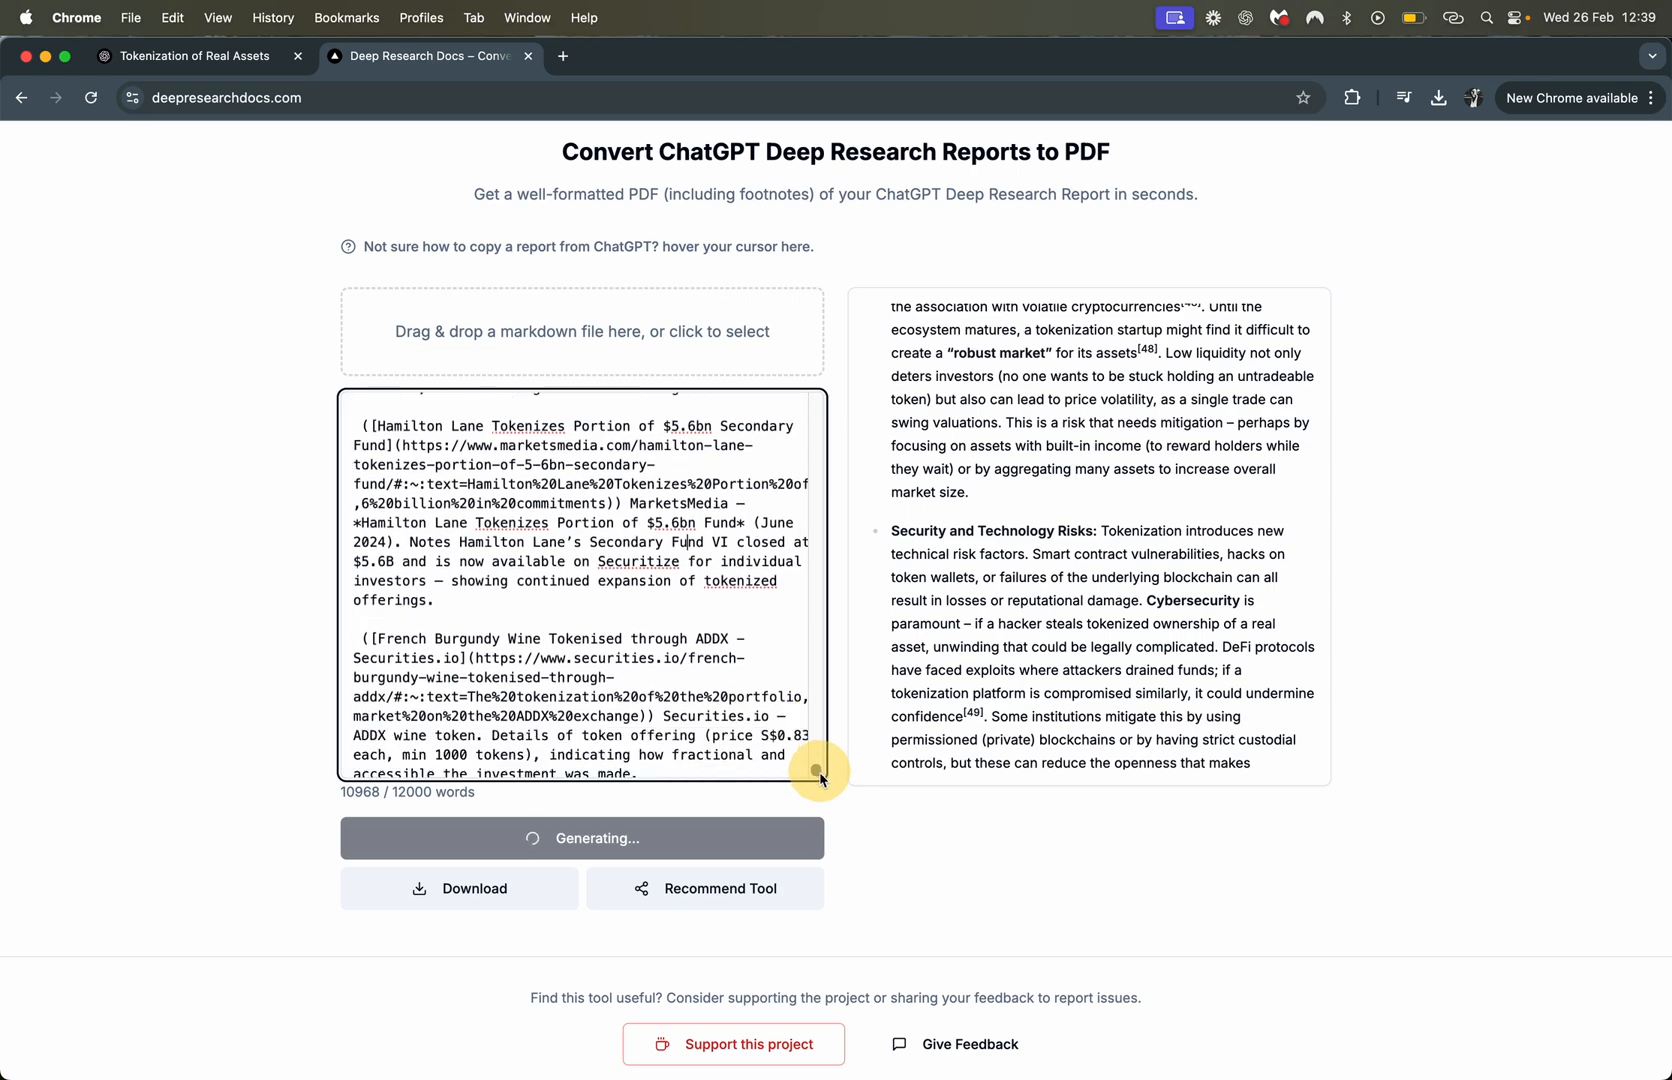
scroll("down", 3)
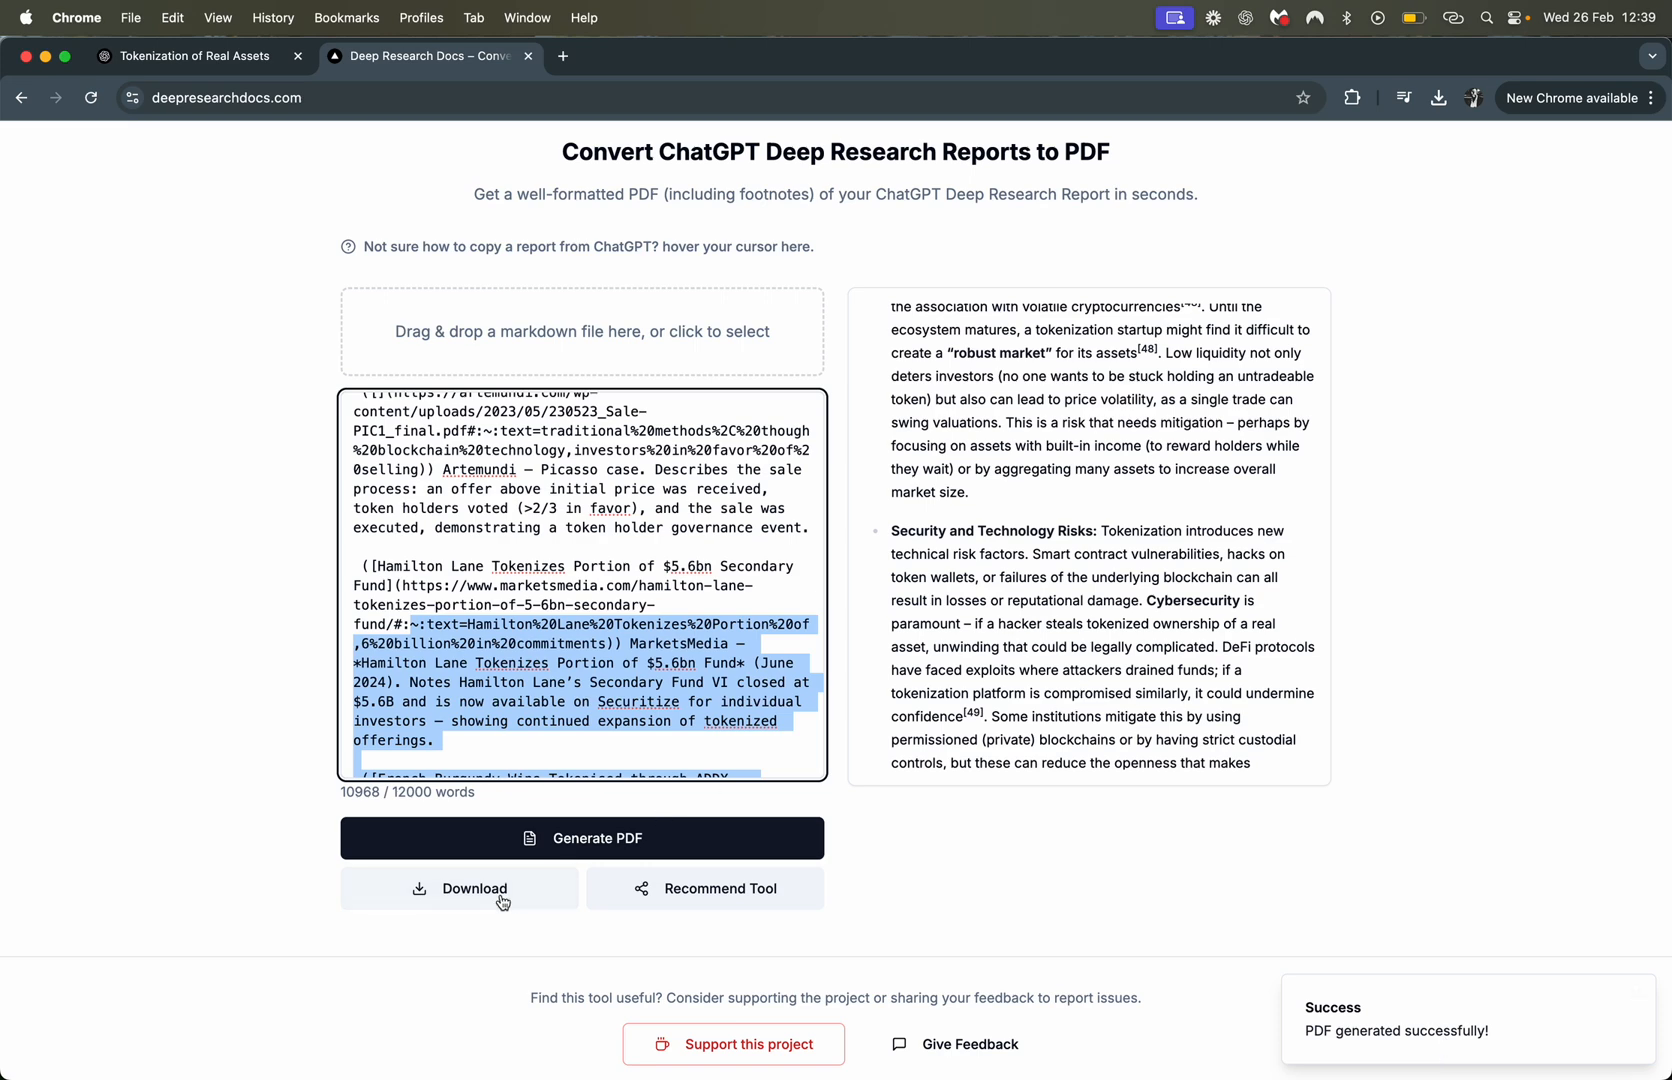
Download the 12-page PDF and scroll through its first page in Chrome's viewer
left_click(457, 888)
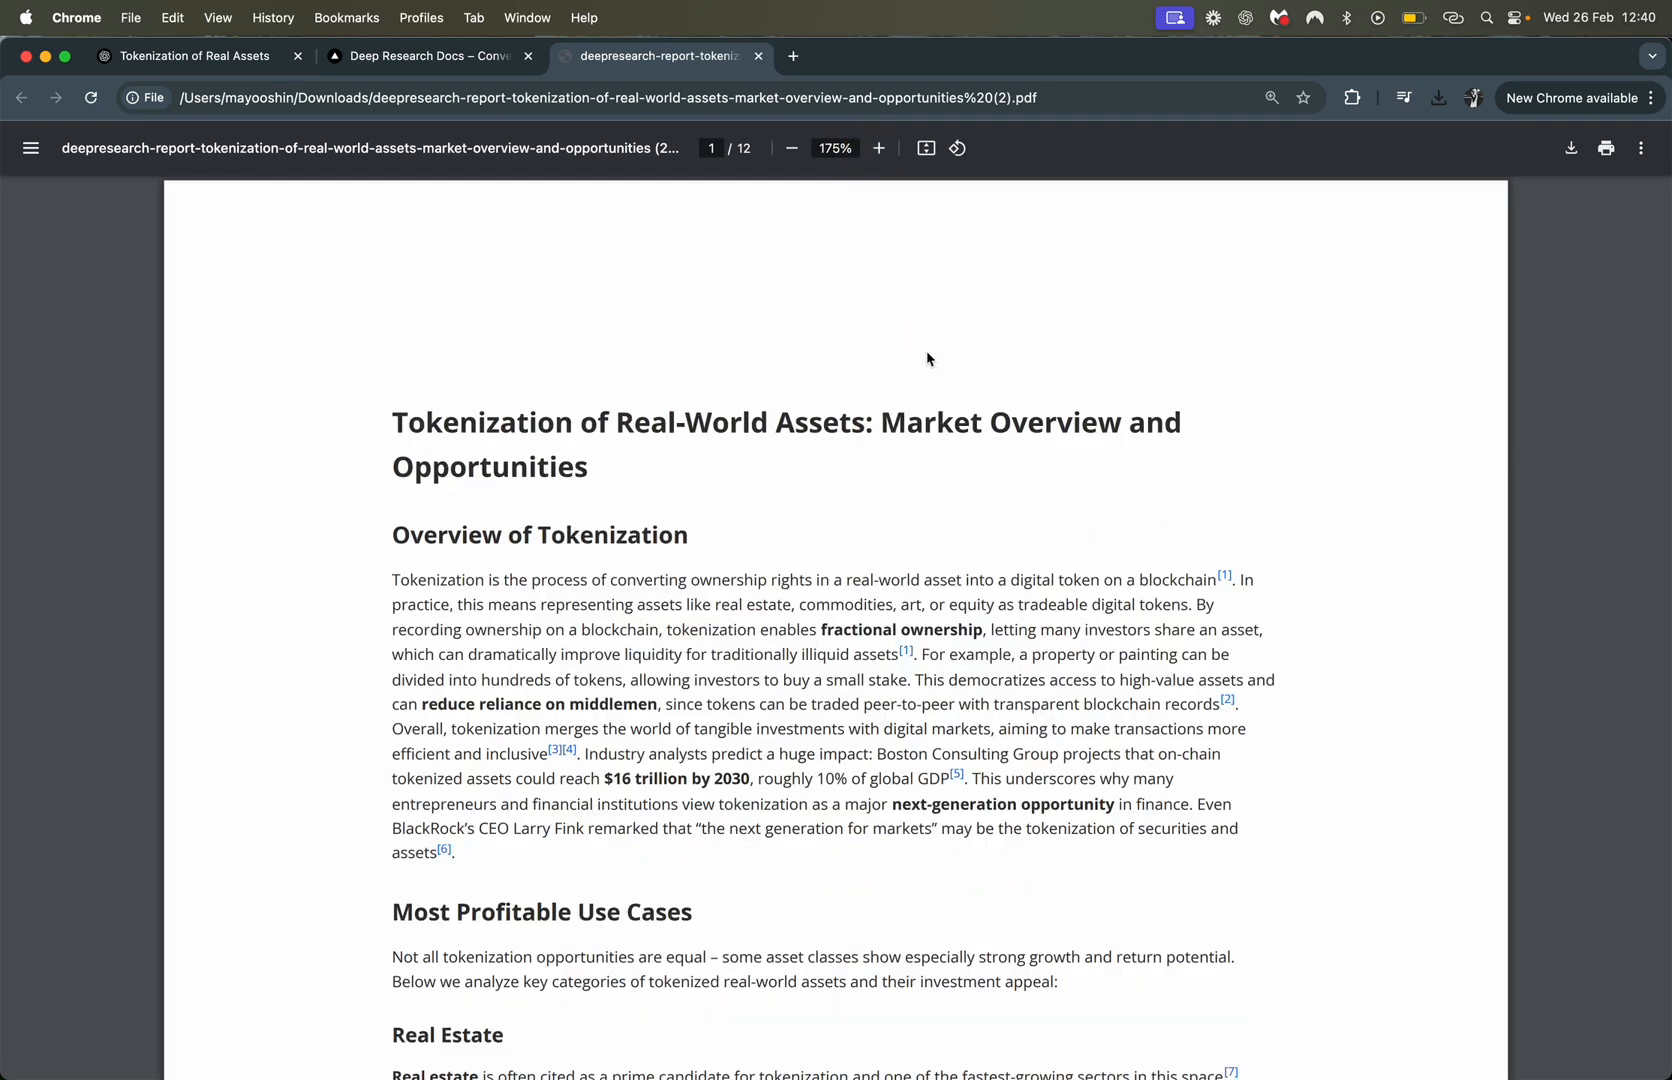
scroll("down", 3)
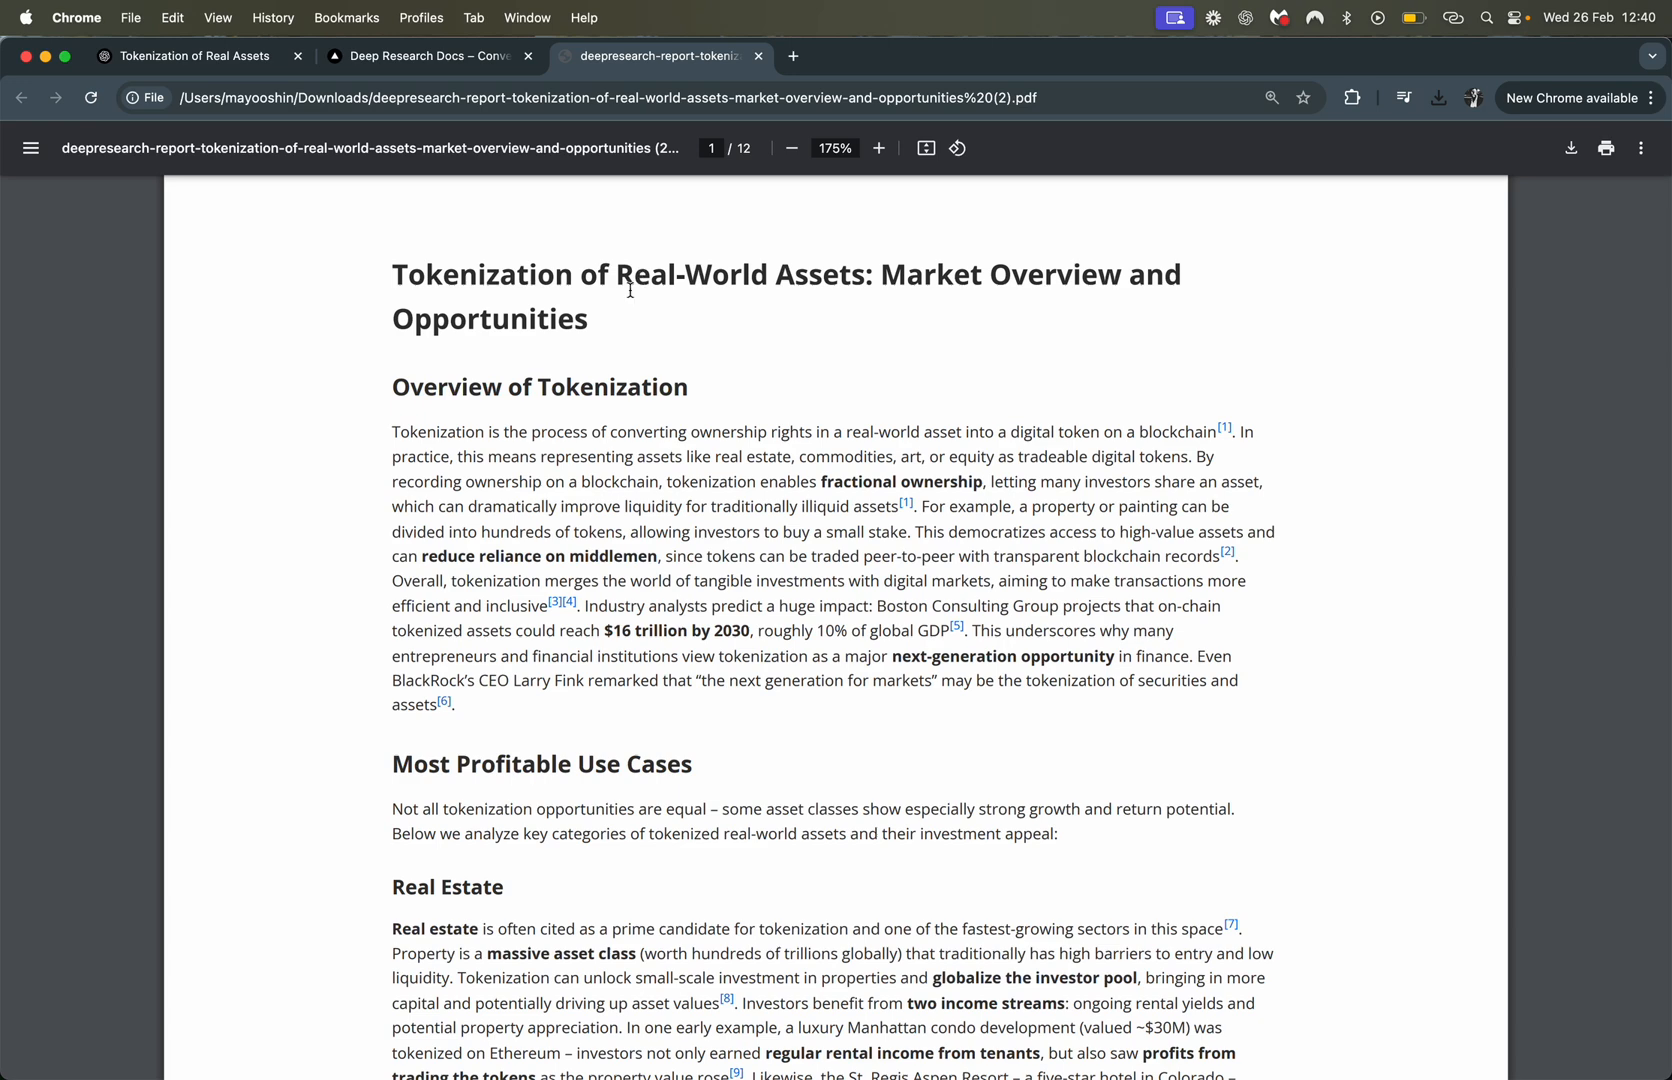
scroll("up", 3)
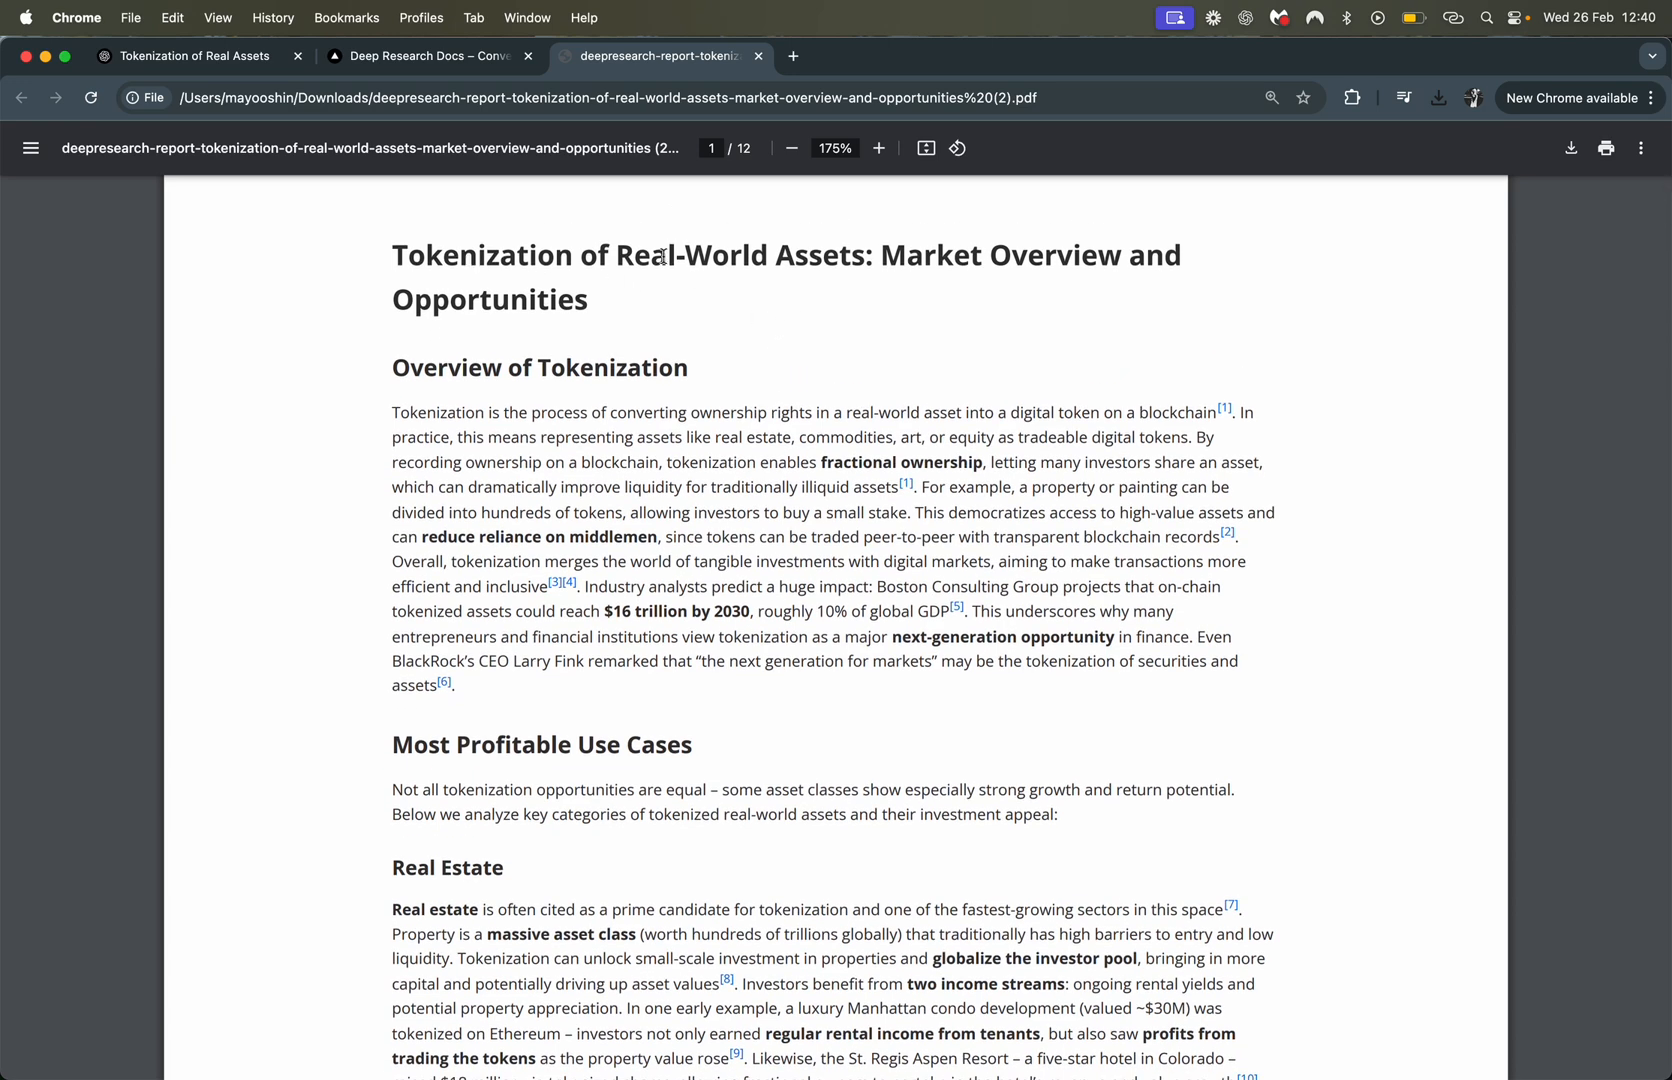
scroll("down", 3)
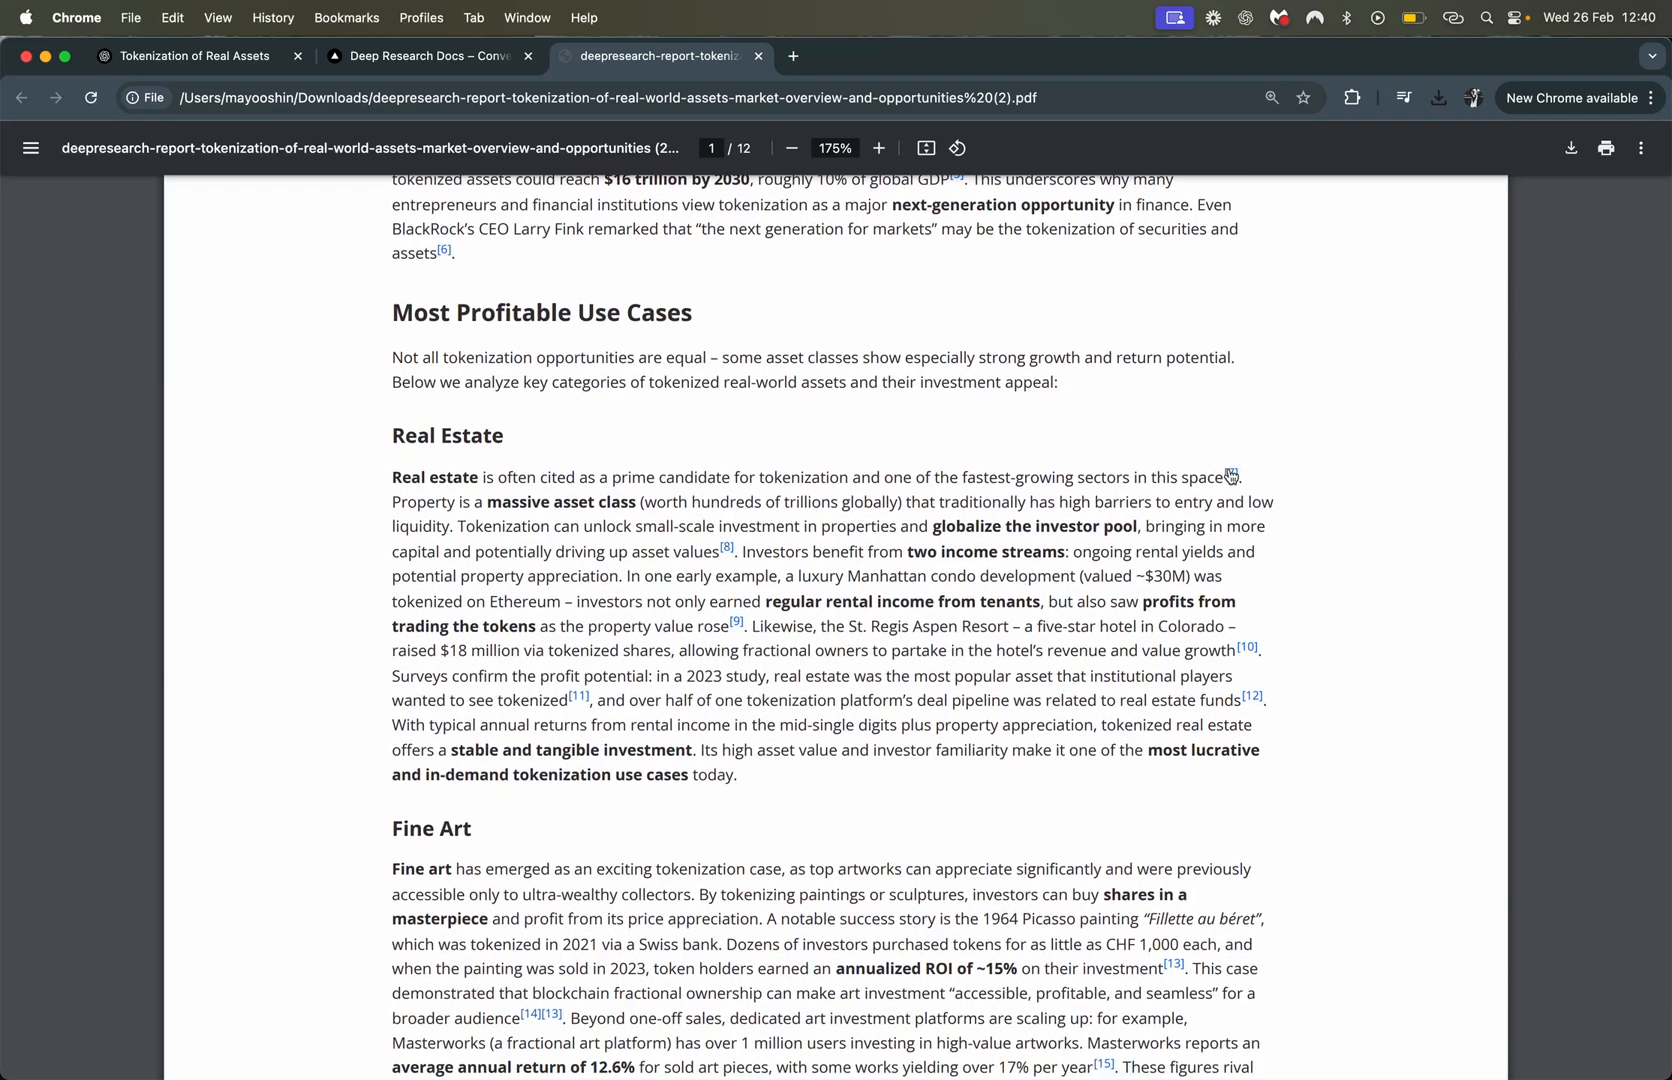
scroll("down", 3)
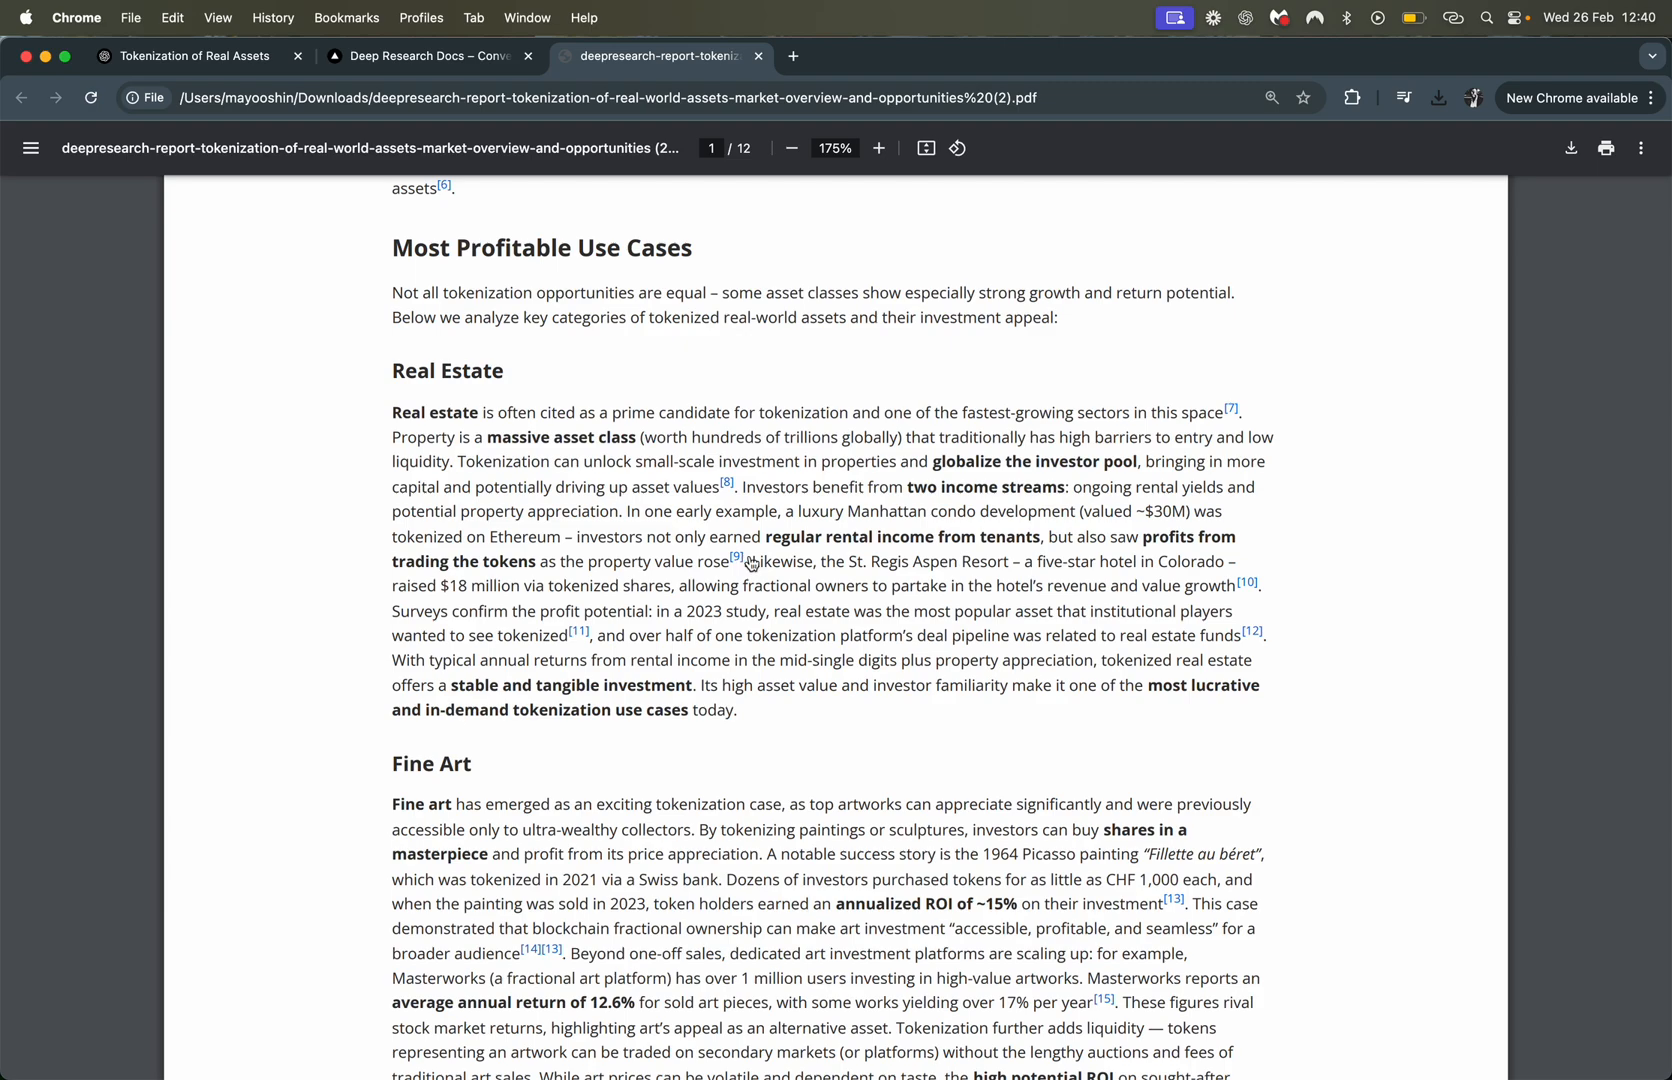
scroll("down", 3)
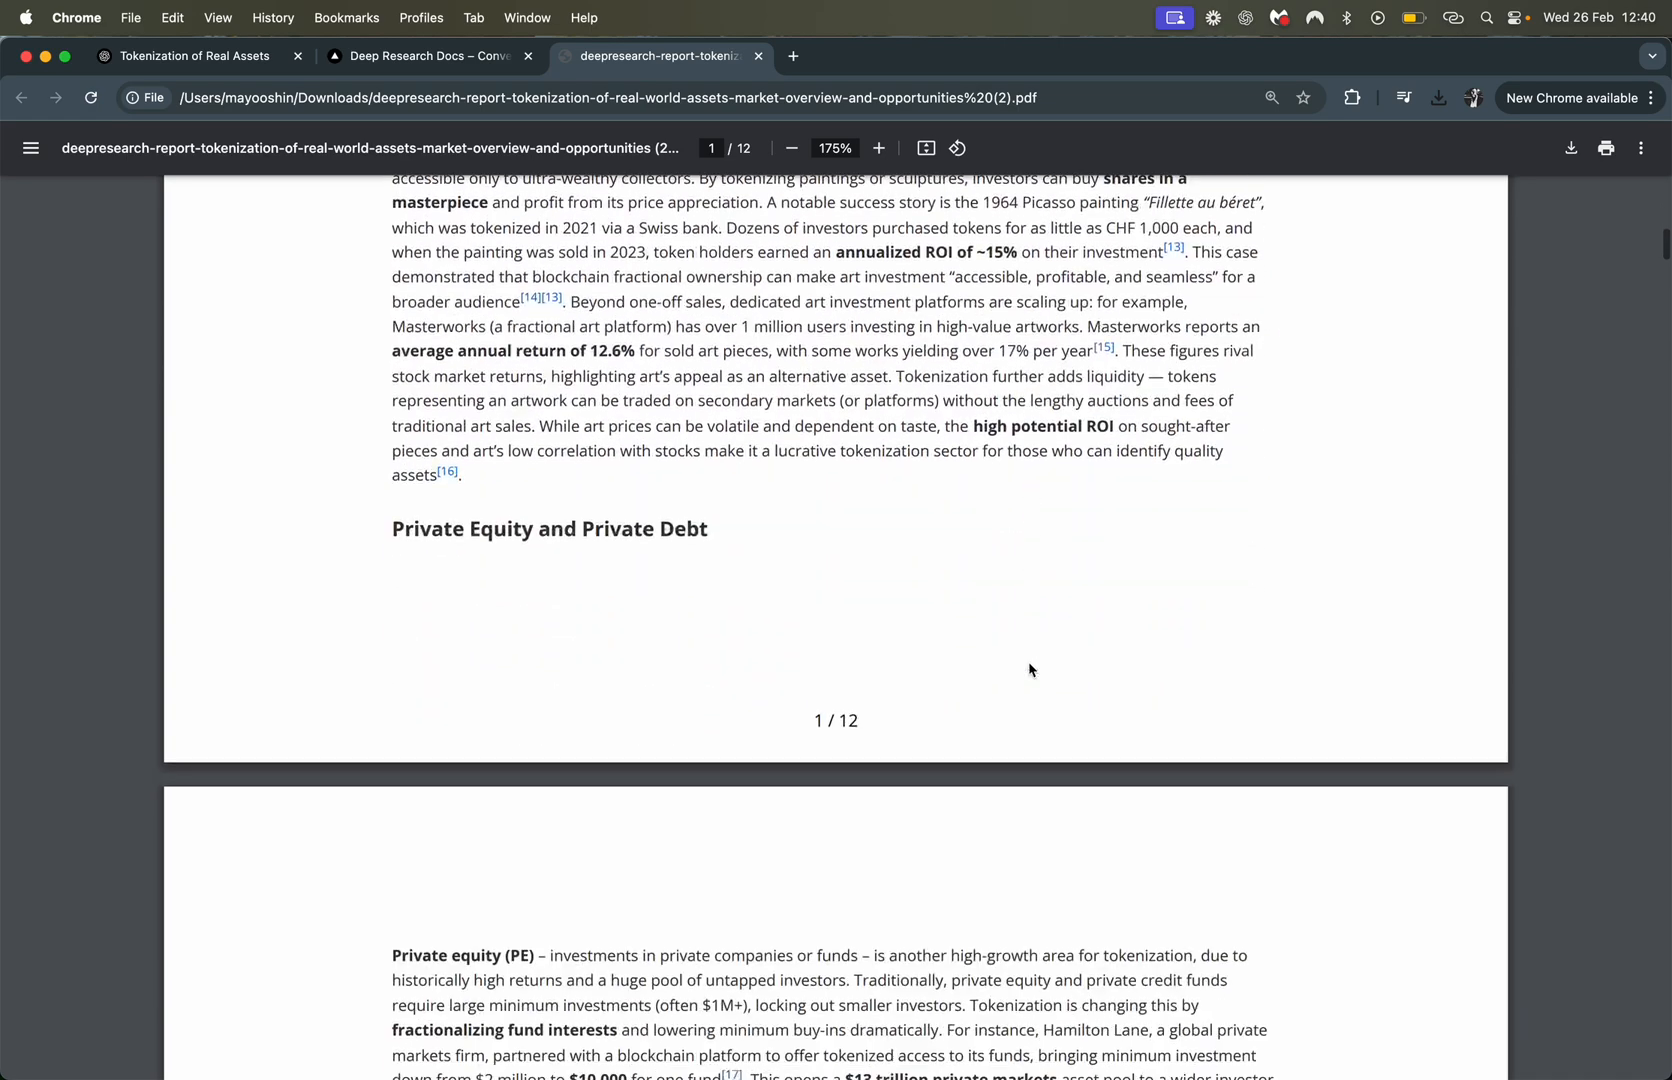
scroll("up", 3)
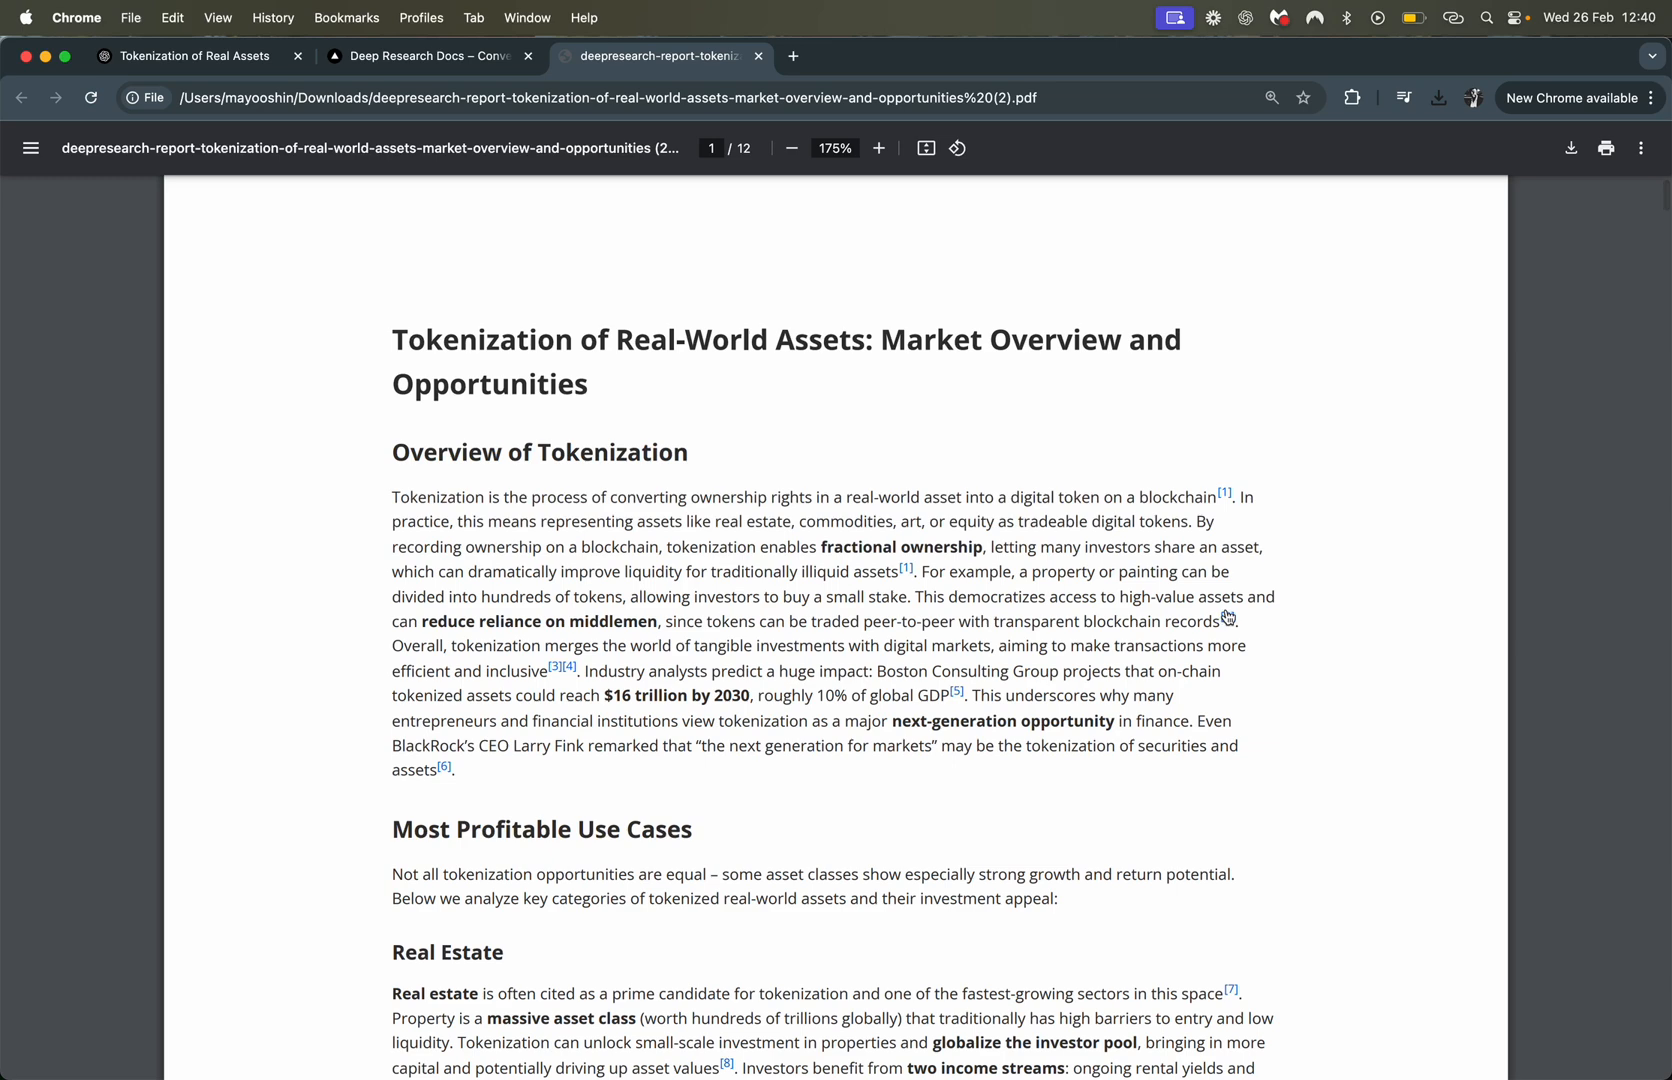
Scroll through the Footnotes pages 11–12 and back up to footnote 1's Chainalysis link
scroll("down", 3)
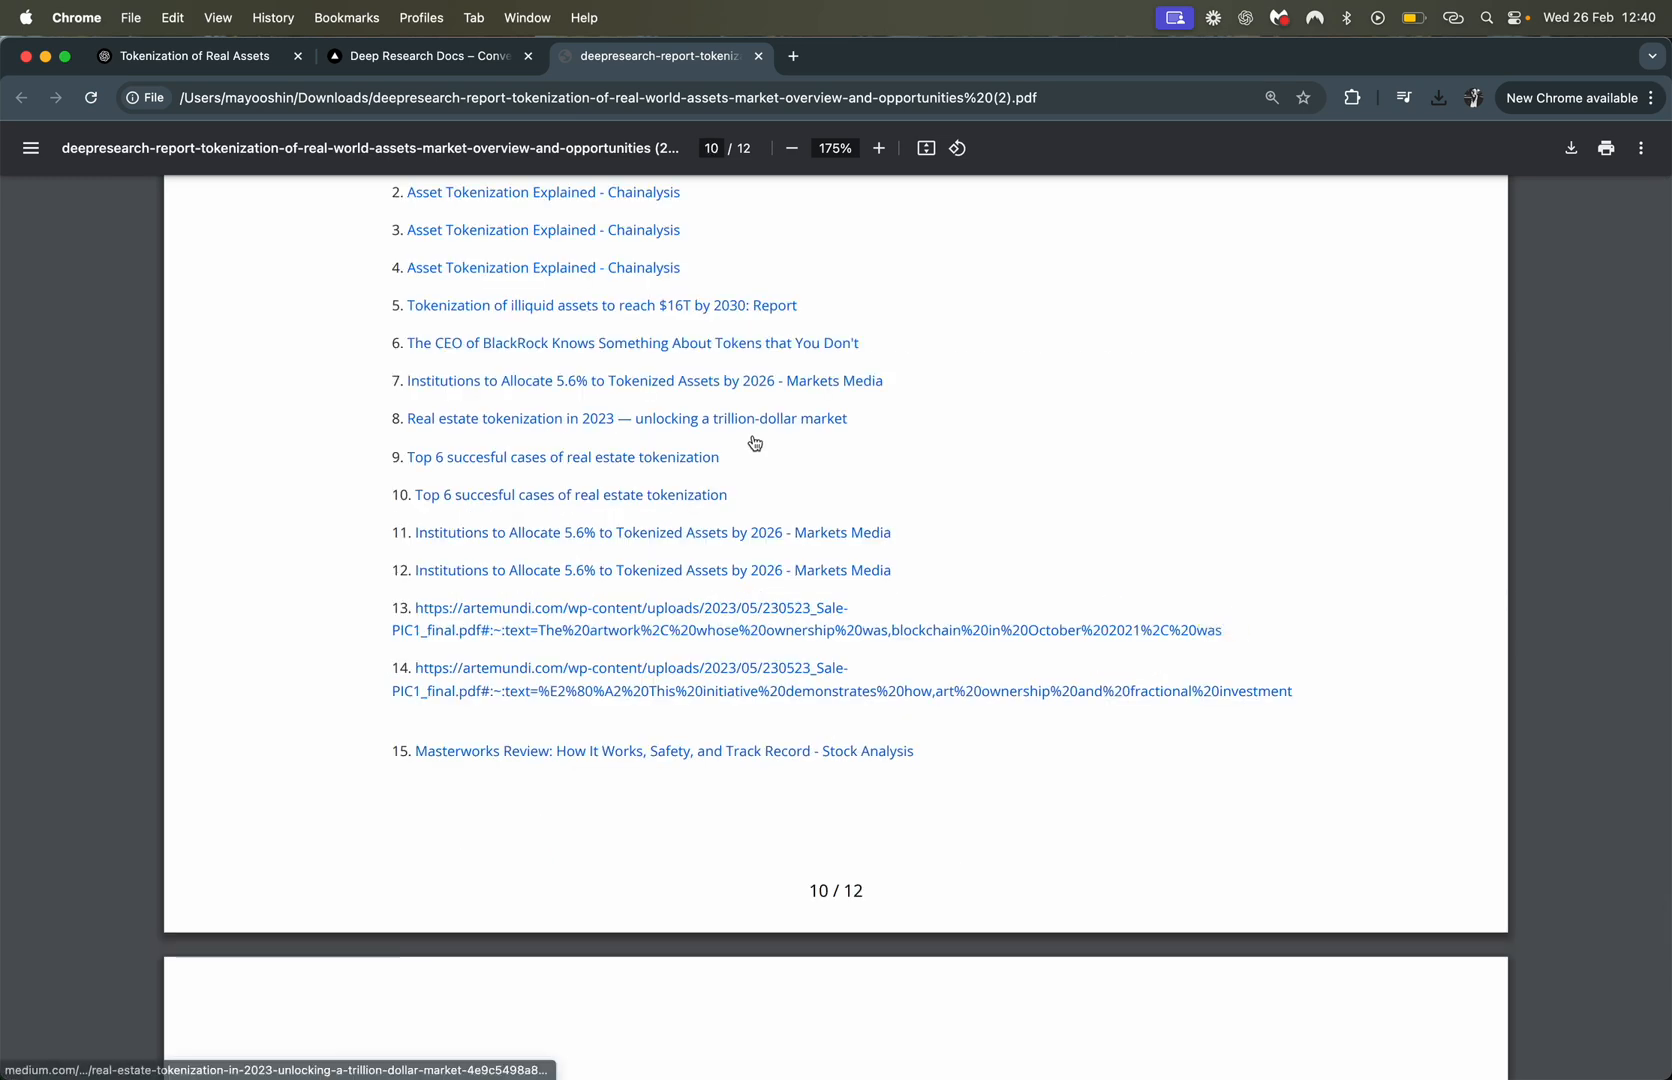
scroll("up", 3)
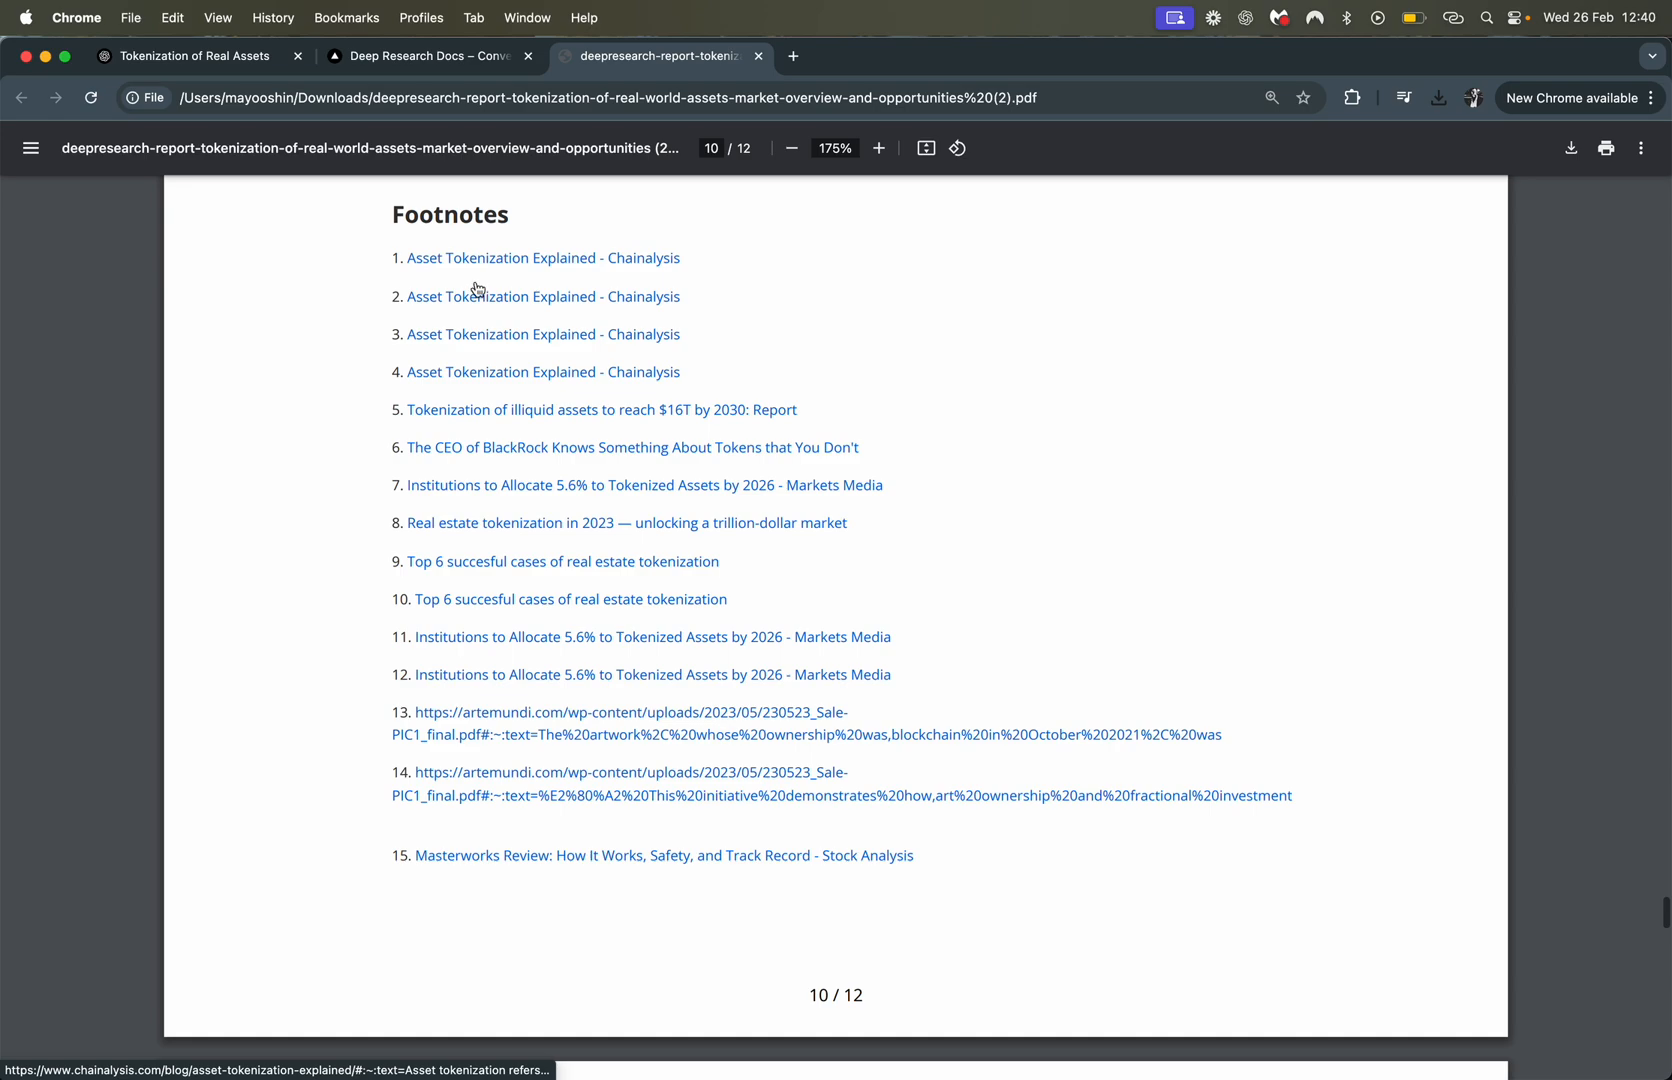
scroll("down", 3)
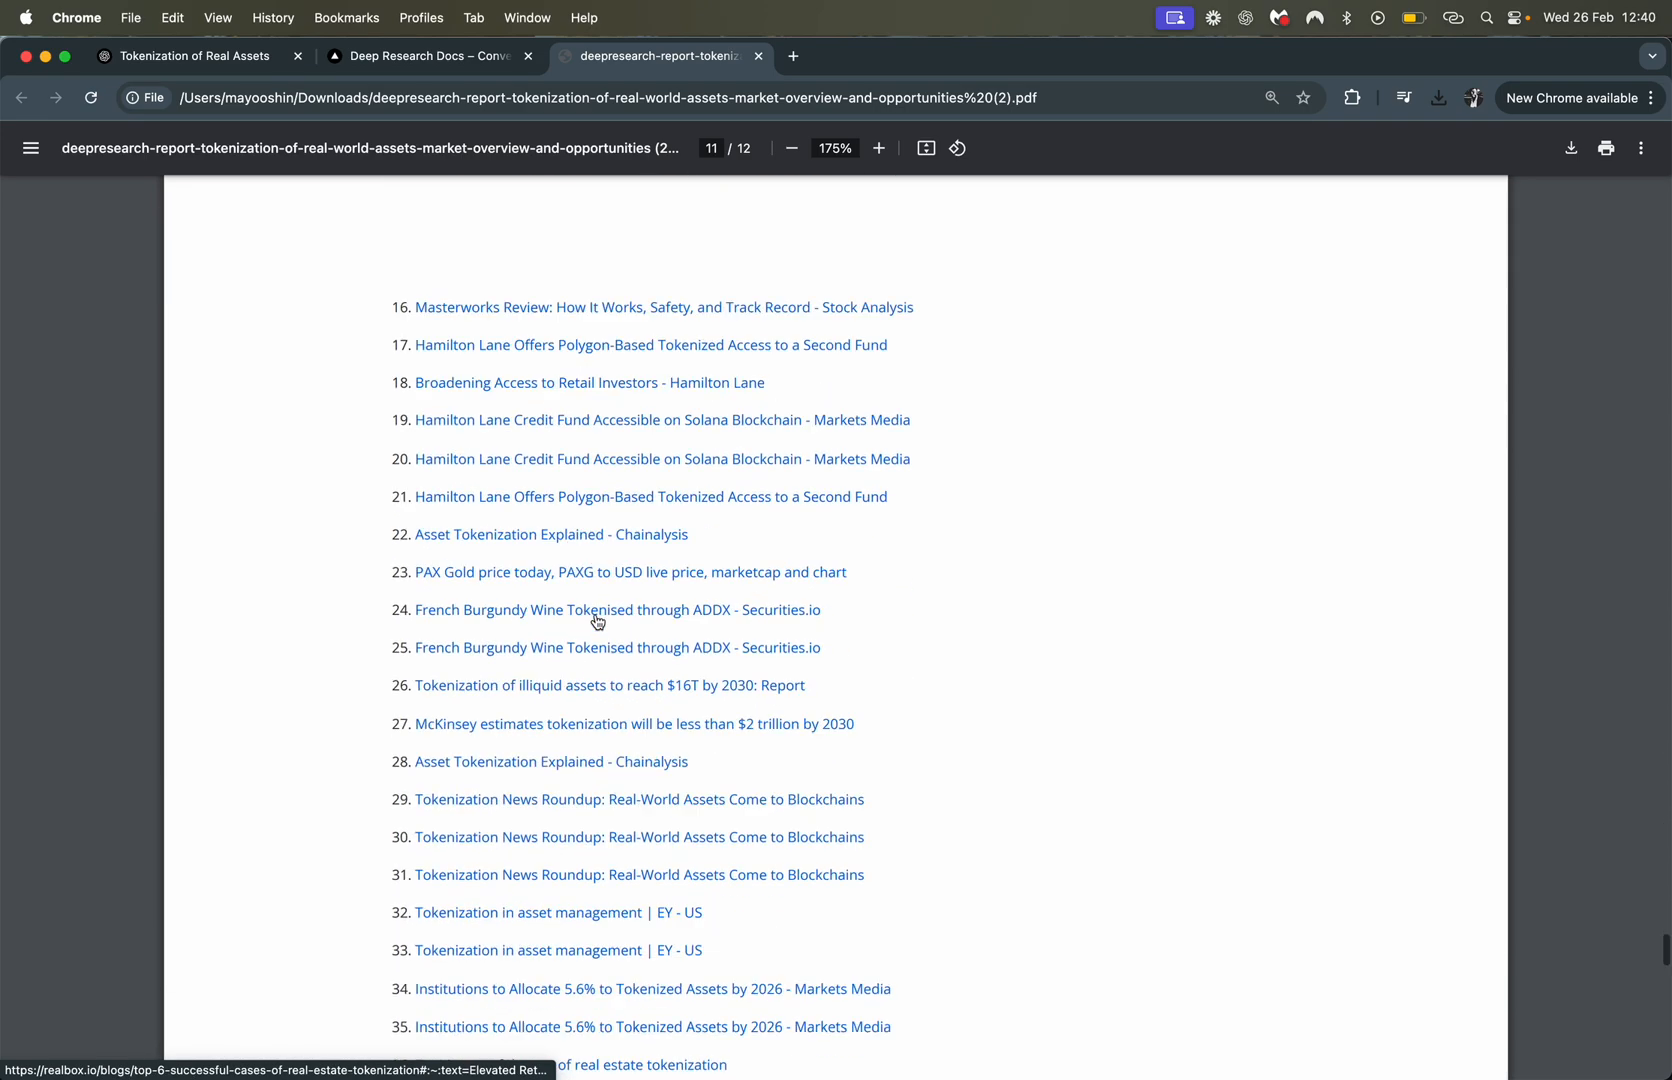
scroll("down", 3)
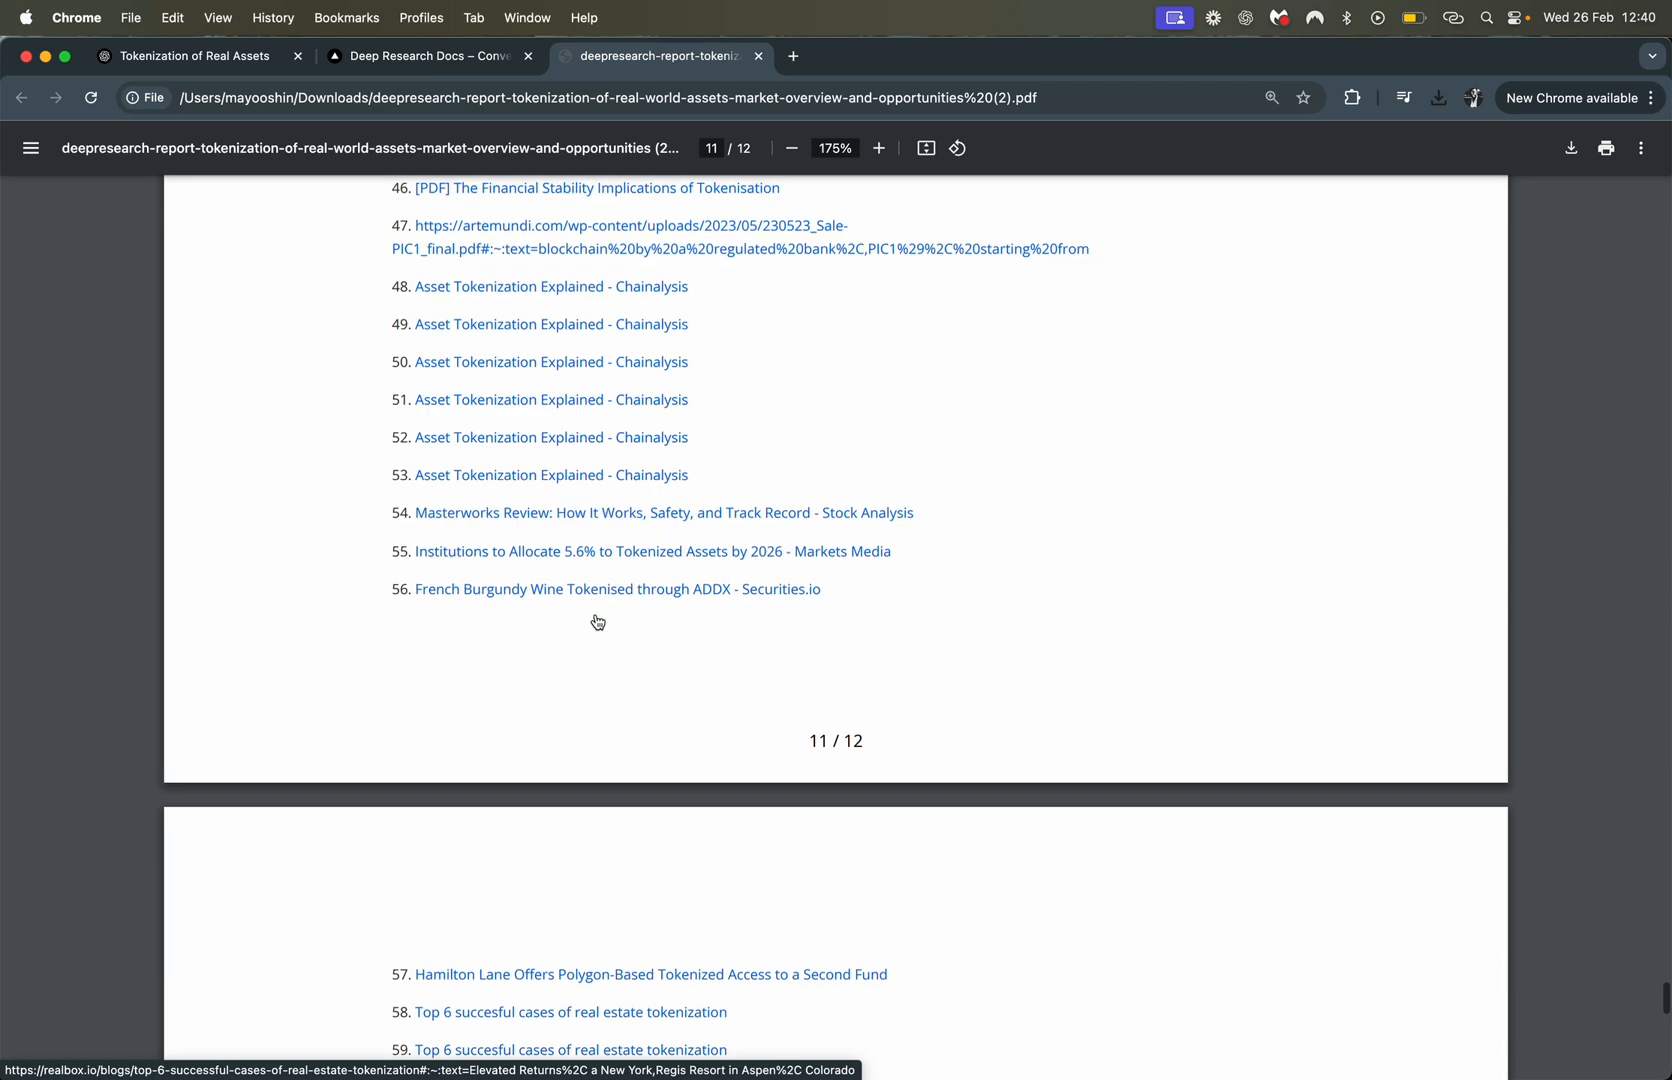
scroll("up", 3)
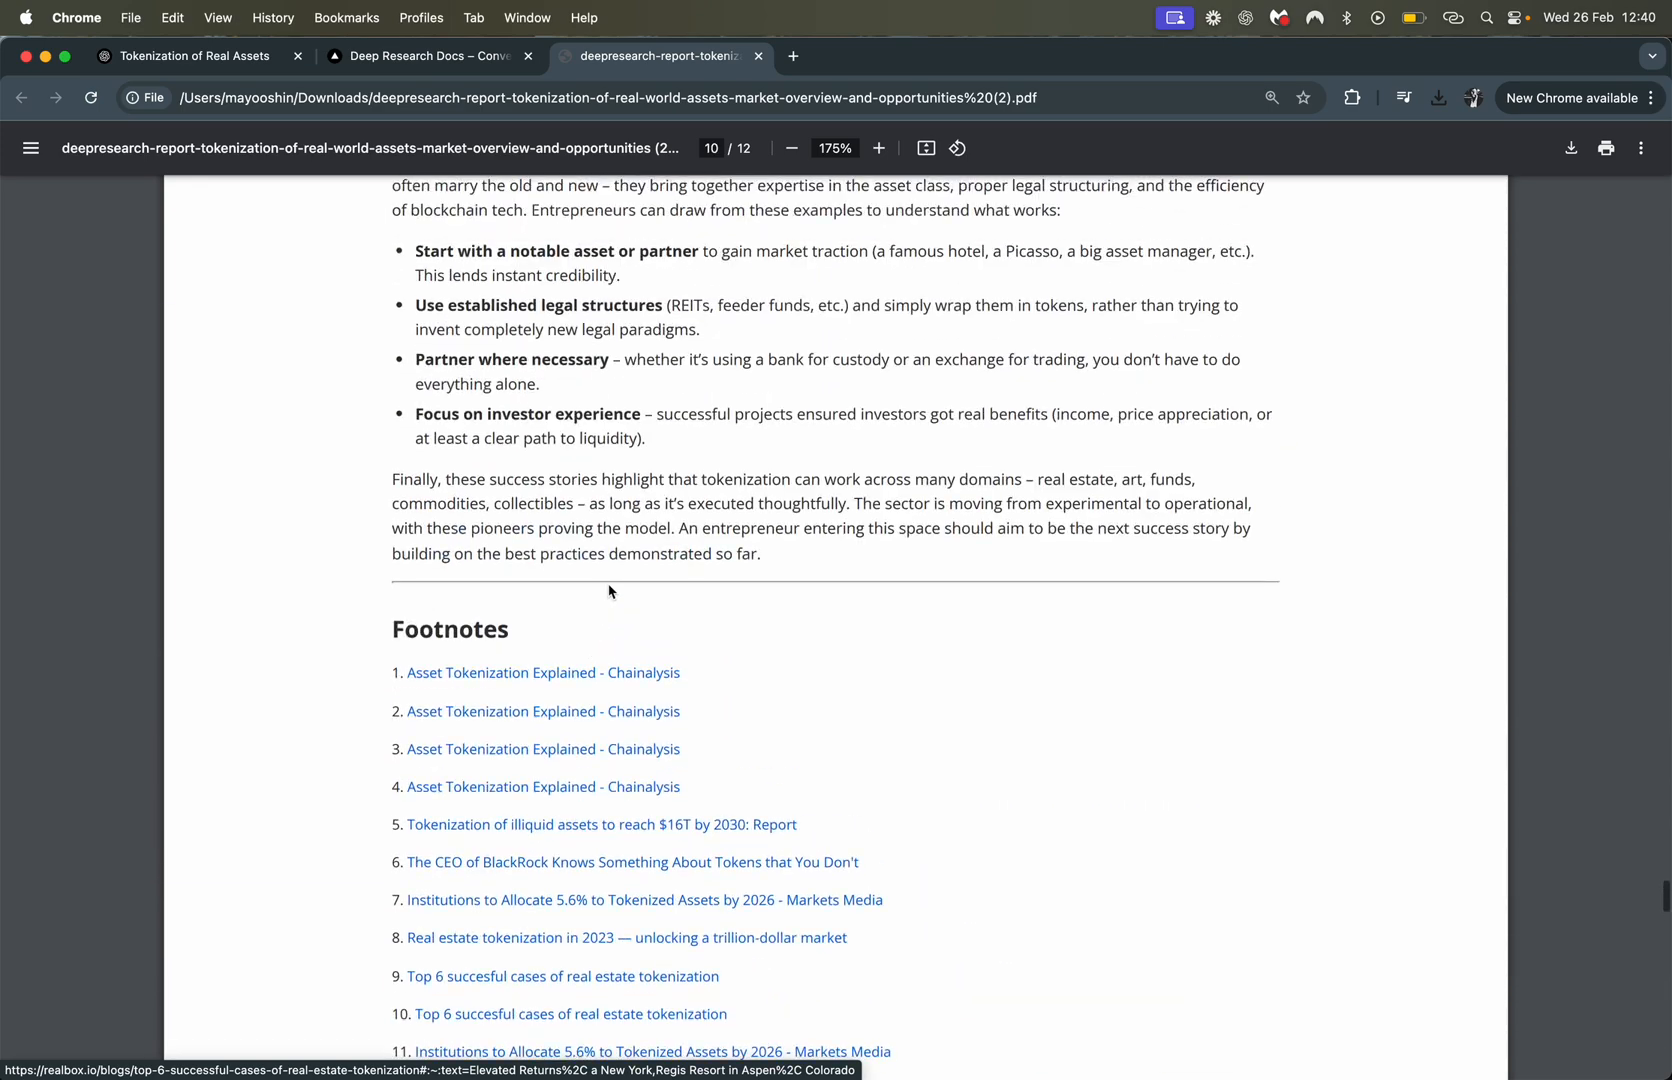
mouse_move(800, 665)
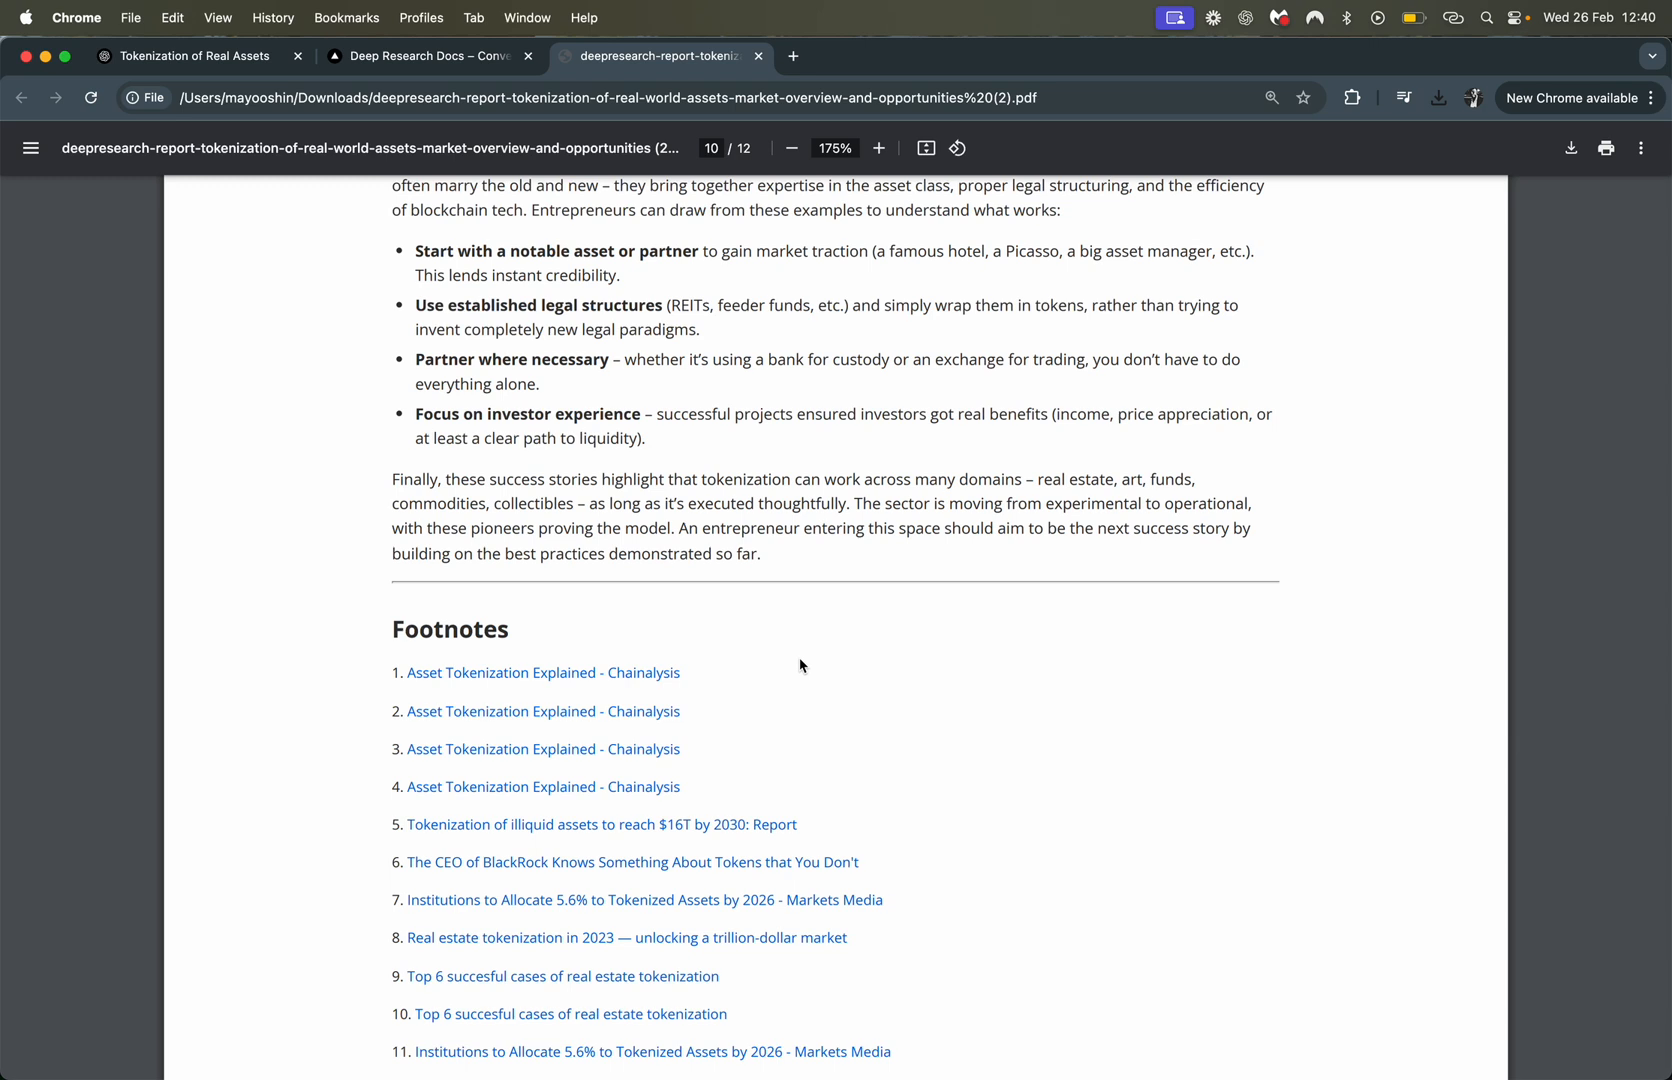
mouse_move(698, 698)
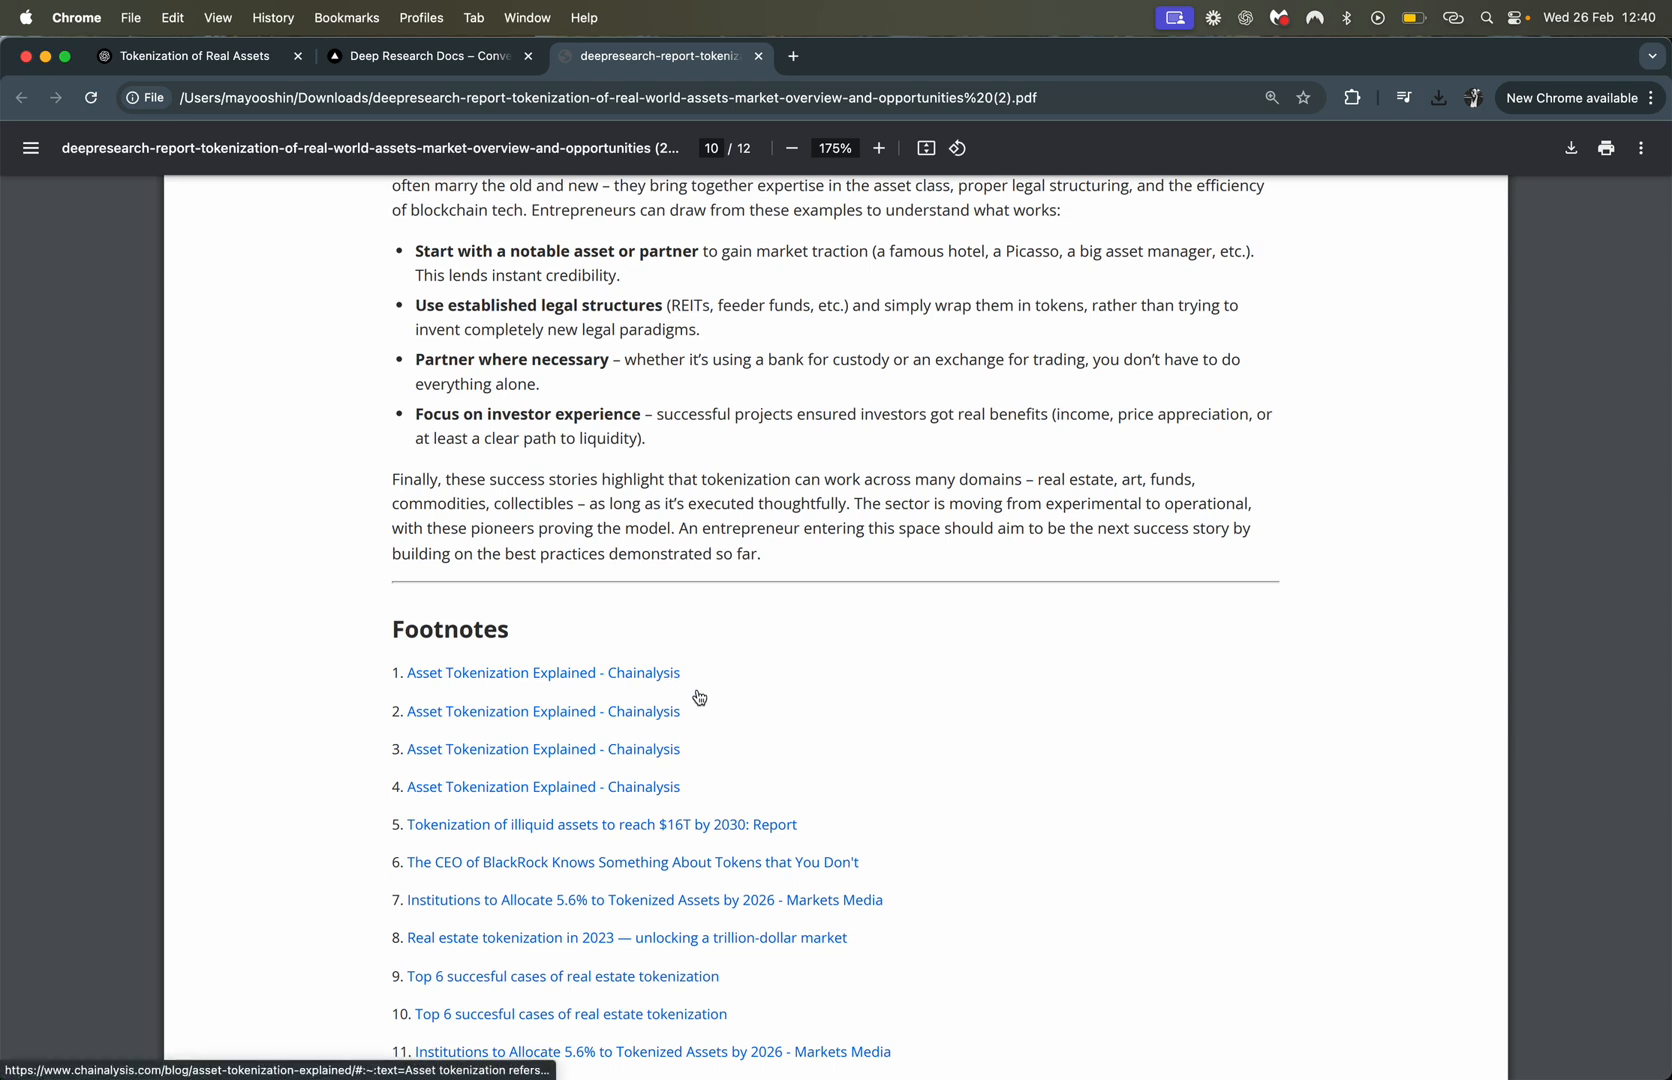
mouse_move(680, 802)
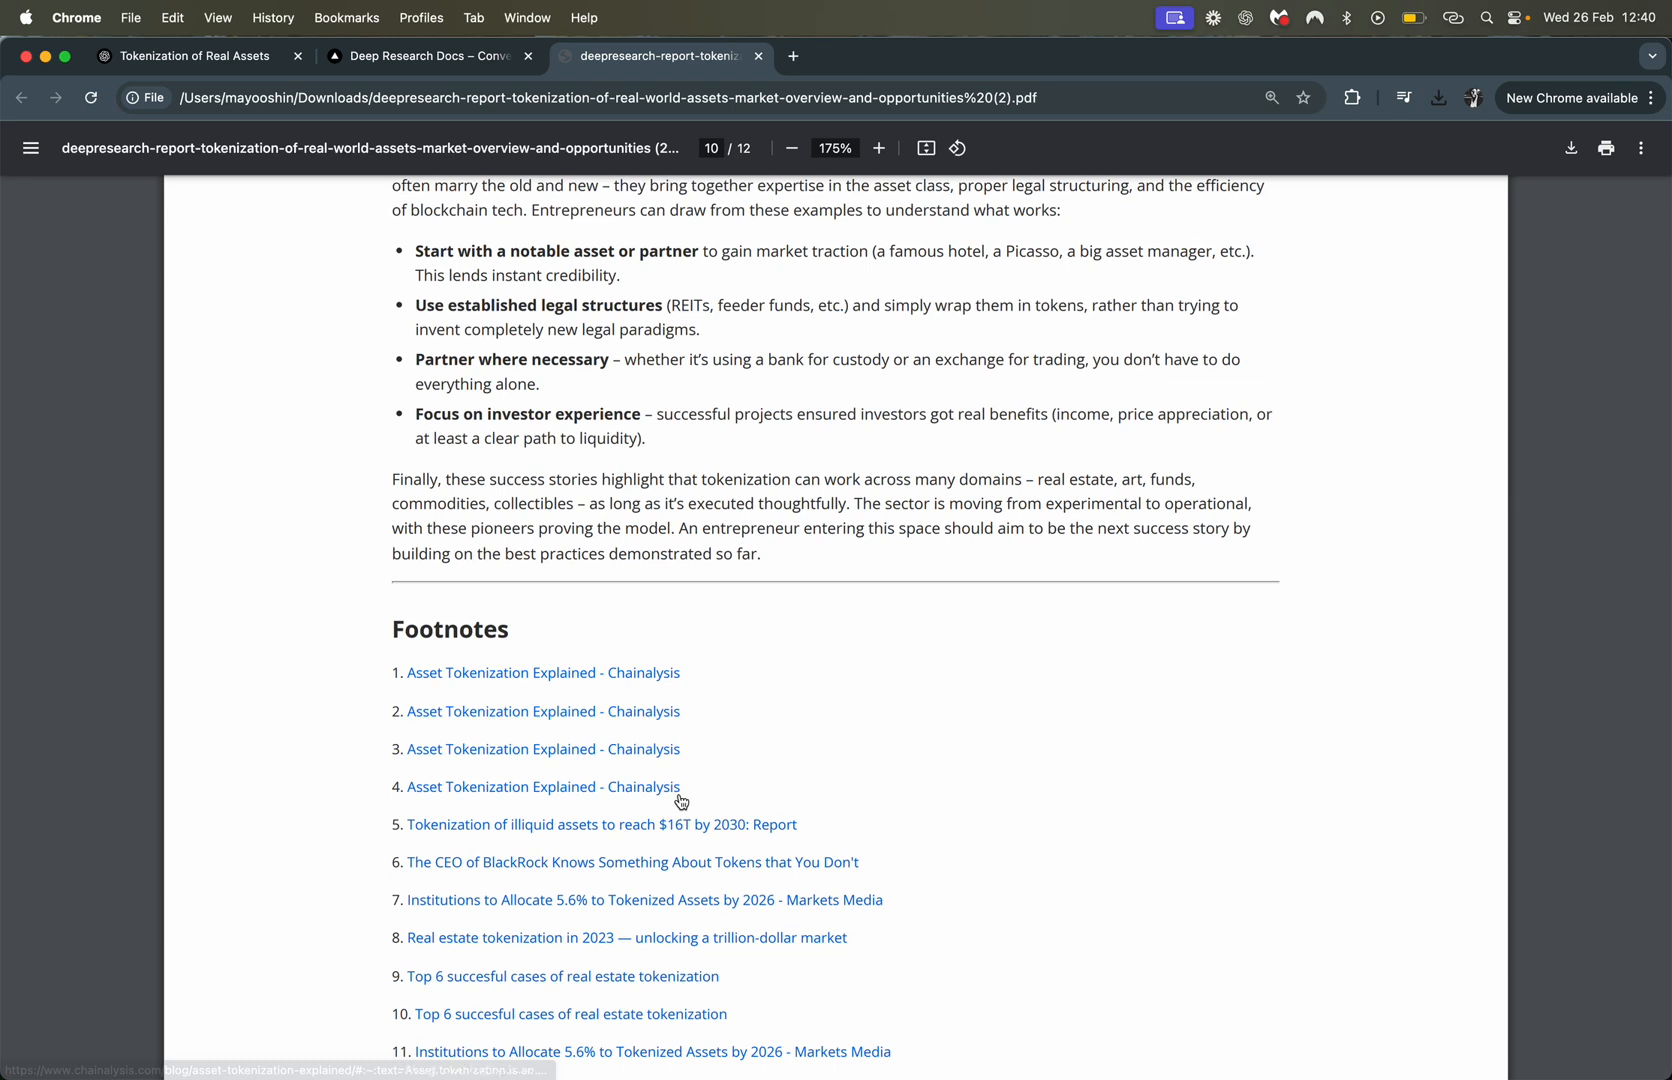
mouse_move(794, 749)
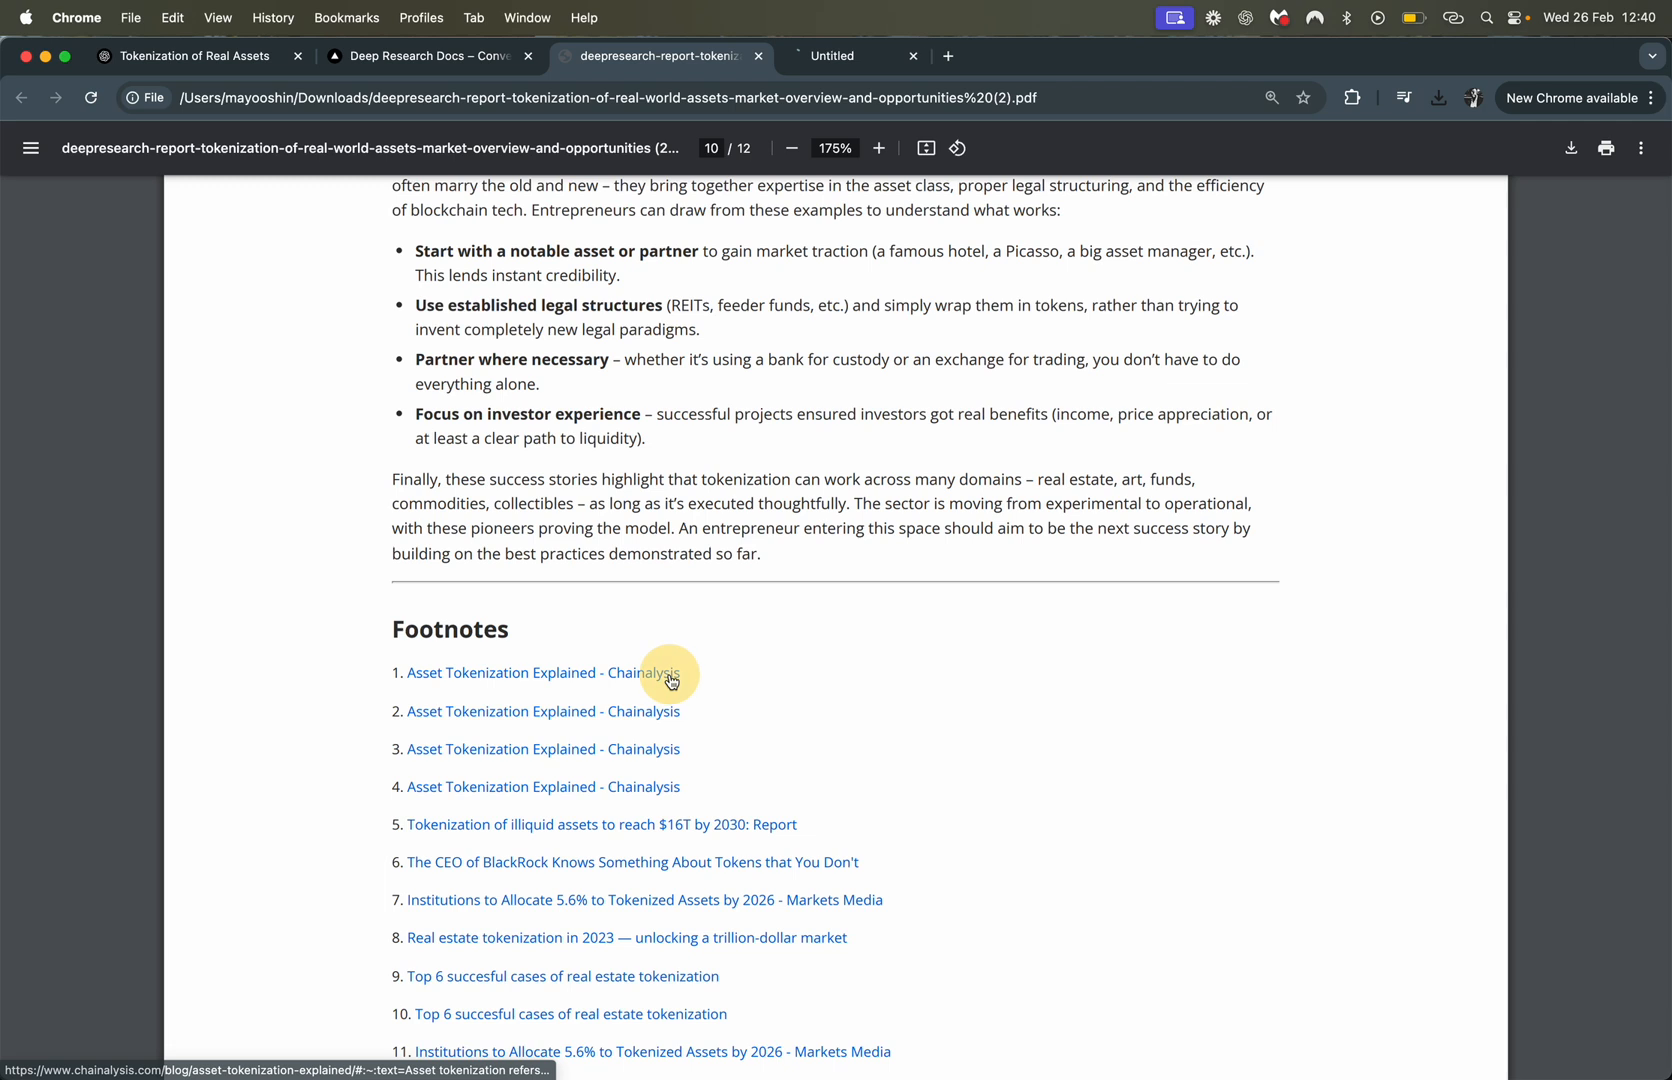
Open another footnote's Chainalysis source, then return to the report PDF tab
left_click(536, 673)
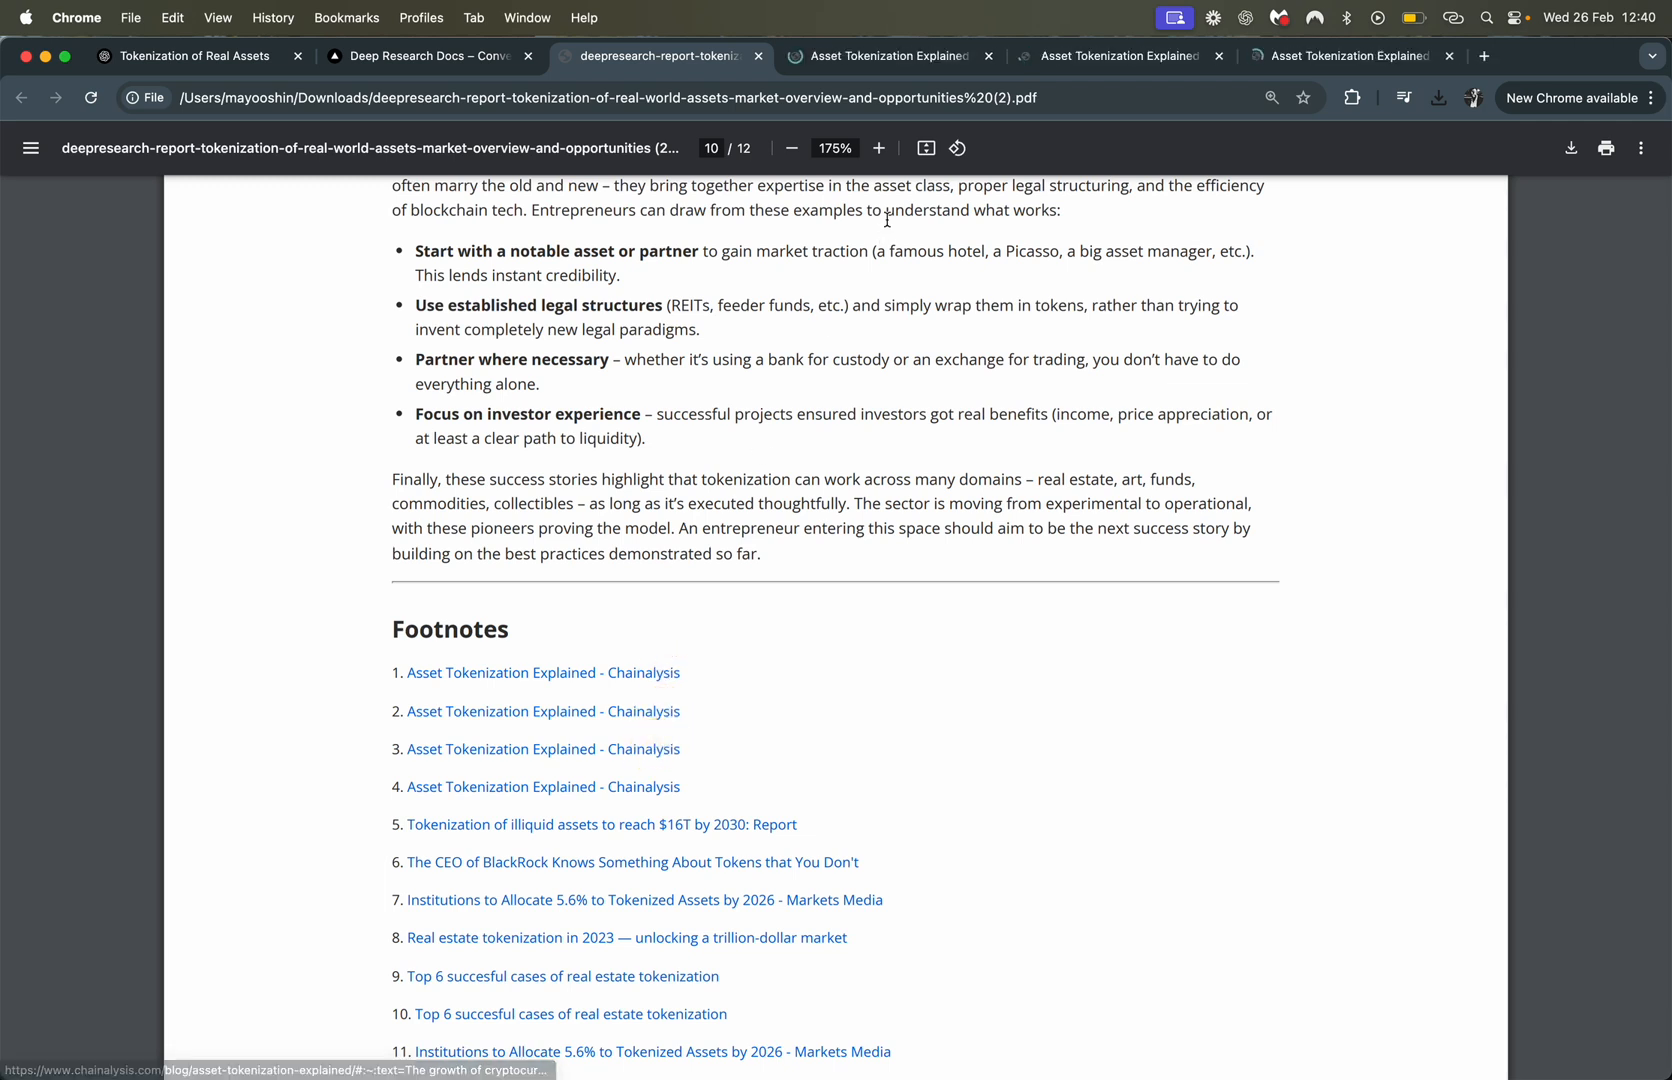
mouse_move(833, 605)
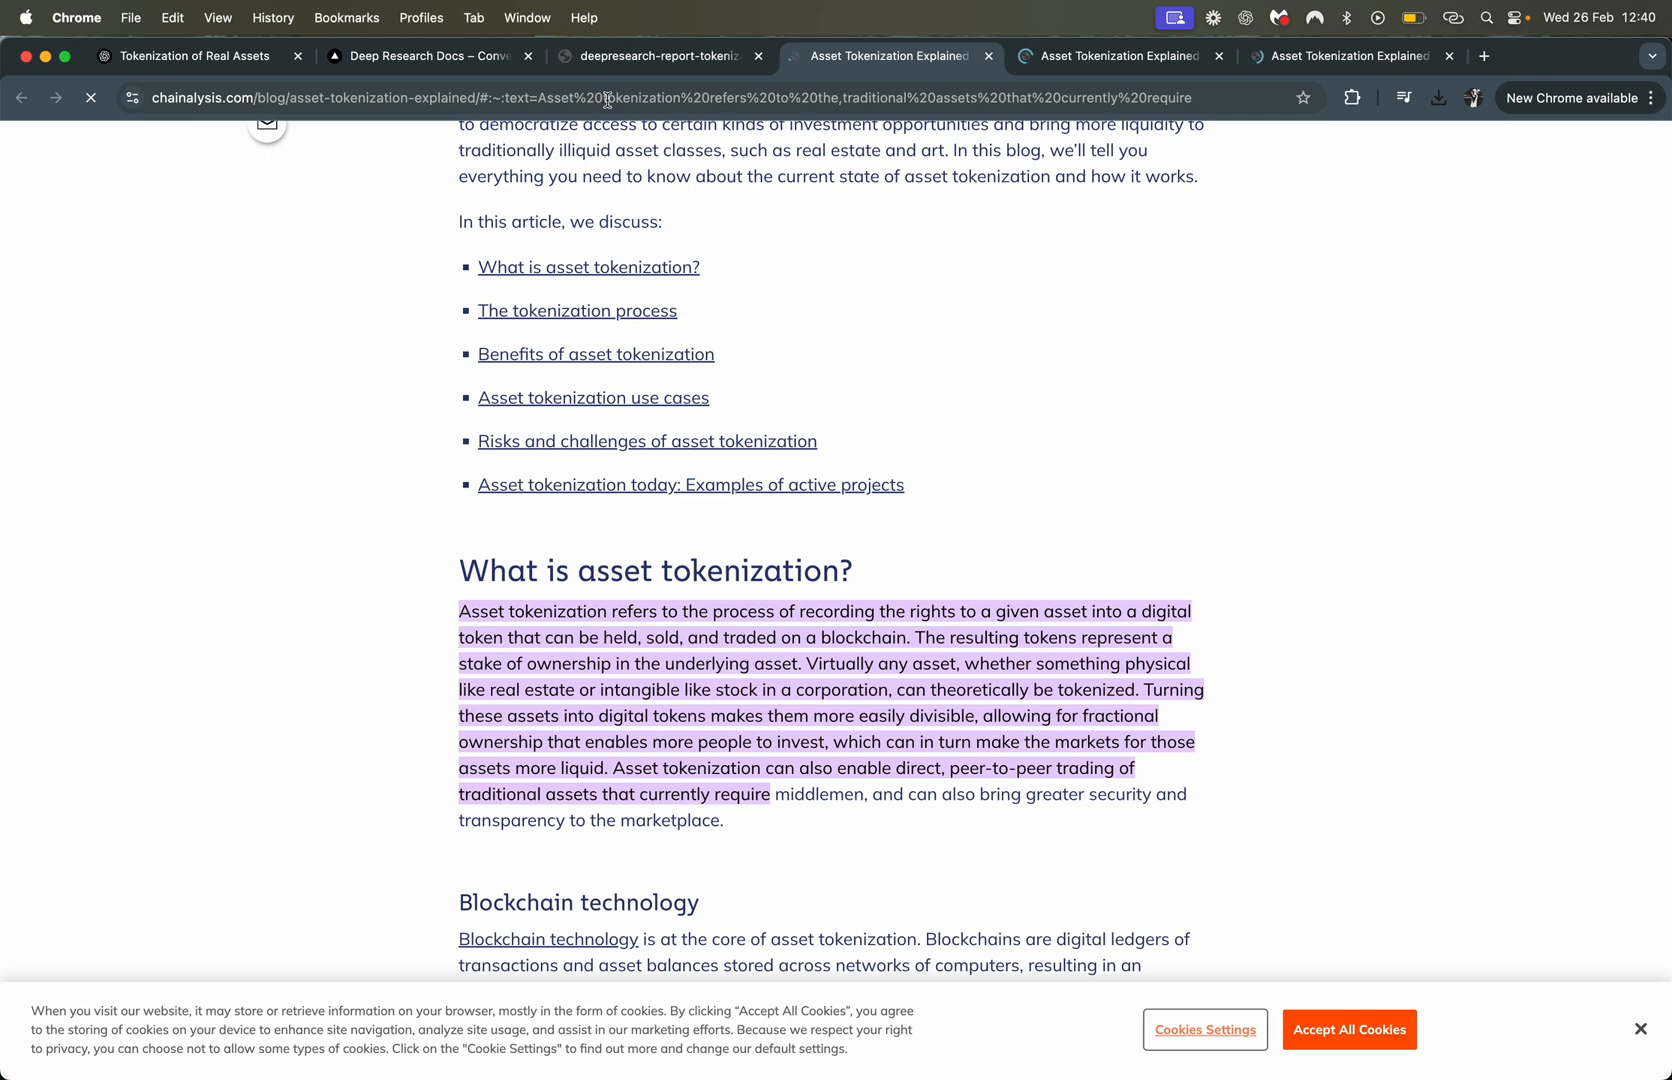
mouse_move(840, 708)
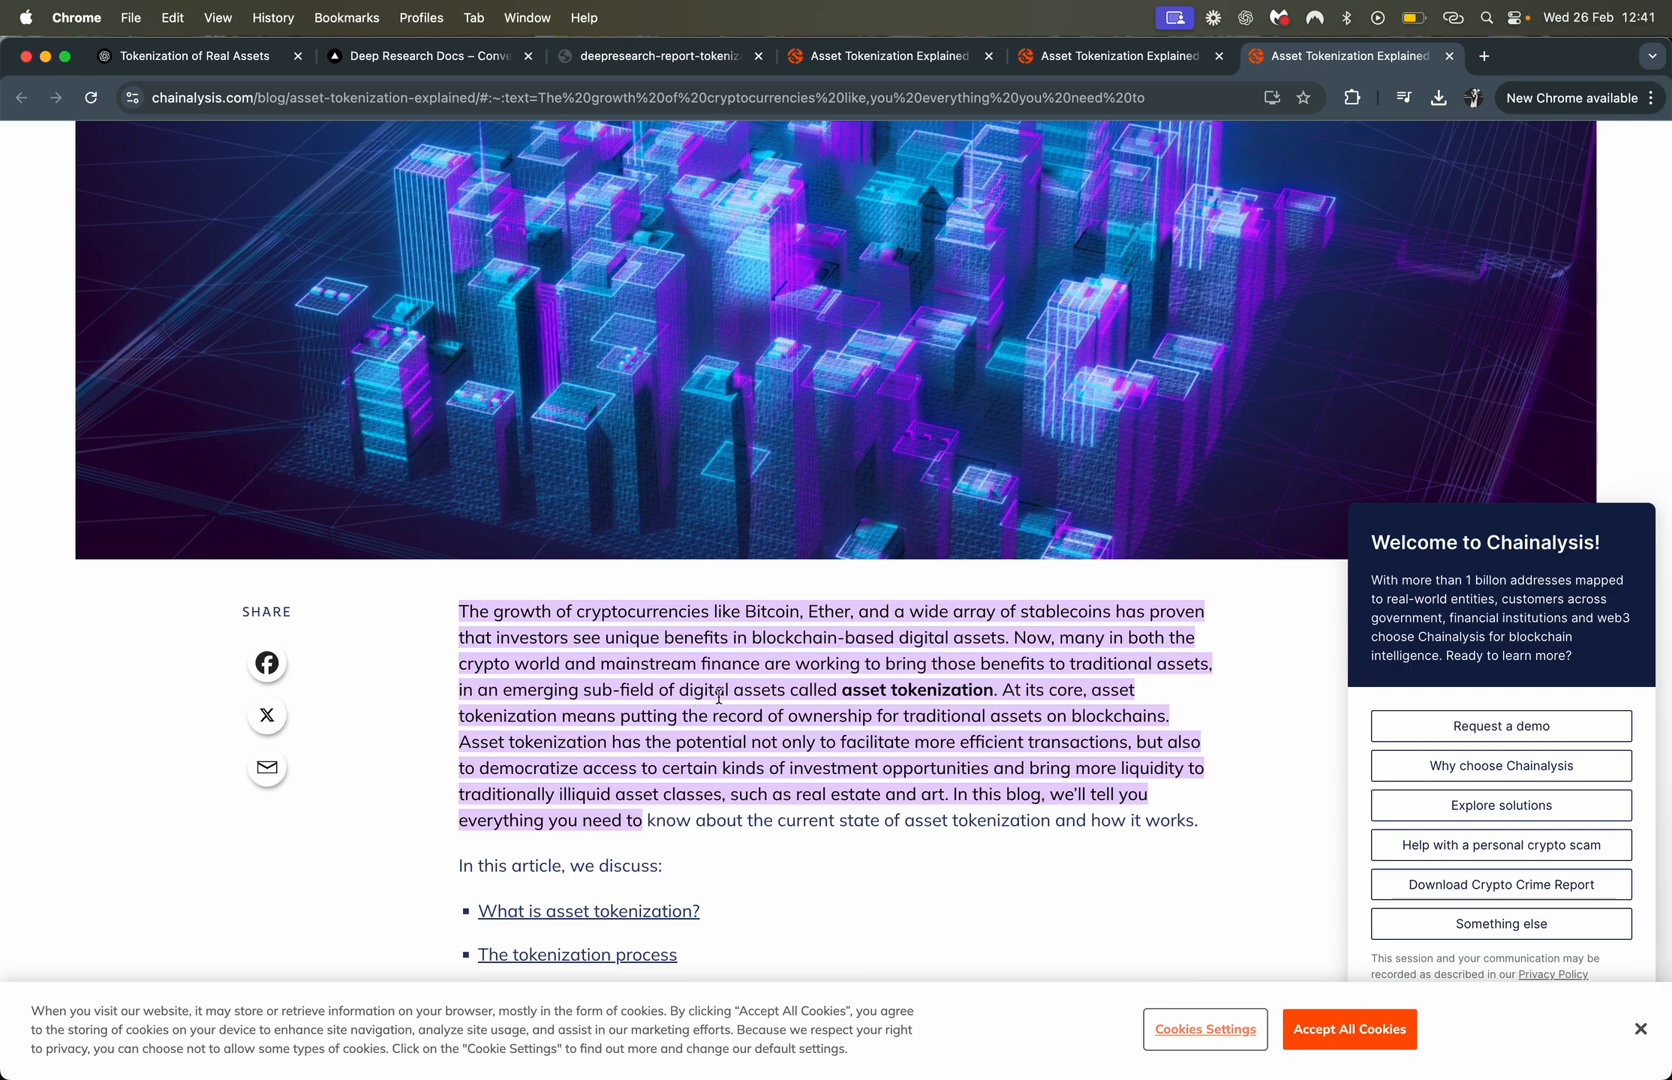
left_click(650, 55)
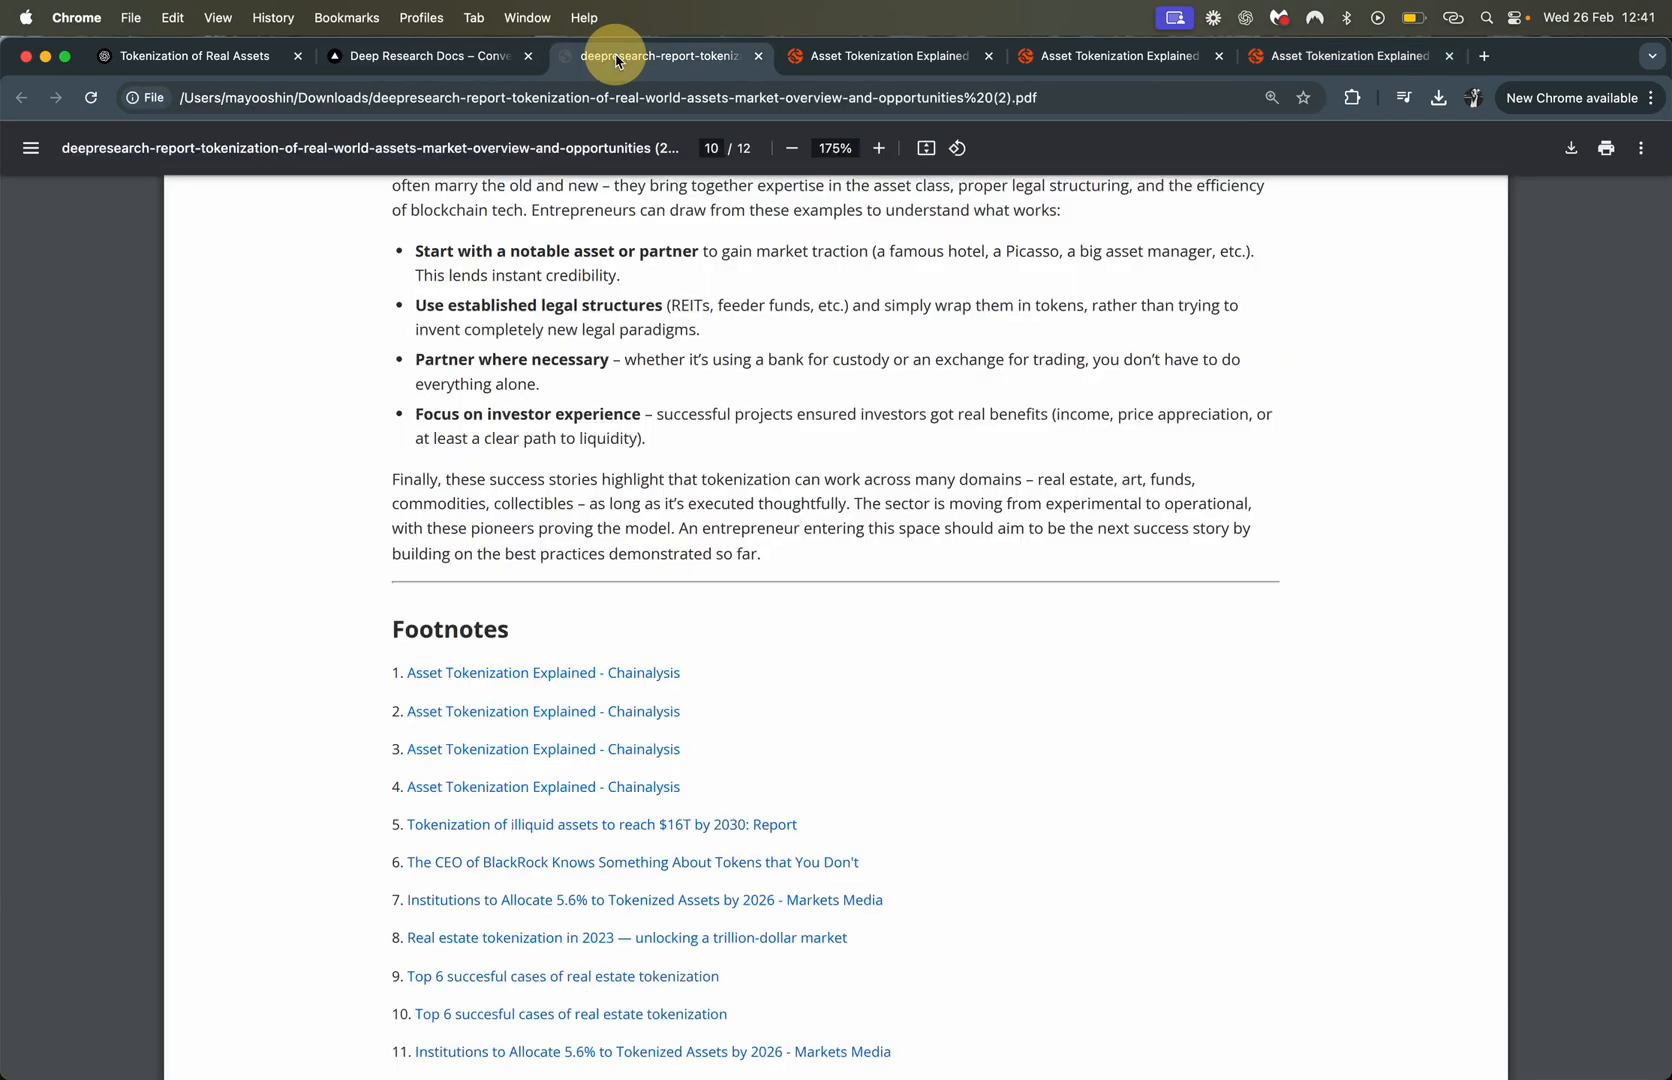
mouse_move(694, 809)
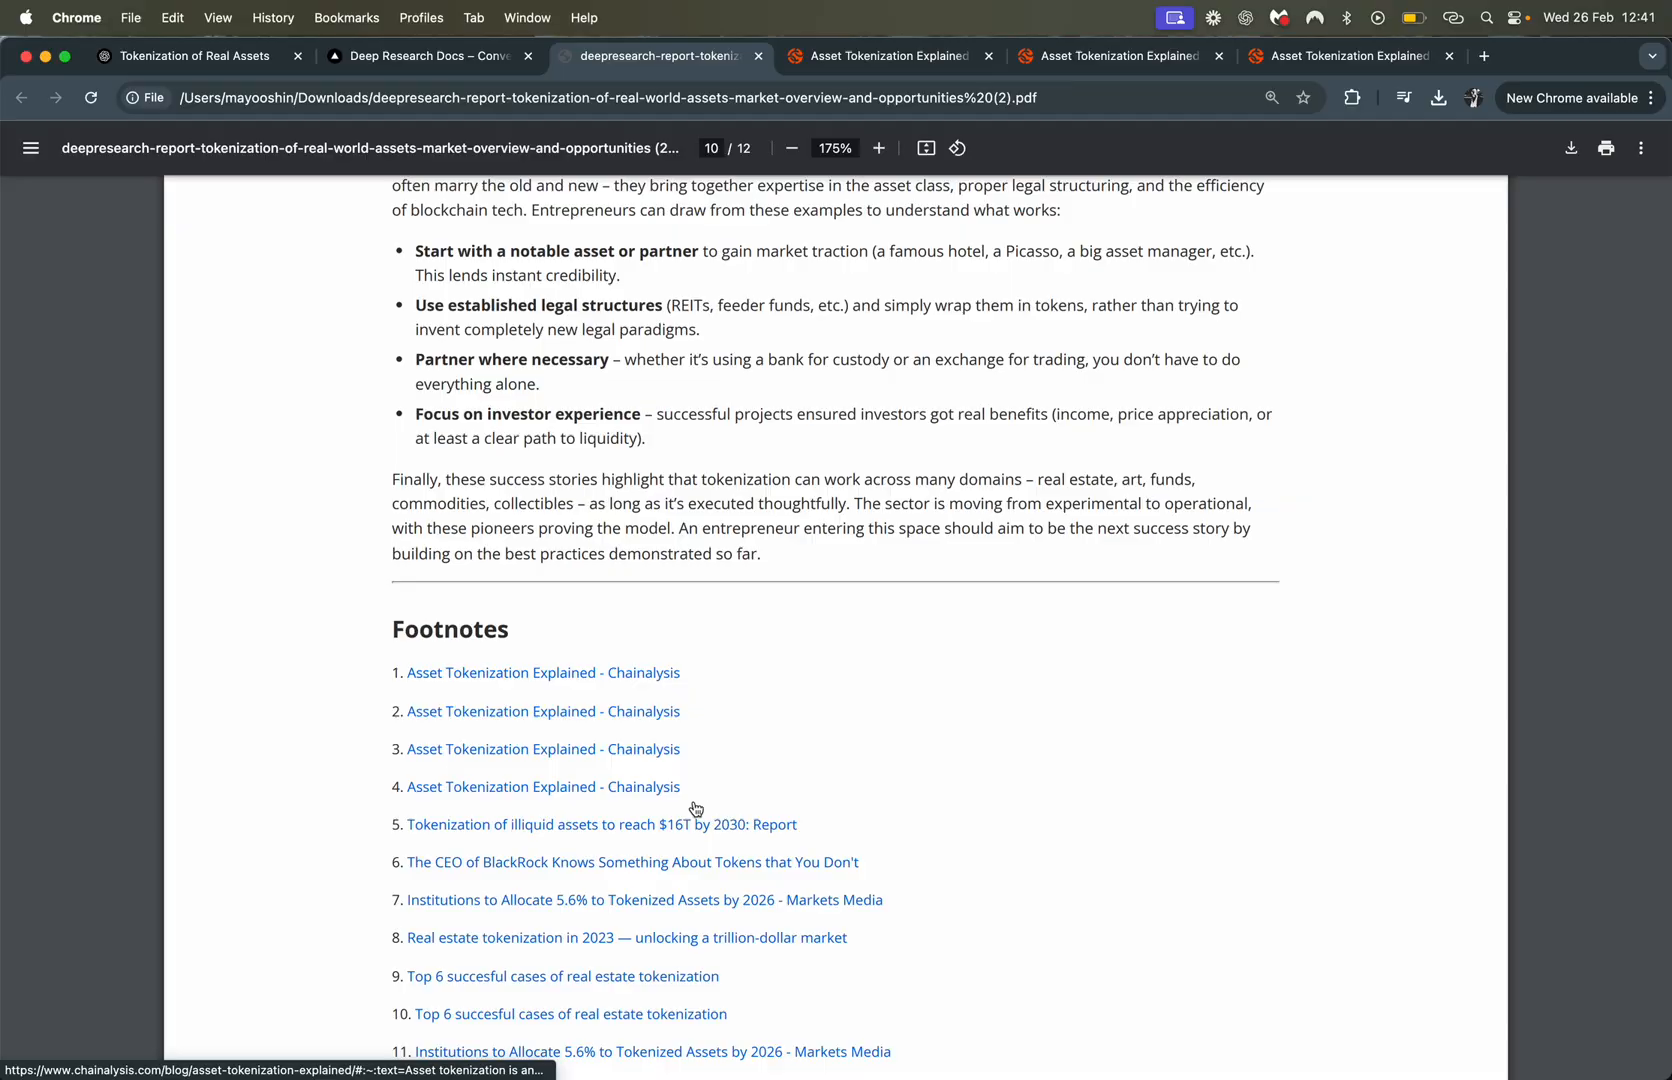
Scroll the PDF from page 10 back up to page 6, then return to the Deep Research Docs tab
scroll("down", 3)
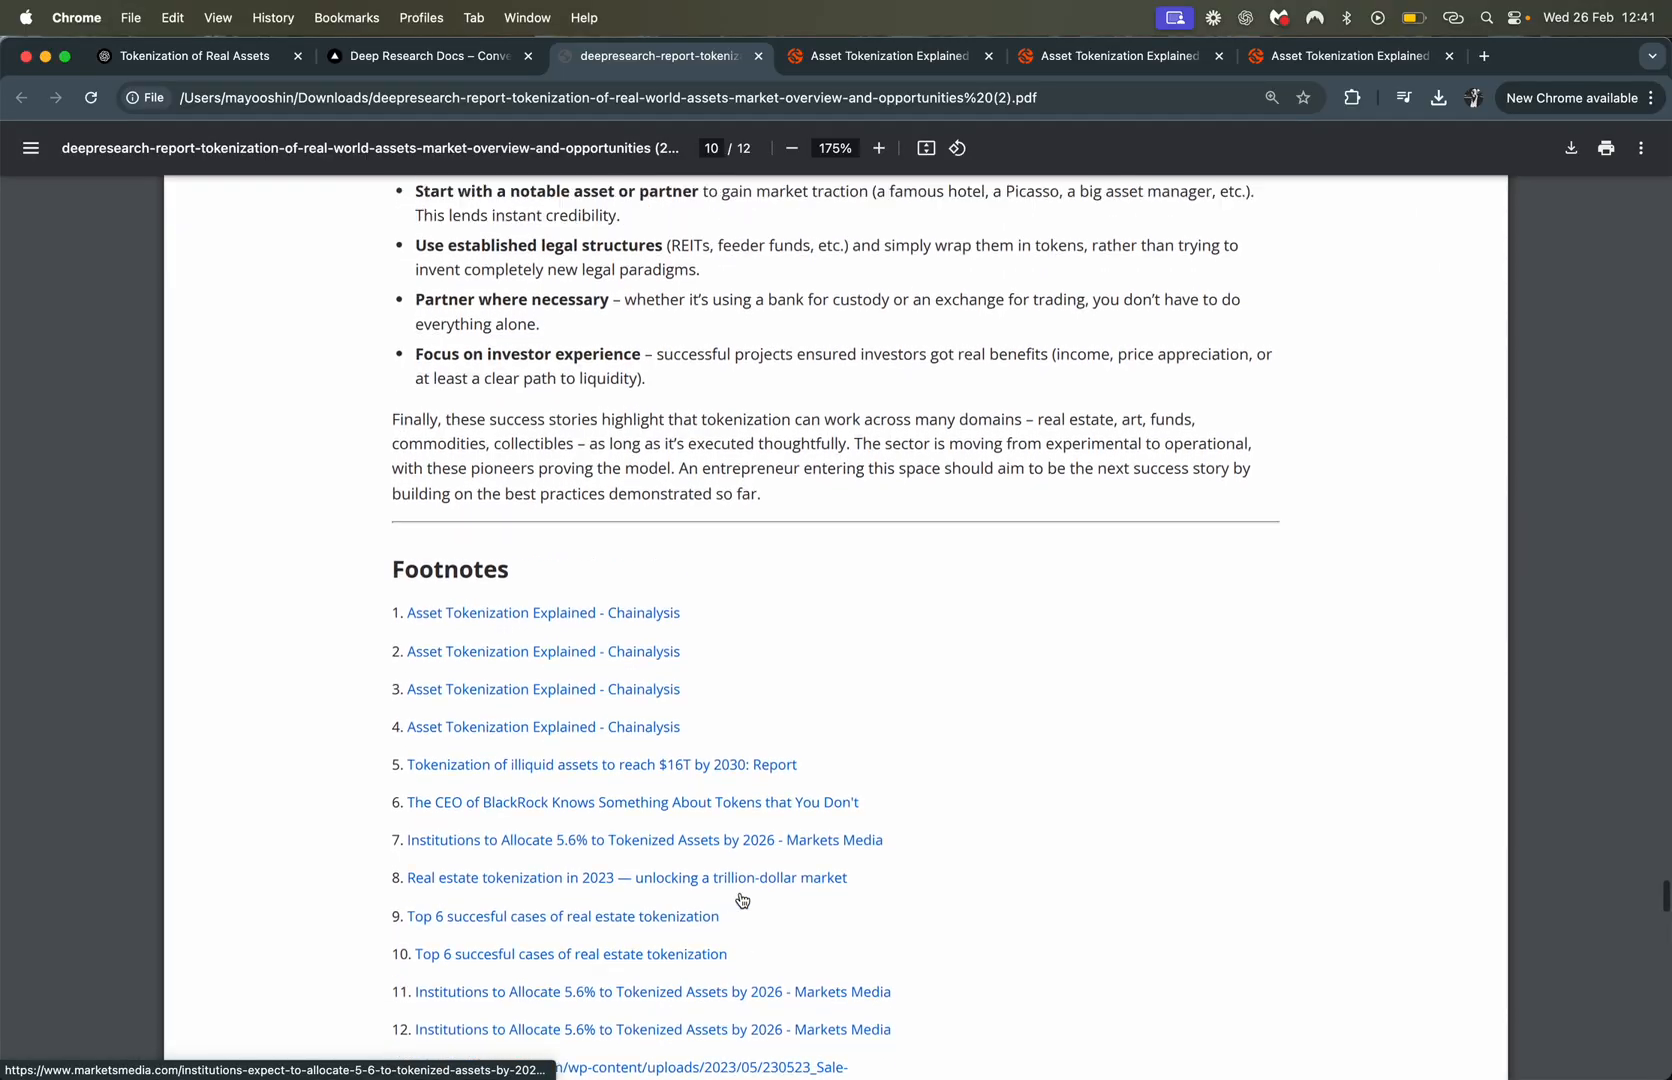
scroll("up", 3)
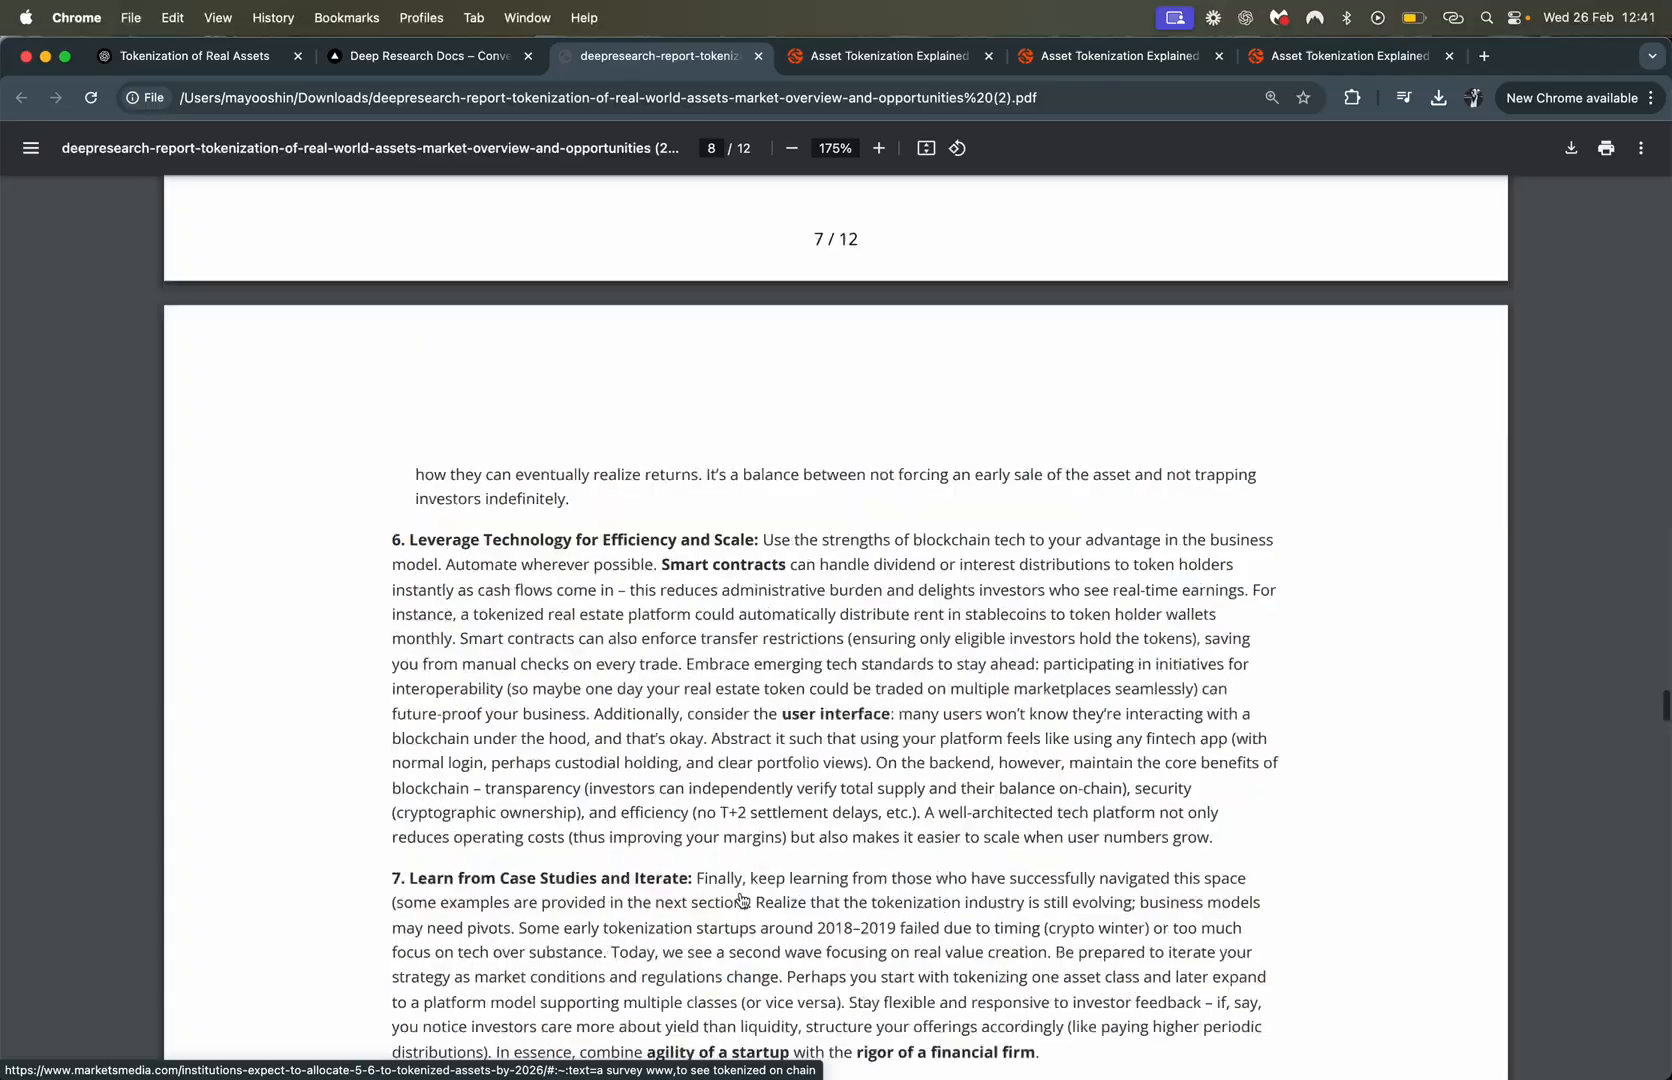
scroll("up", 3)
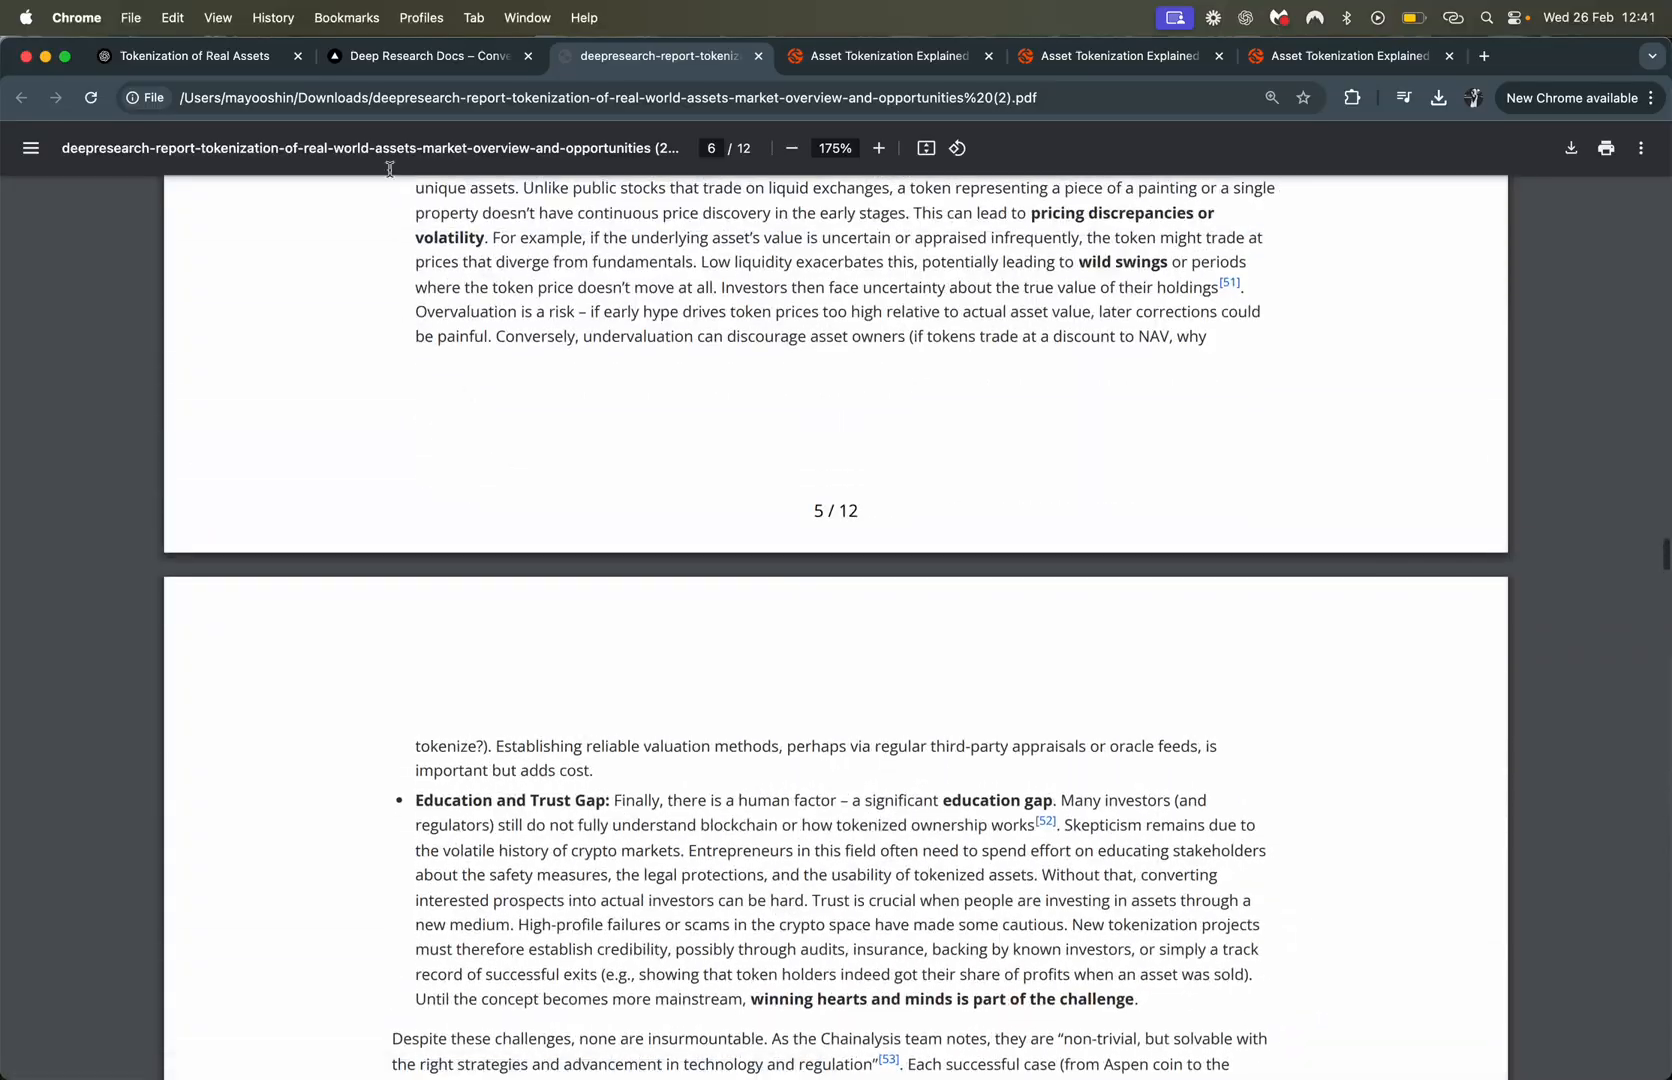
left_click(427, 55)
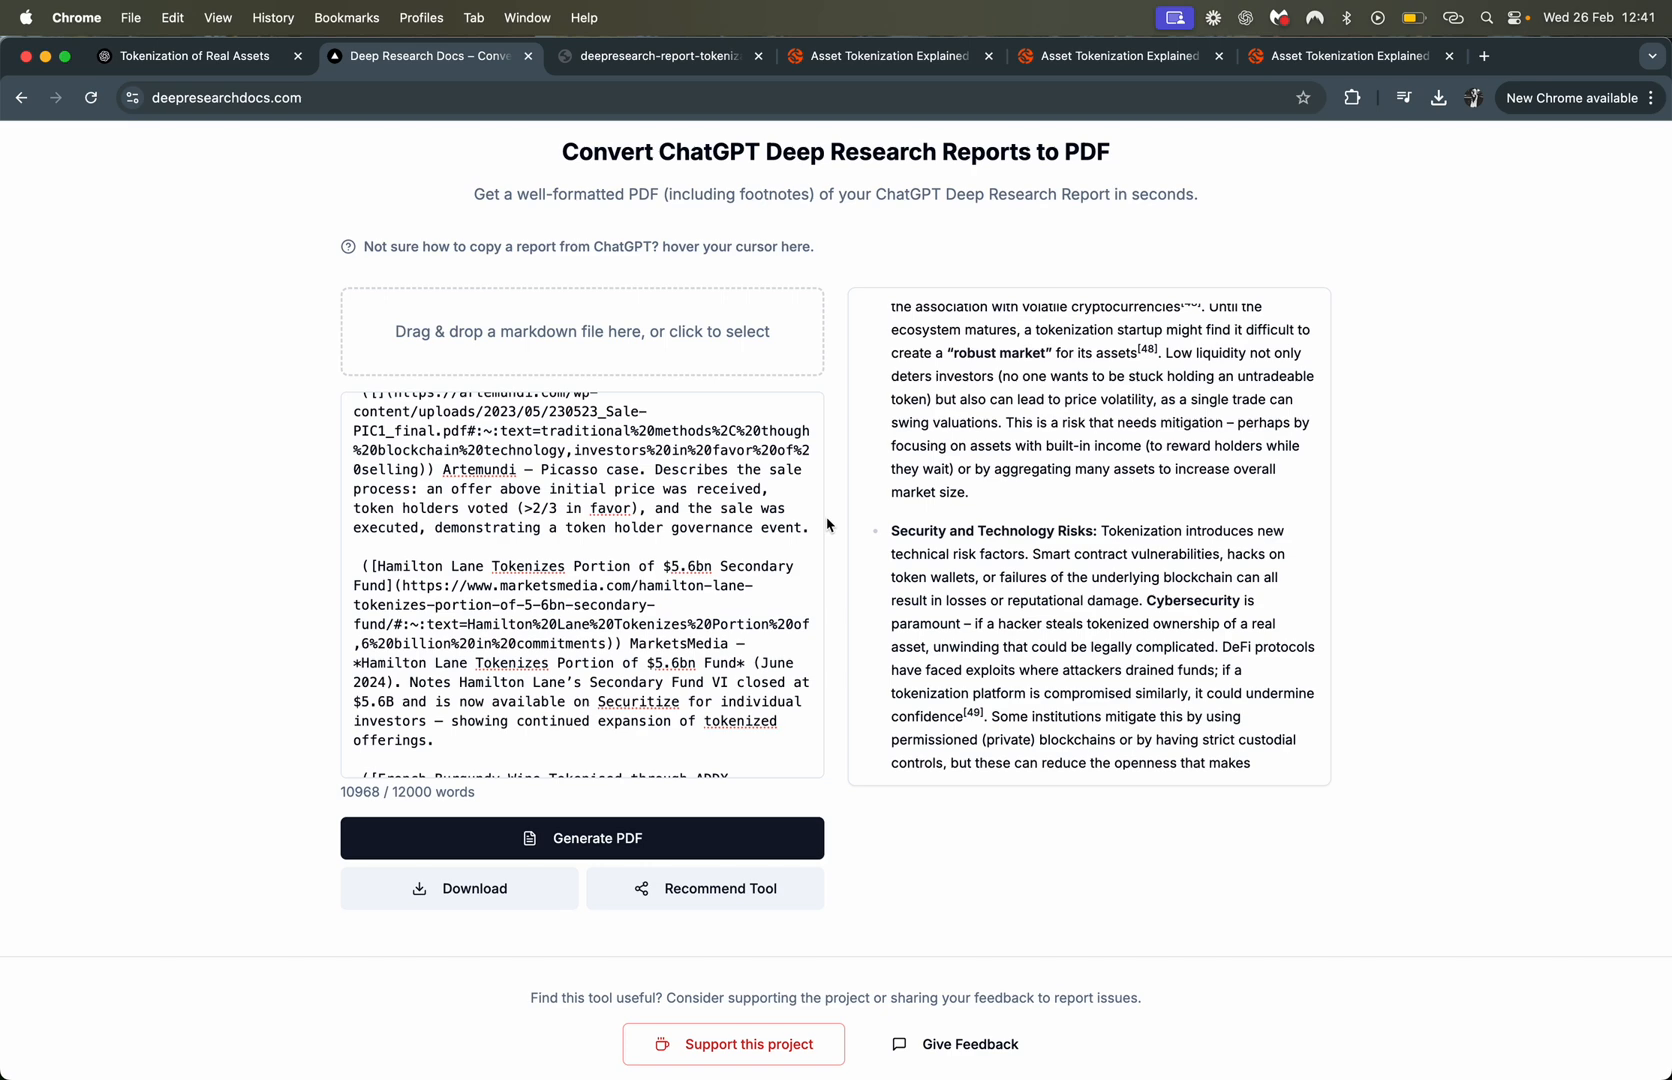
mouse_move(852, 635)
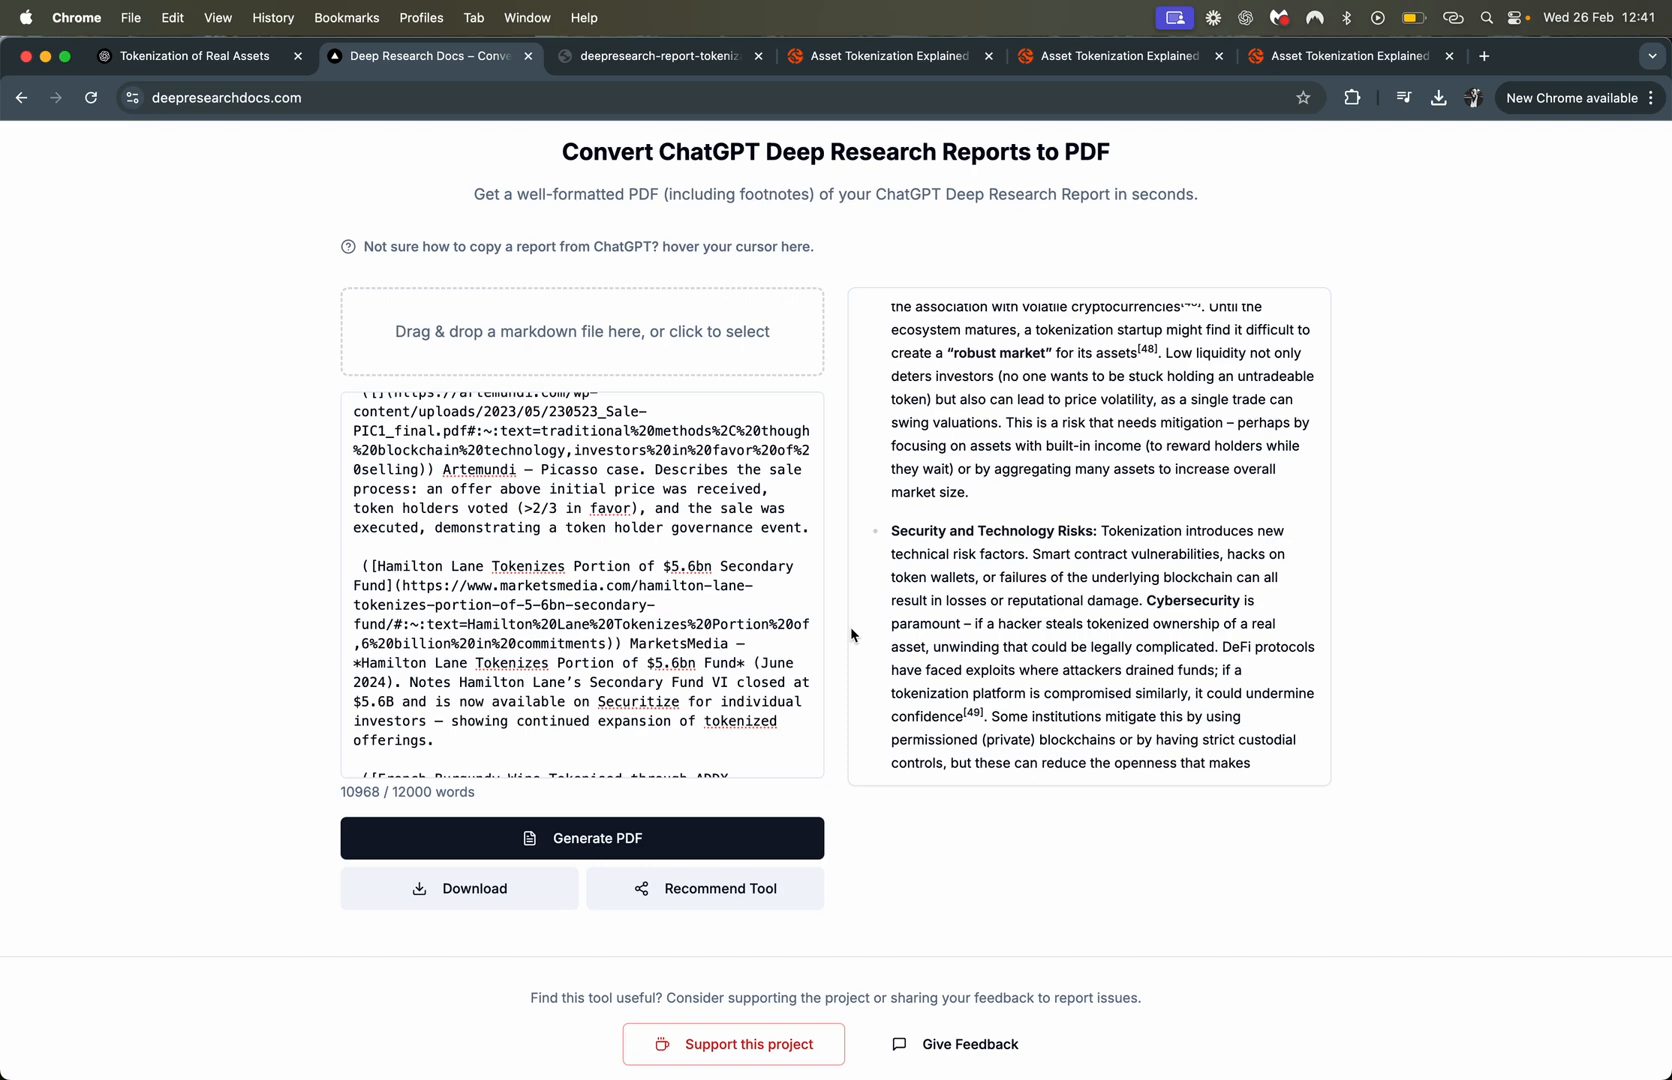
left_click(704, 819)
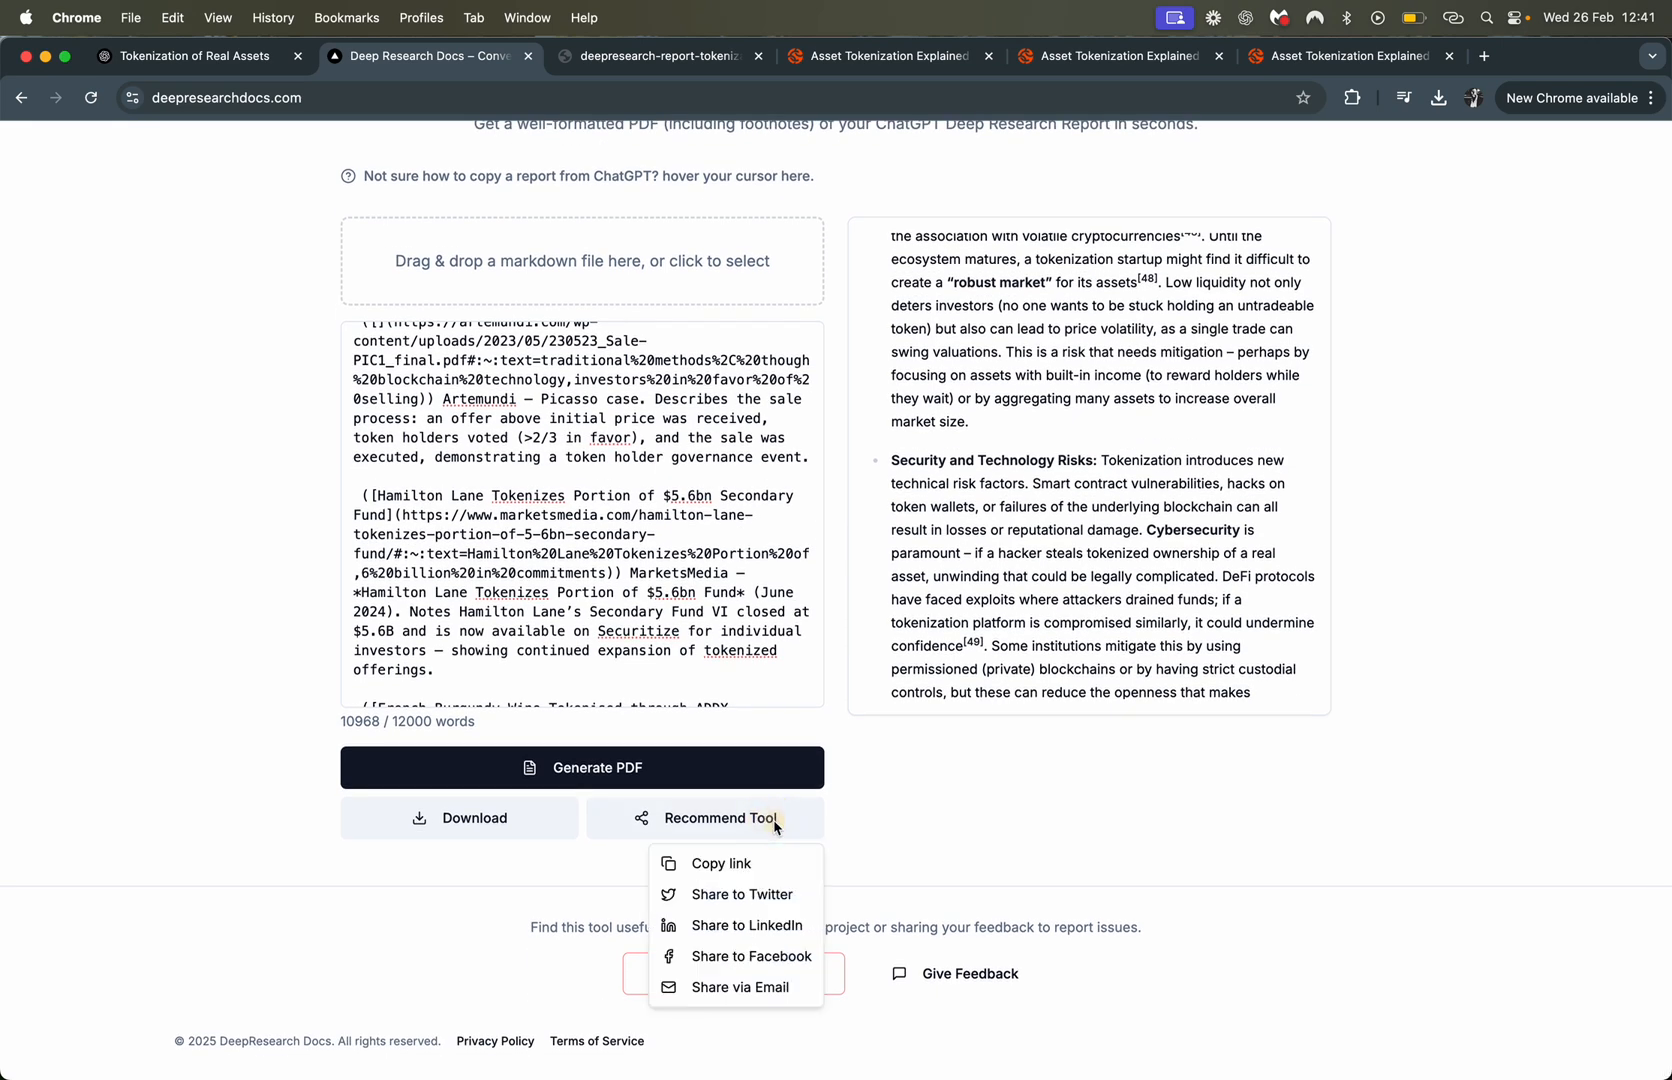
left_click(981, 850)
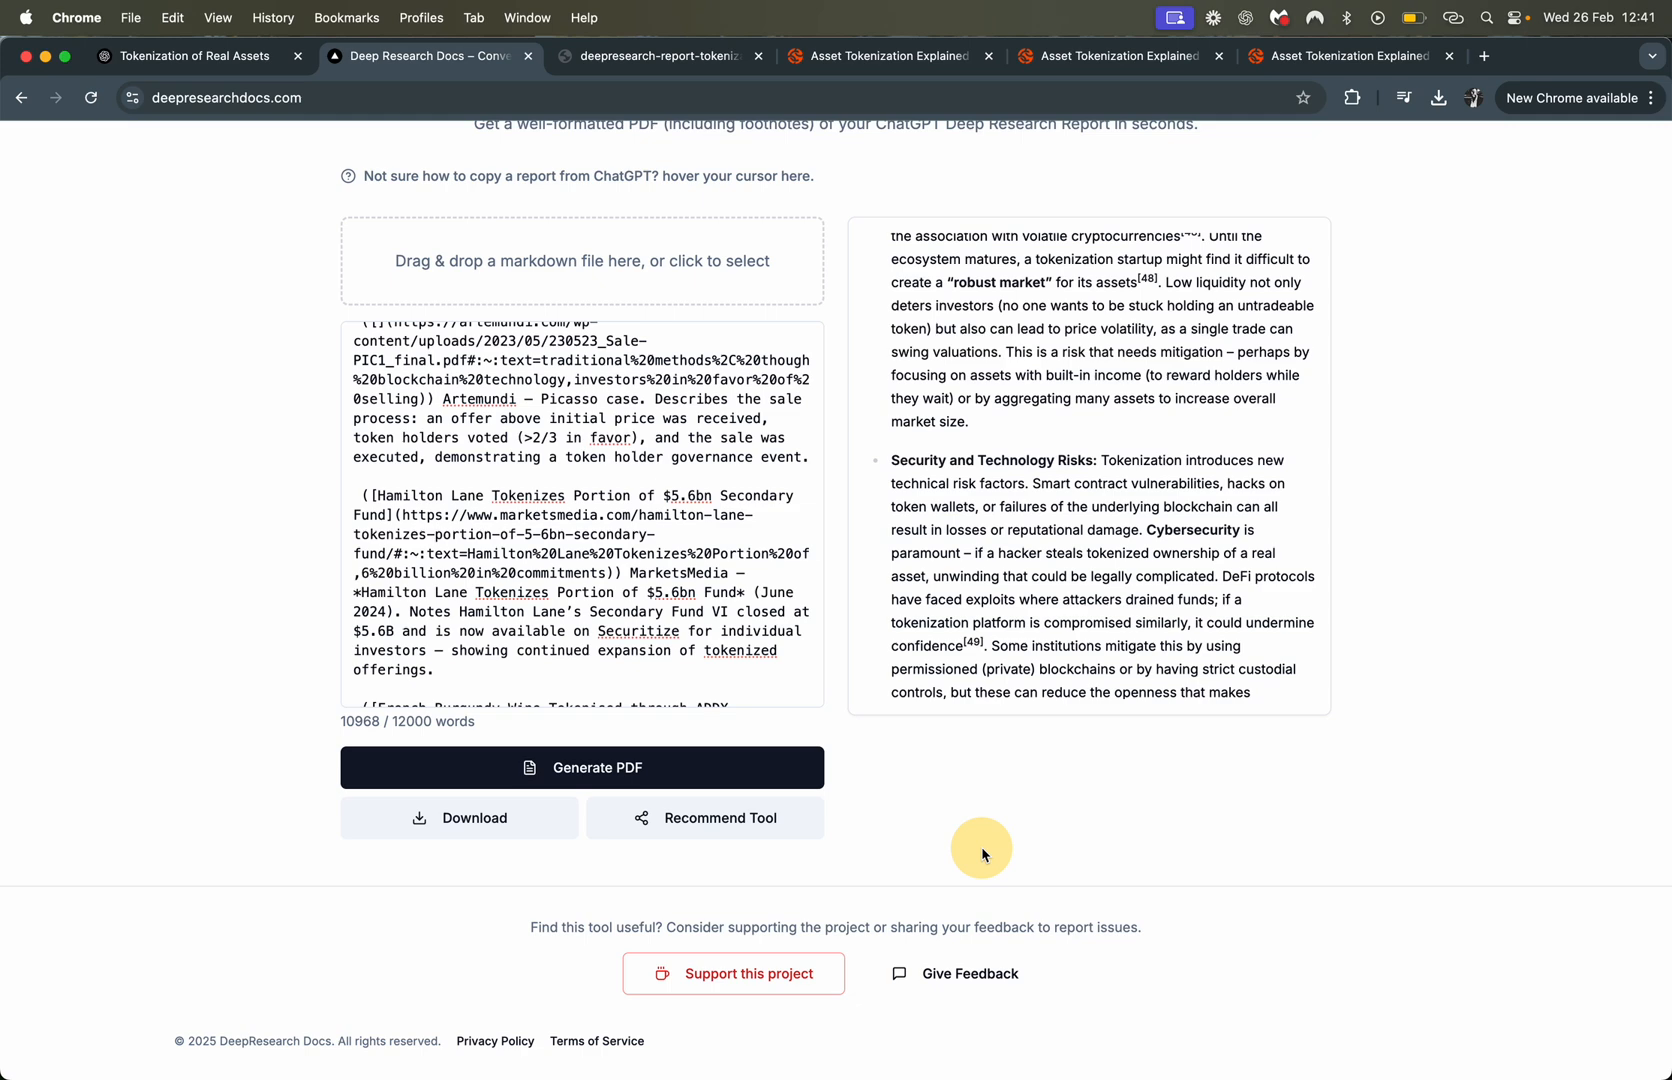
mouse_move(1016, 992)
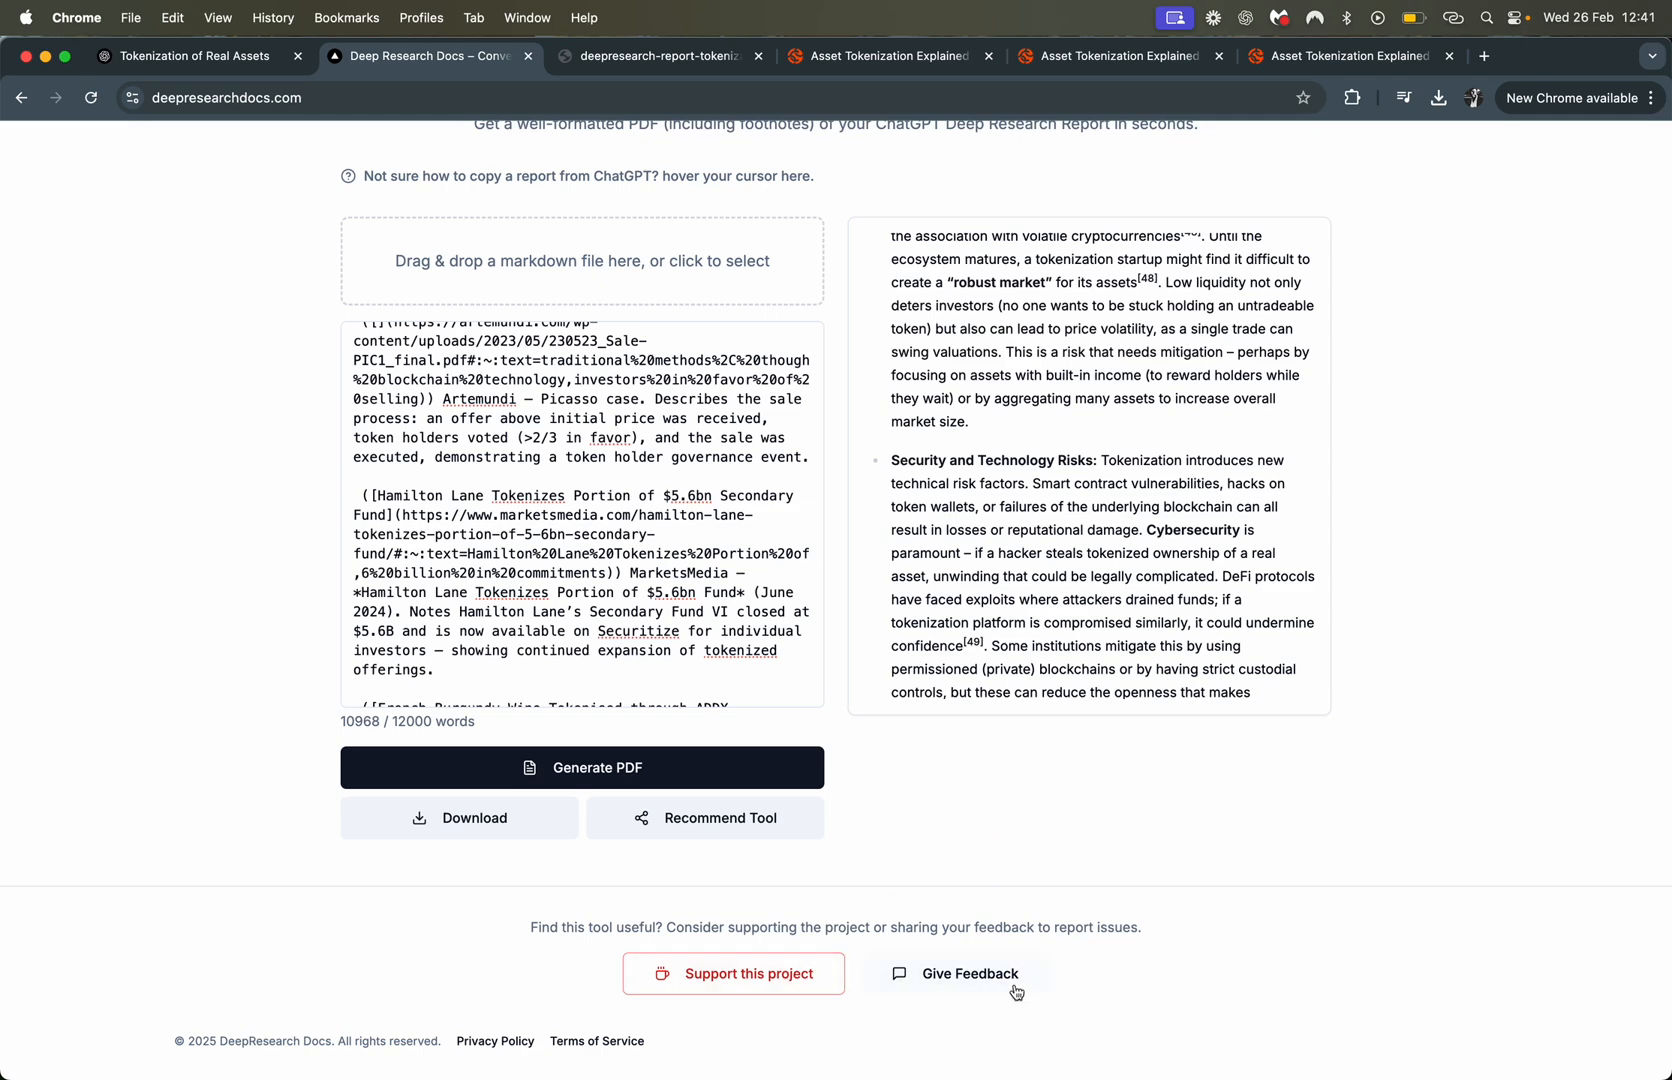
mouse_move(874, 608)
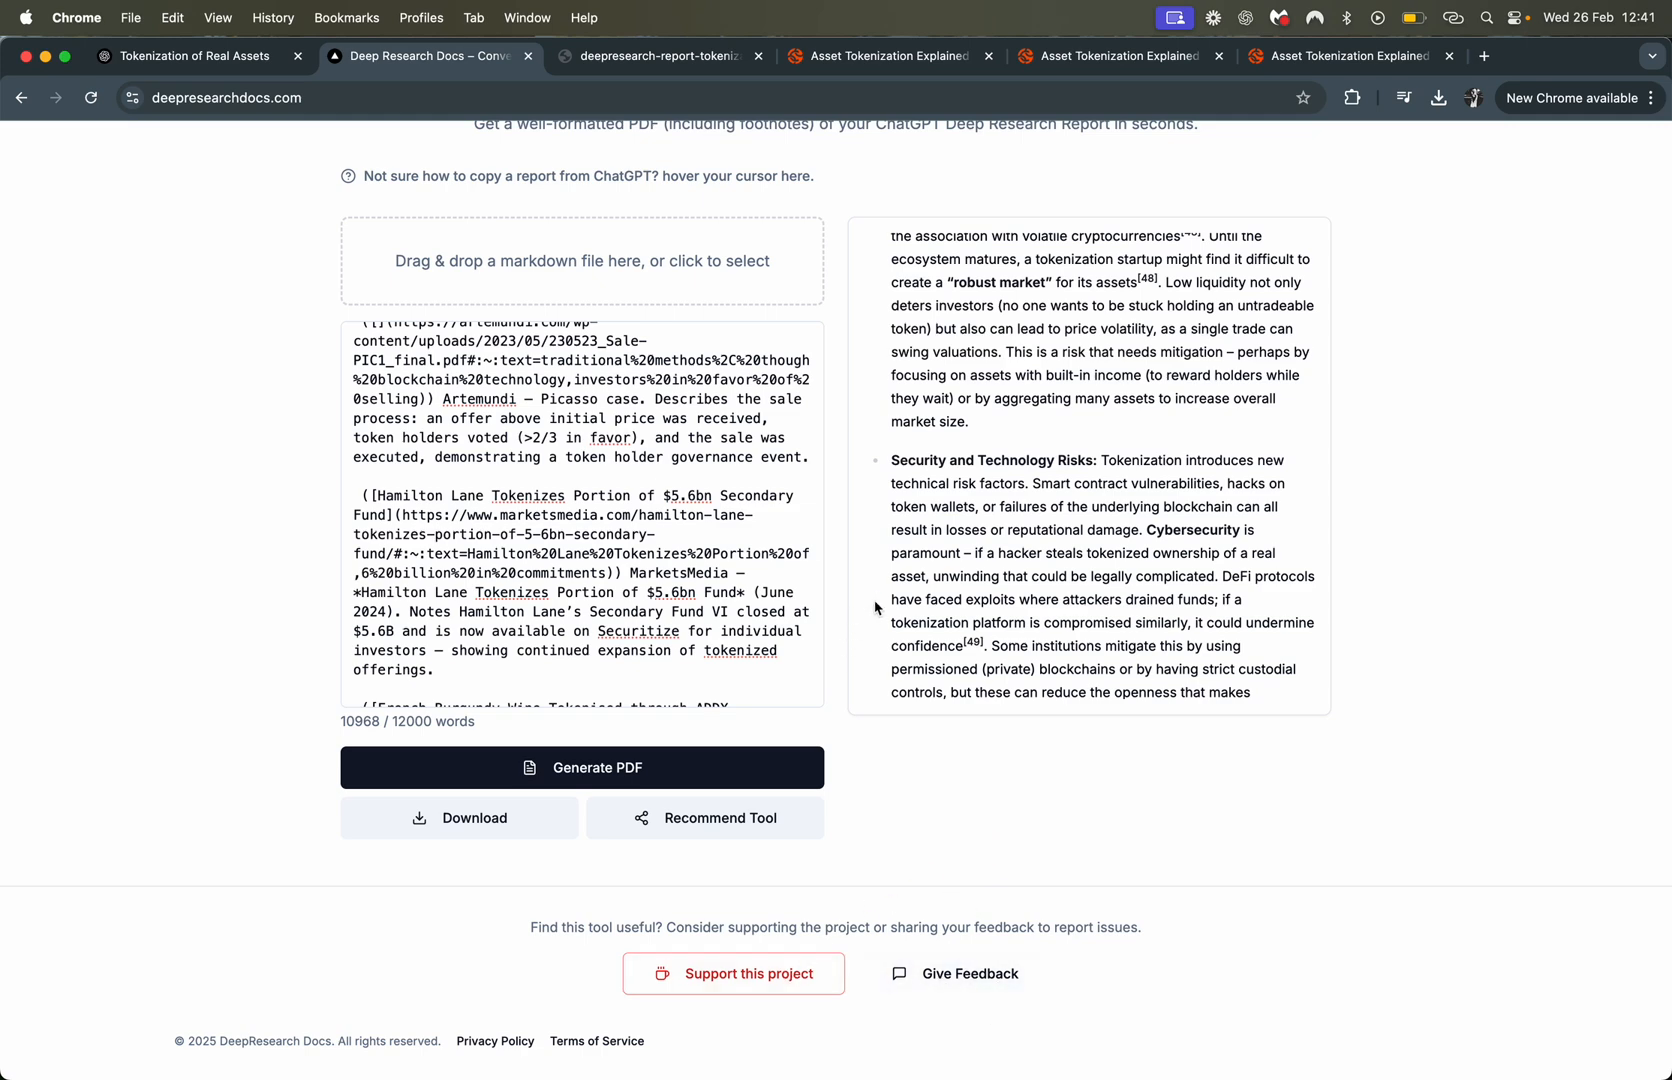